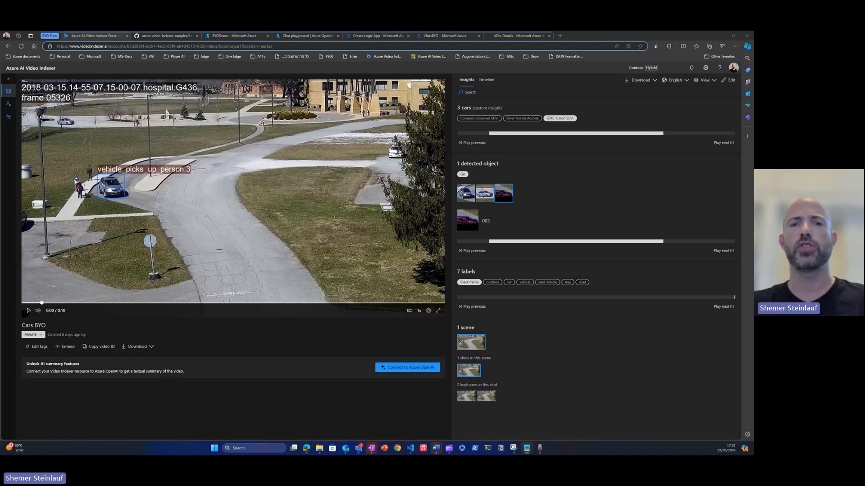
pyautogui.moveTo(702, 314)
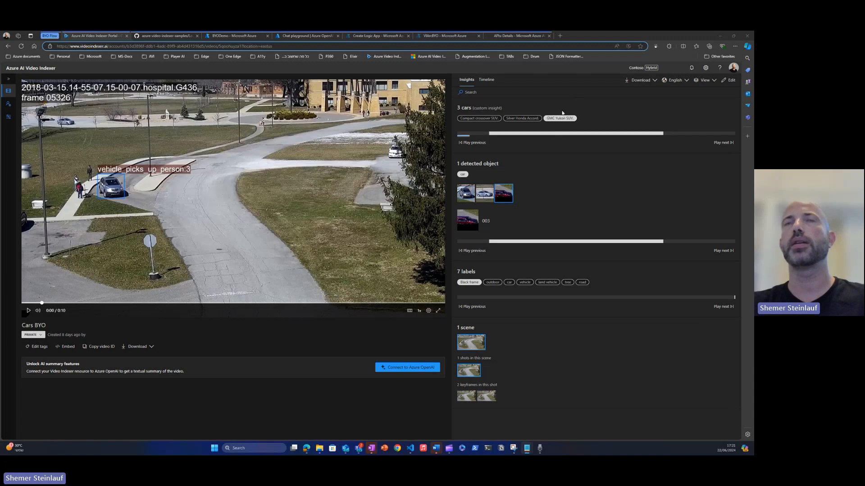
pyautogui.moveTo(569, 160)
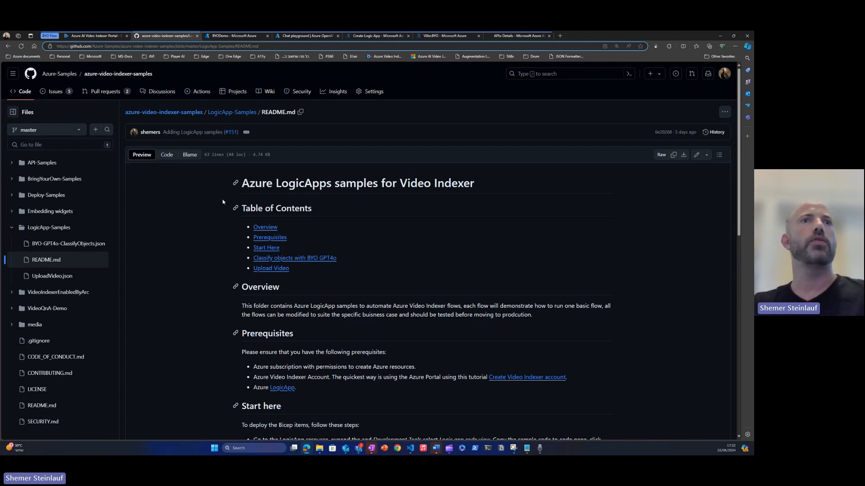
# - Glance at the Azure OpenAI chat playground, then begin creating a new Logic App resource from the portal home
pyautogui.scroll(-3)
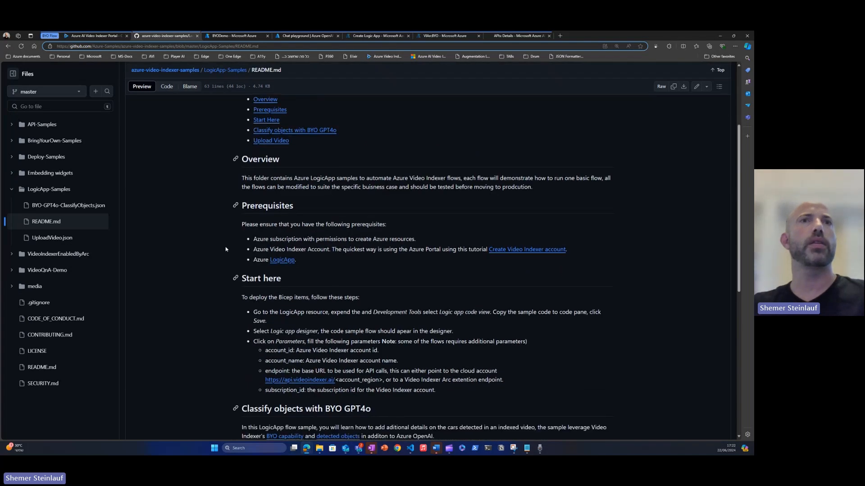
pyautogui.scroll(-3)
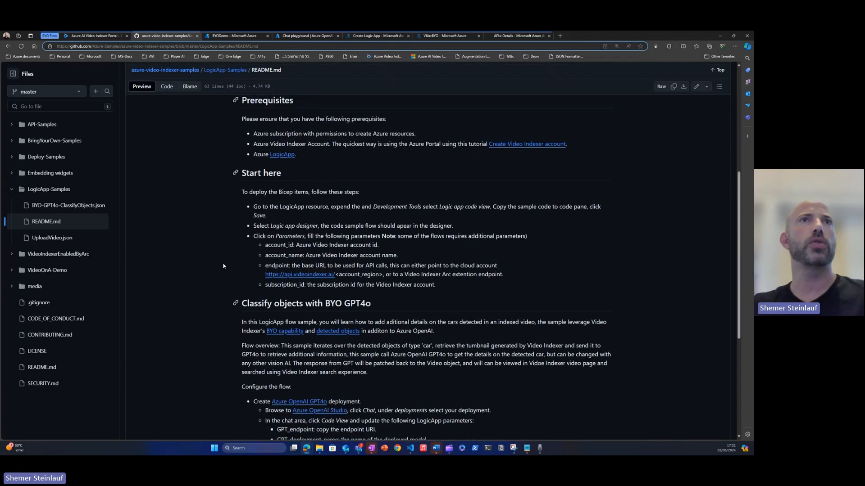
pyautogui.scroll(3)
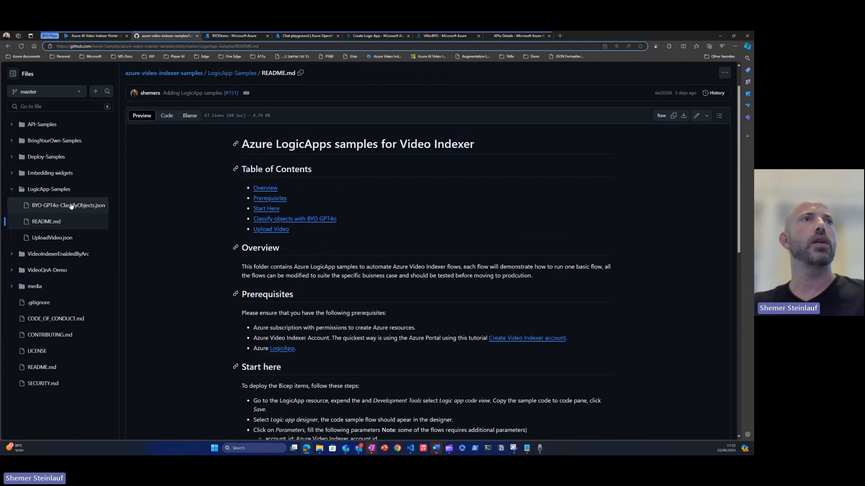
pyautogui.scroll(3)
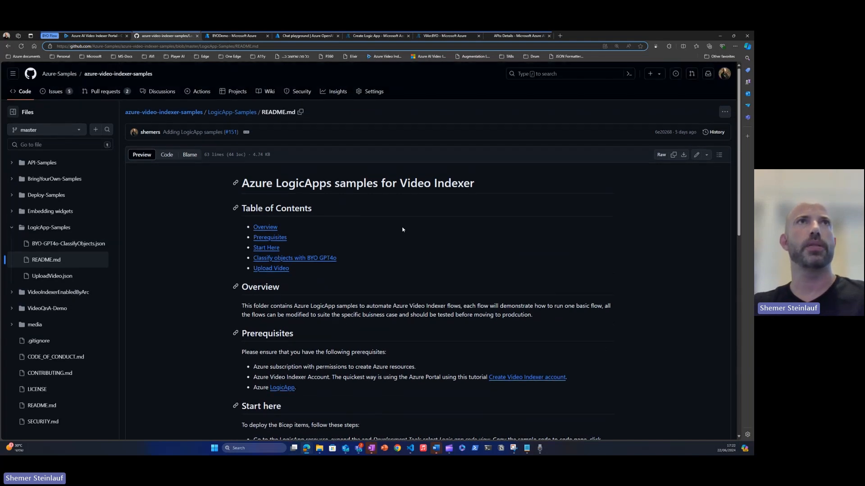
pyautogui.moveTo(213, 220)
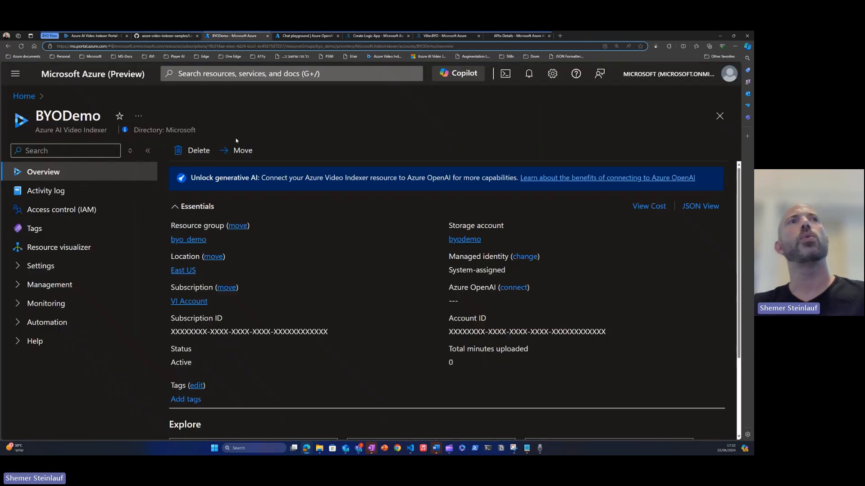
pyautogui.moveTo(352, 110)
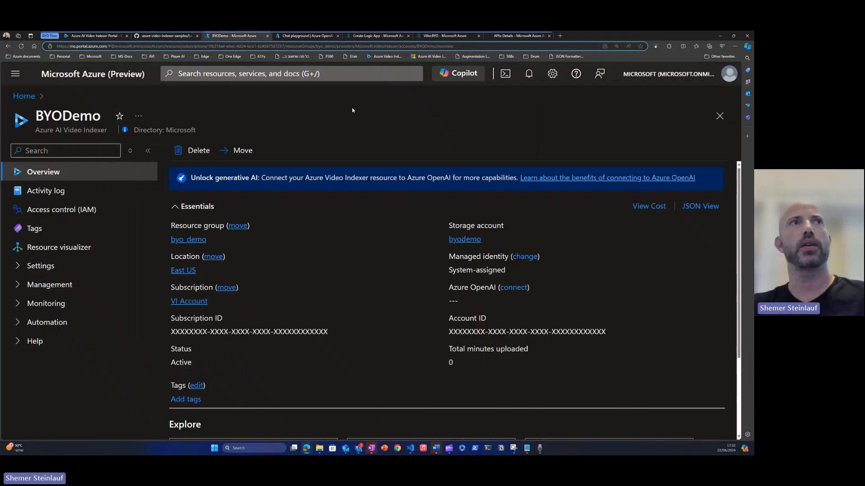
pyautogui.moveTo(303, 133)
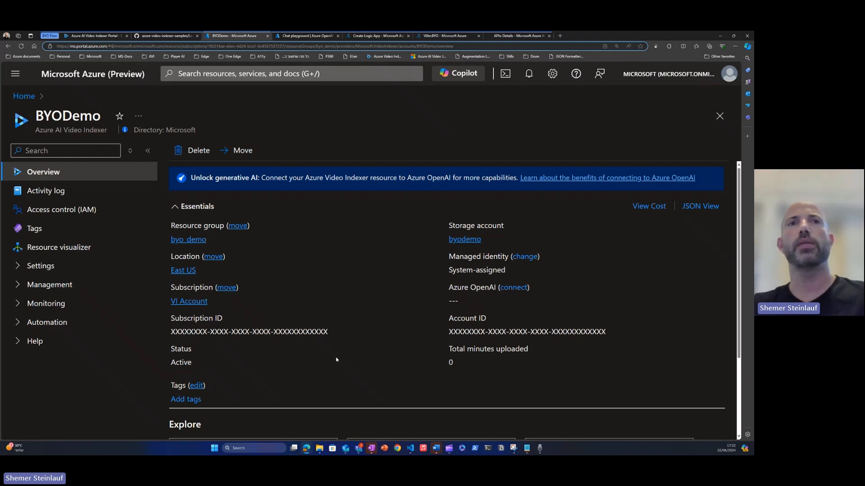
pyautogui.moveTo(370, 333)
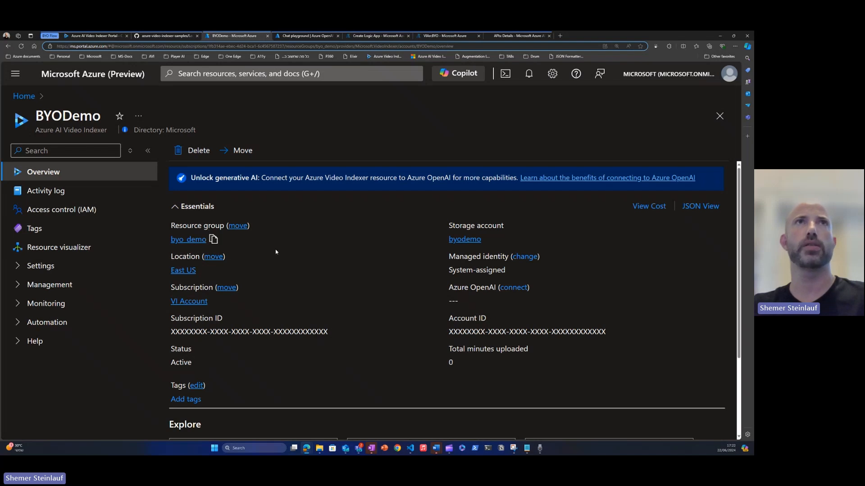
pyautogui.click(306, 35)
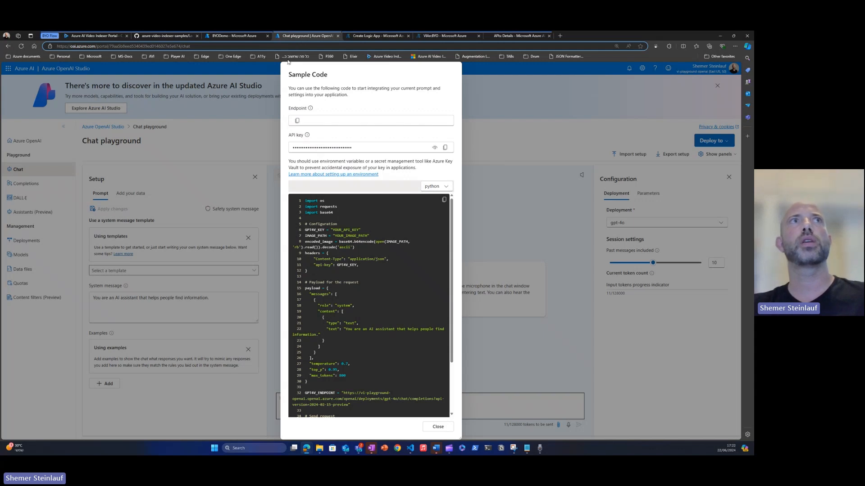
pyautogui.moveTo(461, 163)
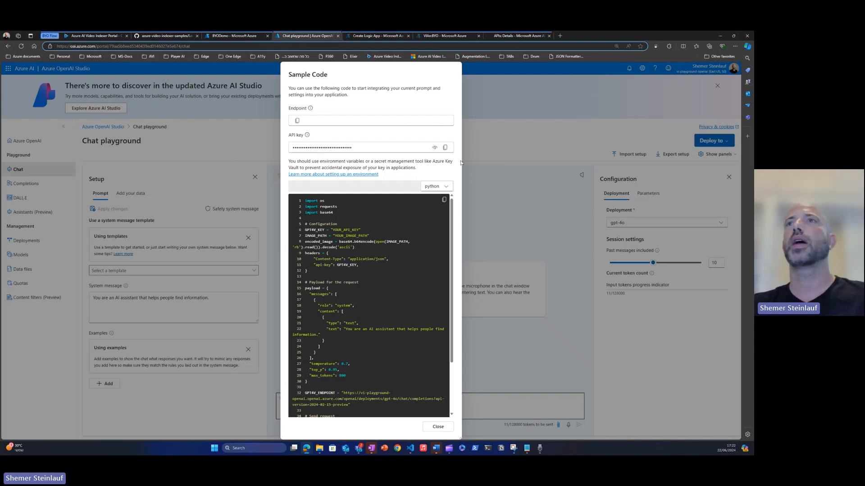
pyautogui.moveTo(577, 201)
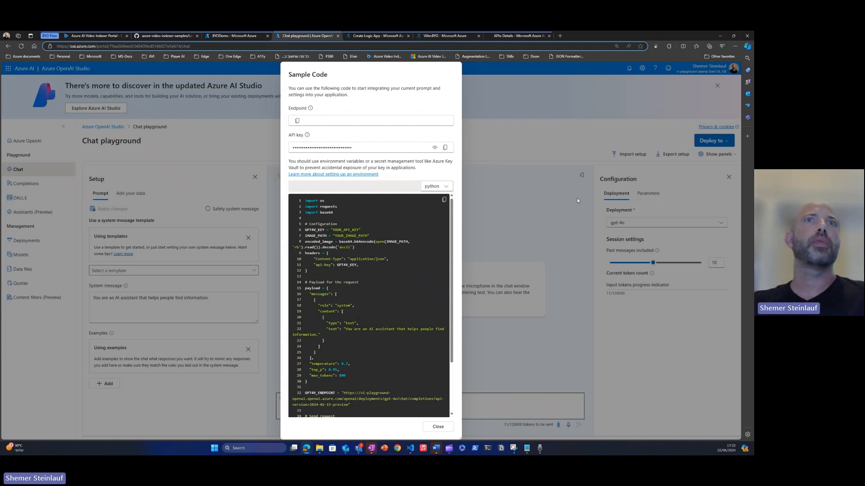
pyautogui.moveTo(576, 200)
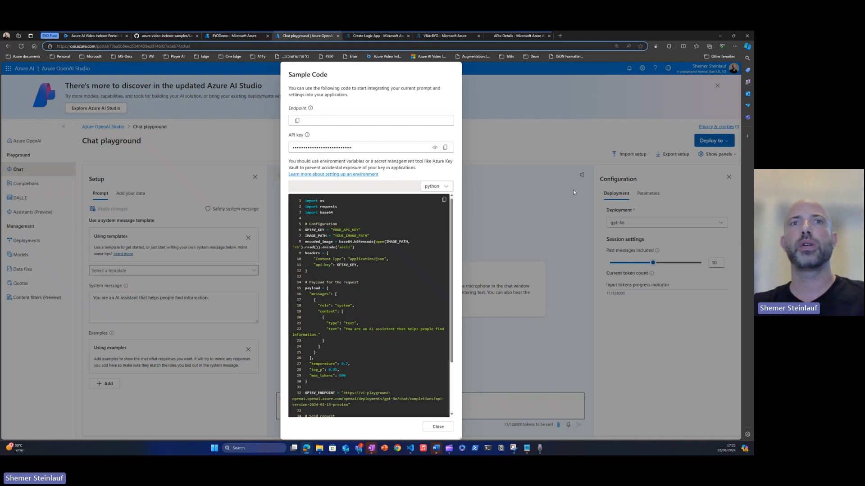
pyautogui.moveTo(564, 203)
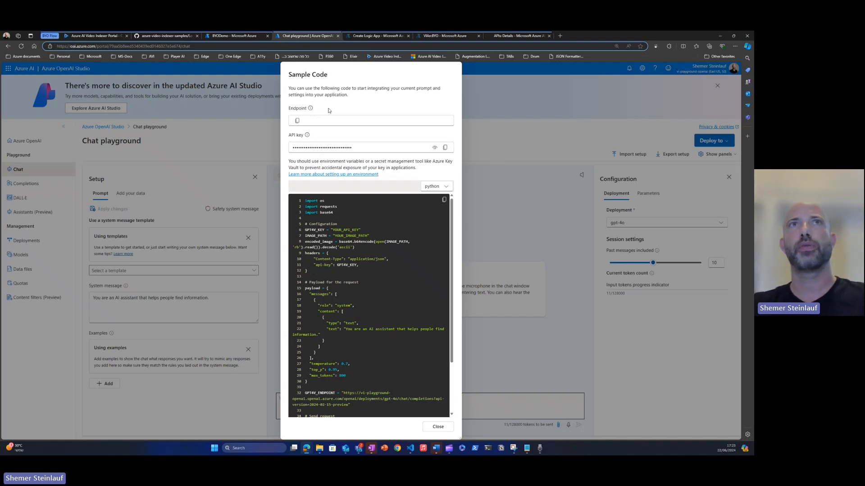
pyautogui.moveTo(349, 109)
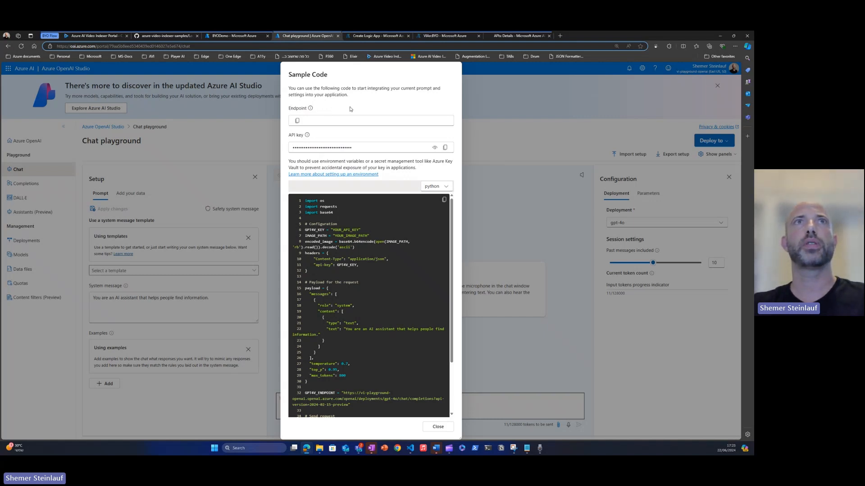
pyautogui.moveTo(382, 122)
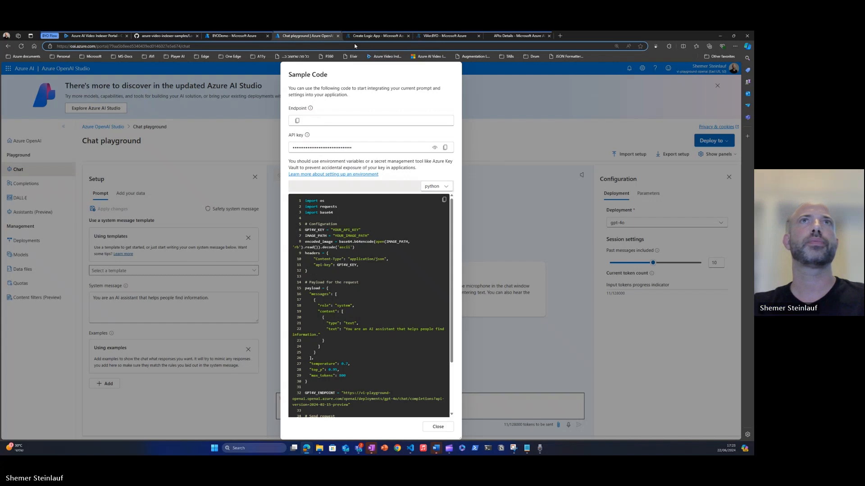
pyautogui.click(377, 35)
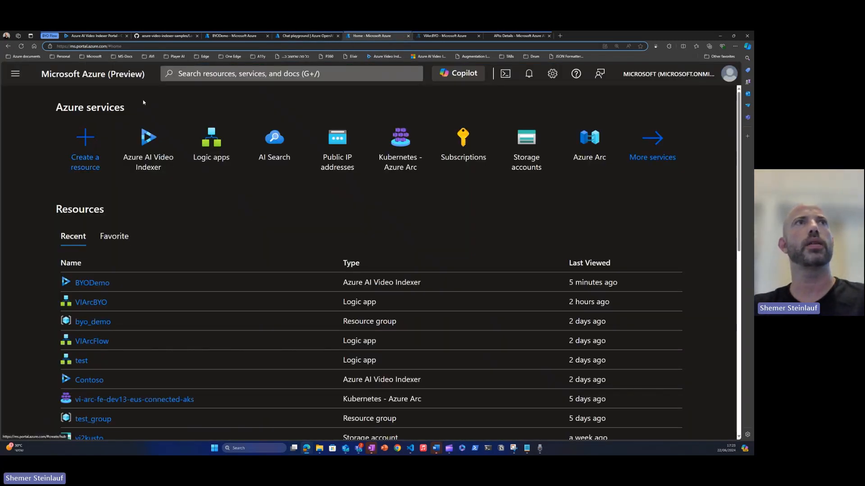
pyautogui.click(84, 143)
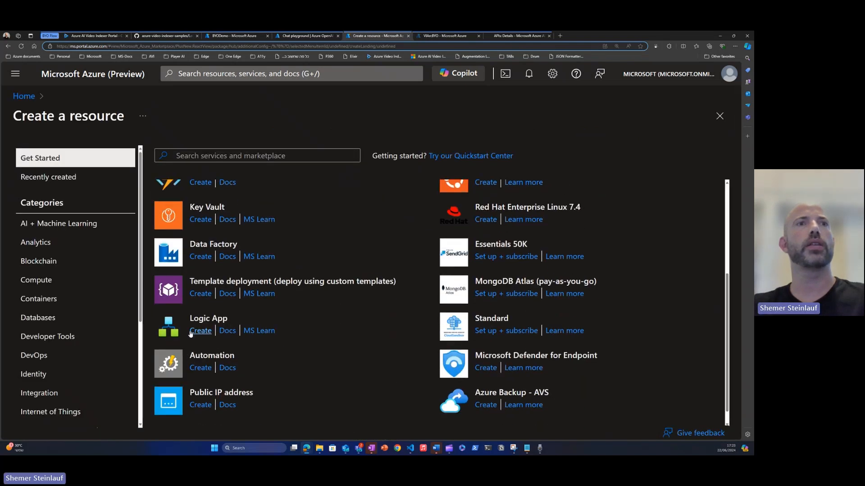
pyautogui.click(200, 330)
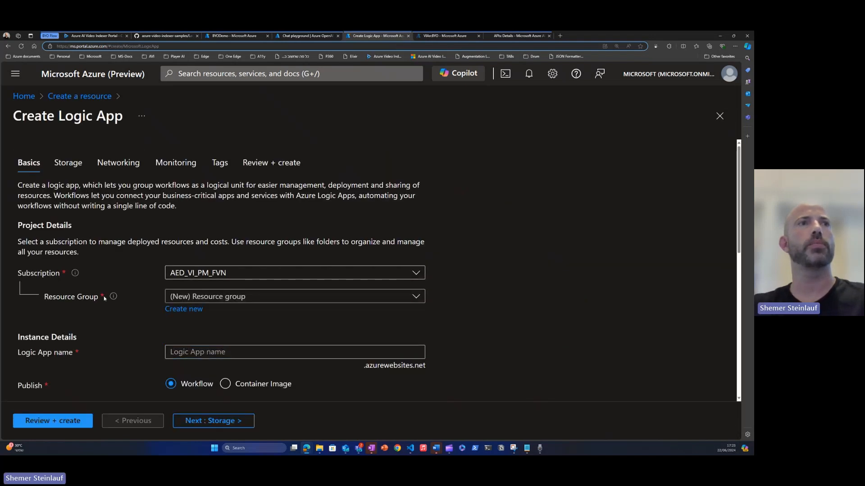
# - Create a new resource group named byo_new for the Logic App
pyautogui.click(183, 309)
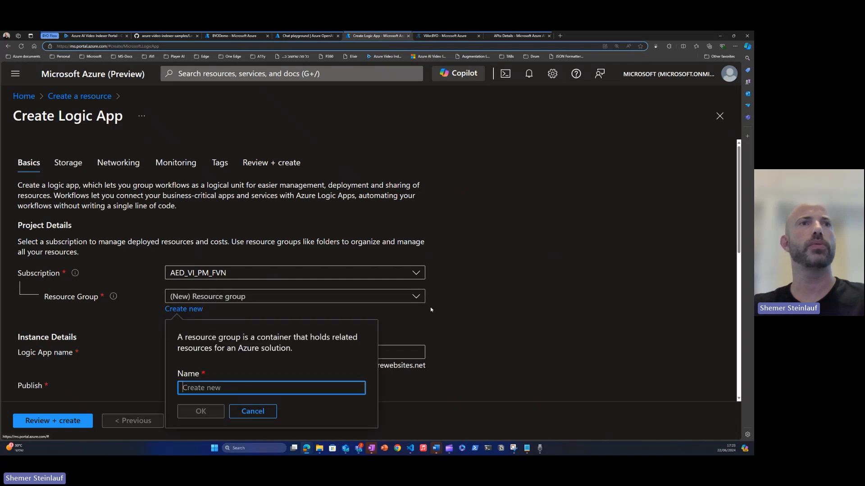
pyautogui.write('by')
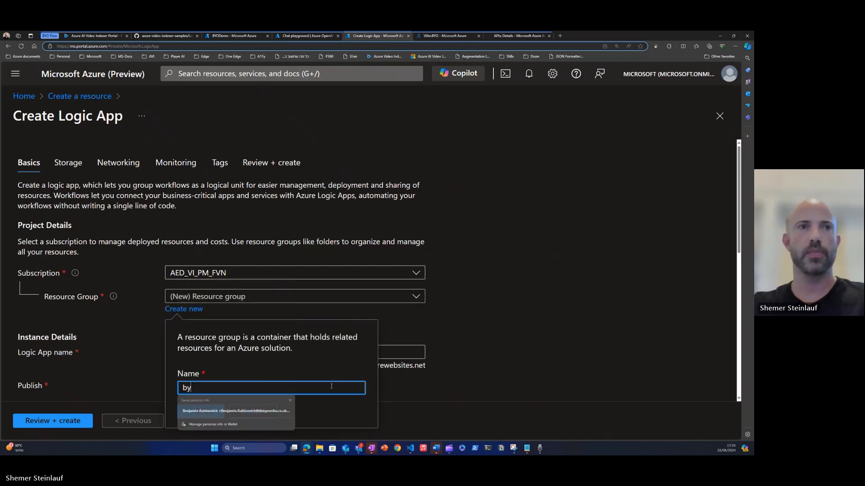
pyautogui.write('o_')
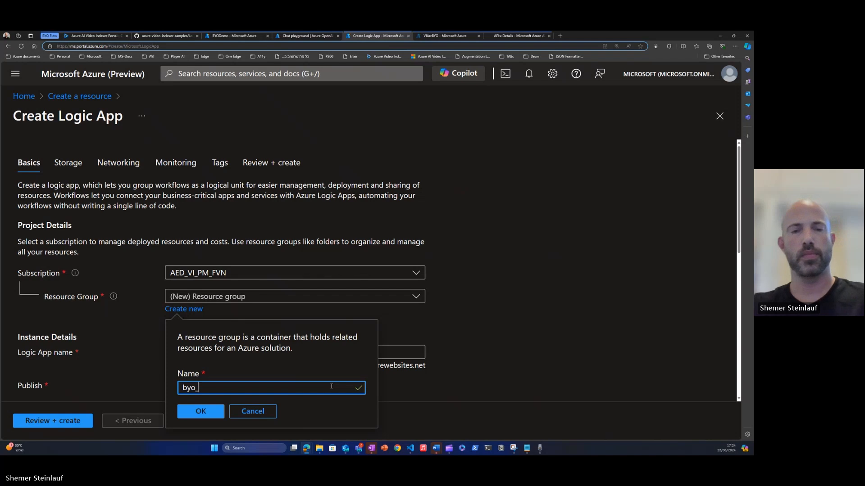
pyautogui.click(253, 411)
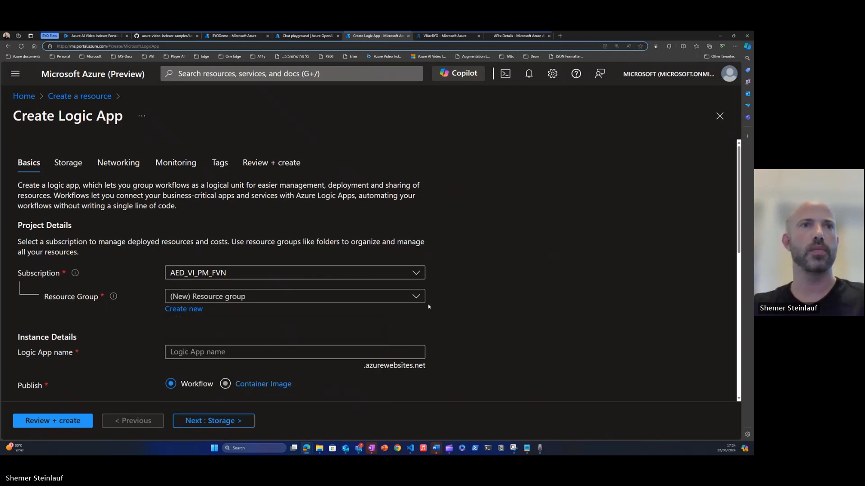
# - Name the Logic App BYOnew, keeping region East US
pyautogui.click(295, 264)
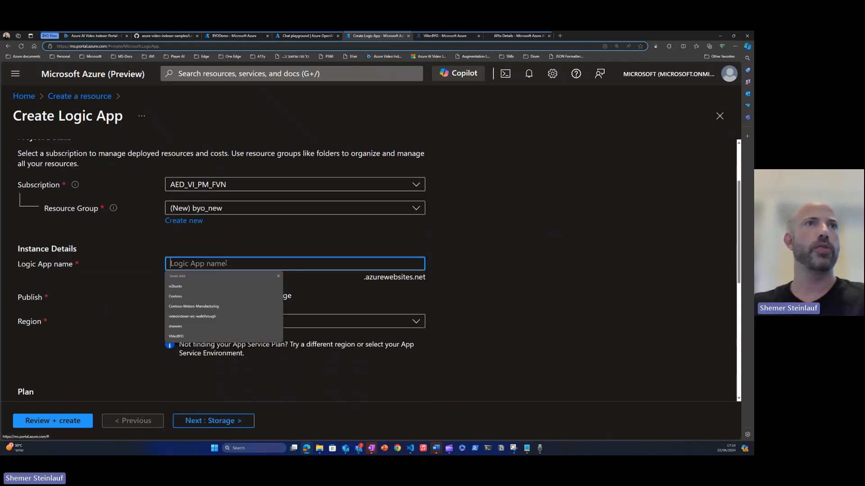
pyautogui.write('yo')
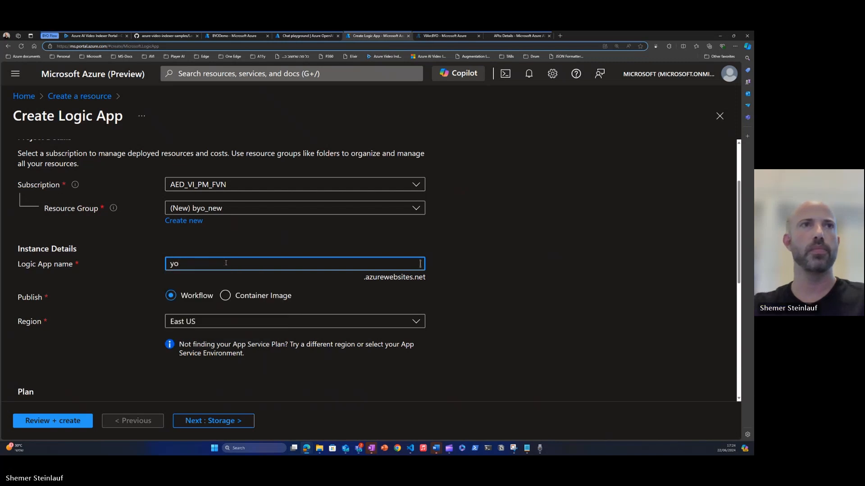
pyautogui.write('BYO')
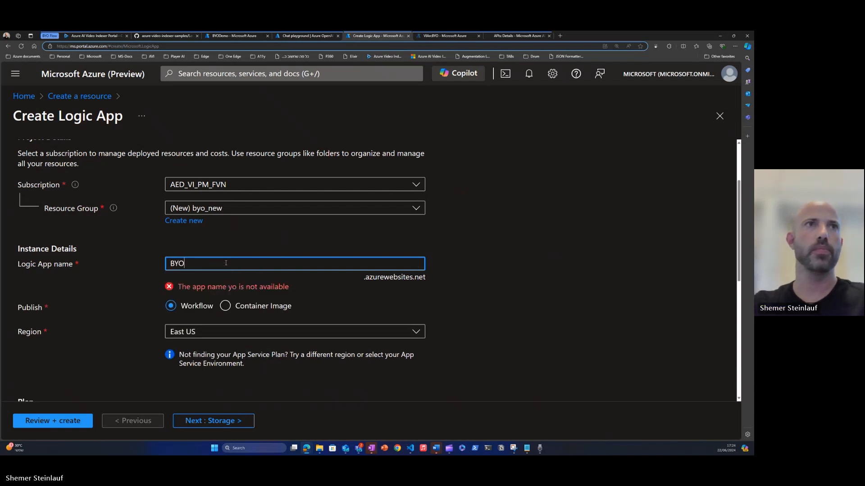
pyautogui.write('ne')
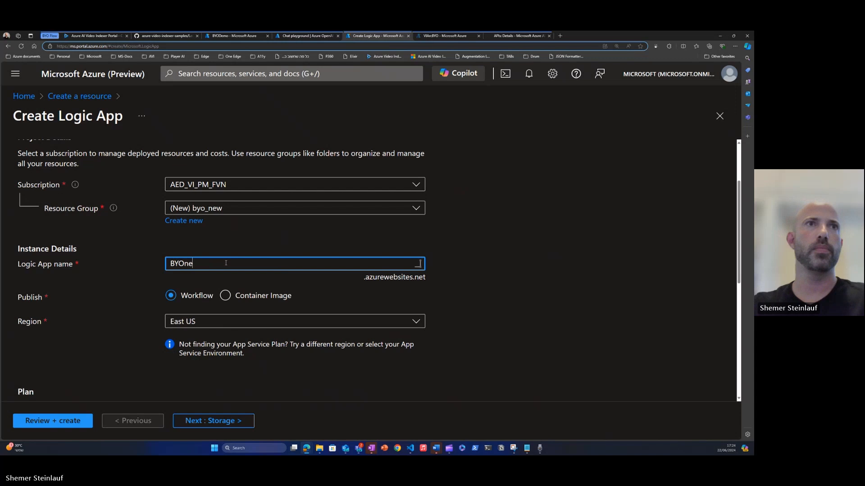
pyautogui.write('w')
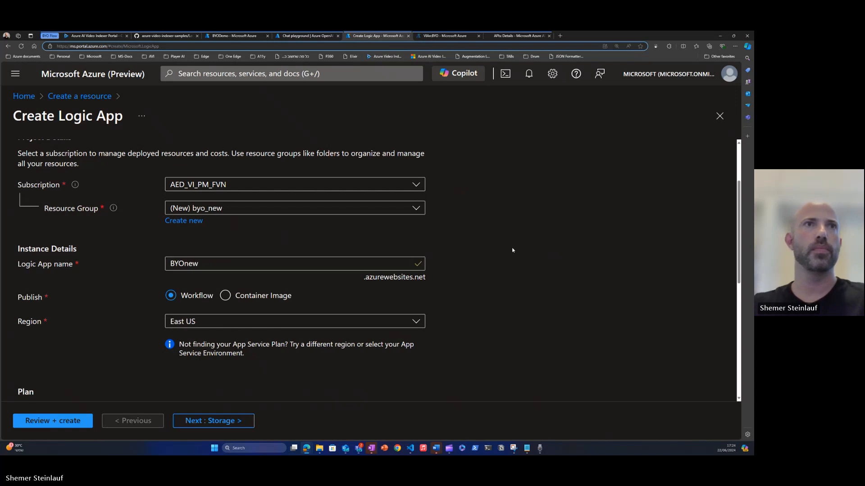
# - Select the pay-per-run Consumption plan type, then switch to the existing VIArcBYO logic app
pyautogui.scroll(-3)
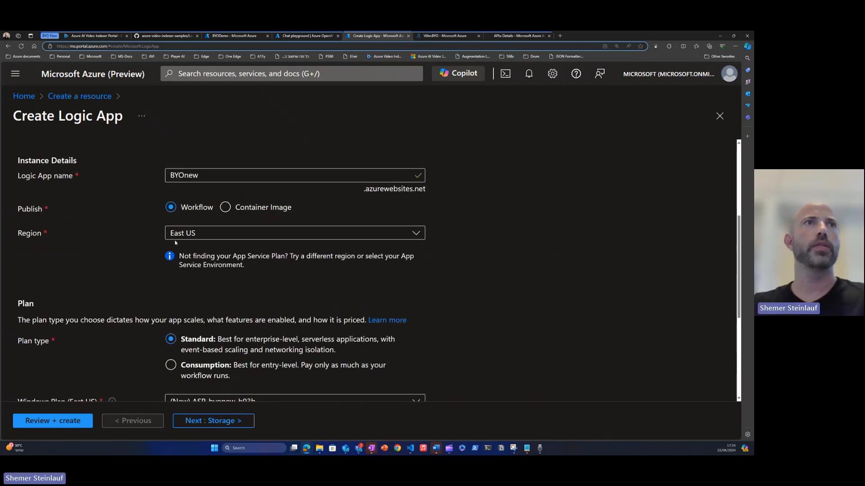
pyautogui.scroll(-3)
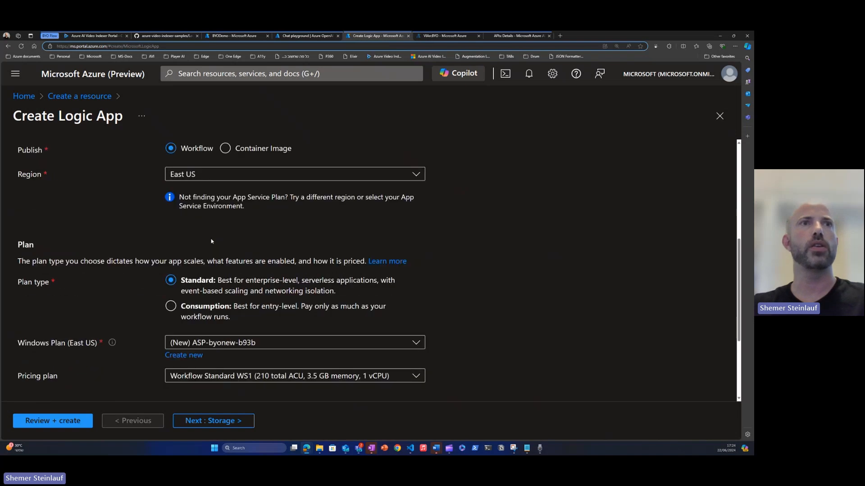
pyautogui.click(171, 310)
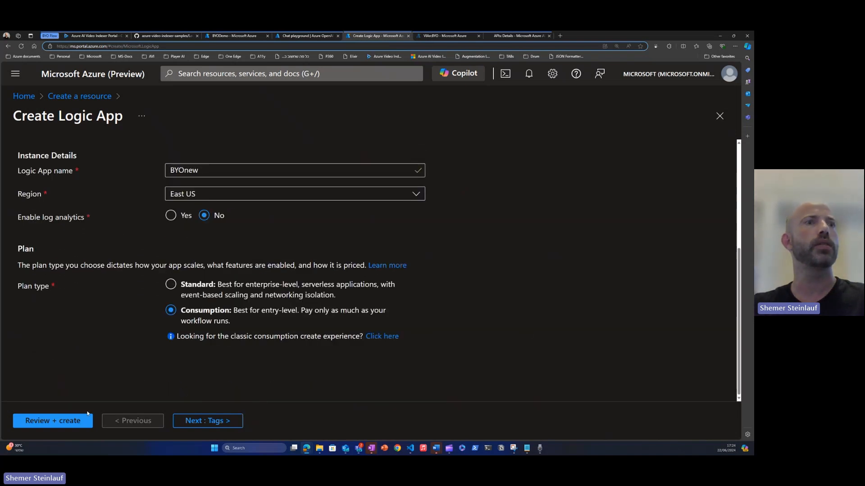
pyautogui.click(52, 421)
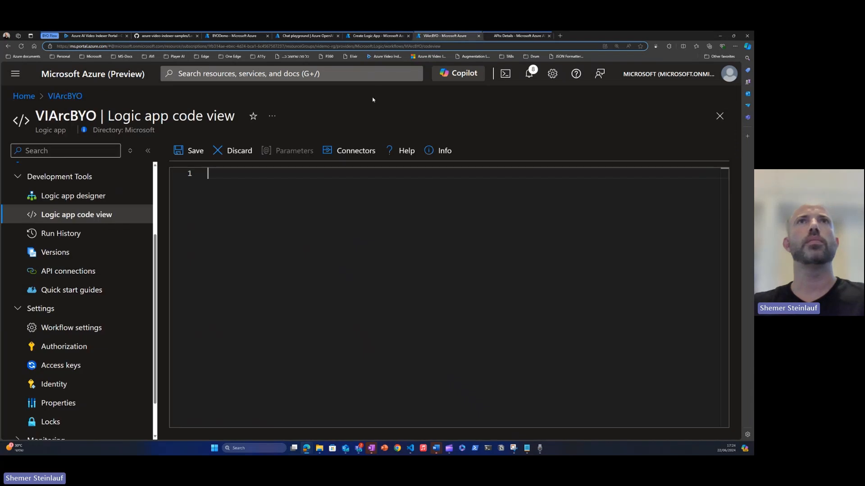
pyautogui.moveTo(363, 121)
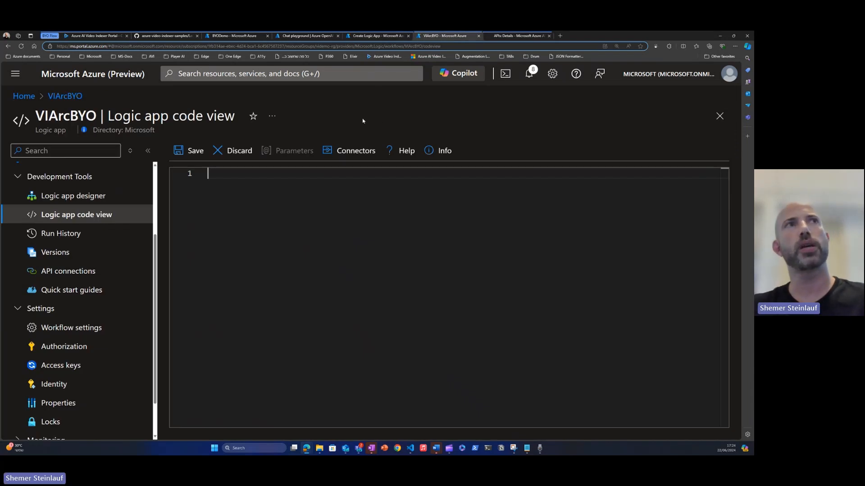
pyautogui.moveTo(118, 42)
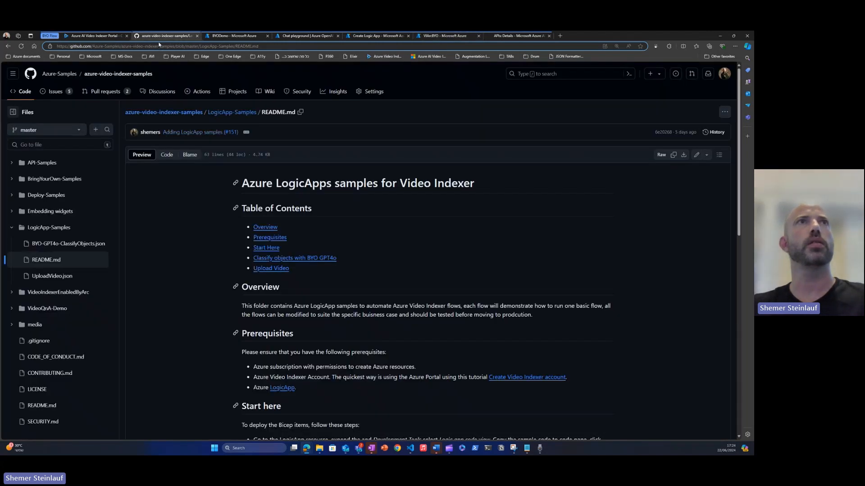
pyautogui.moveTo(69, 244)
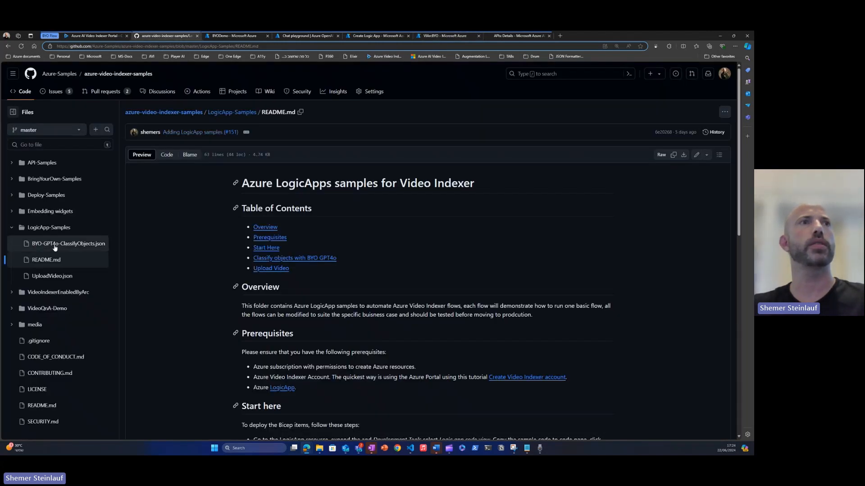
# - Select the entire BYO-GPT4o-ClassifyObjects.json workflow definition on GitHub and return to VIArcBYO's code view
pyautogui.click(68, 243)
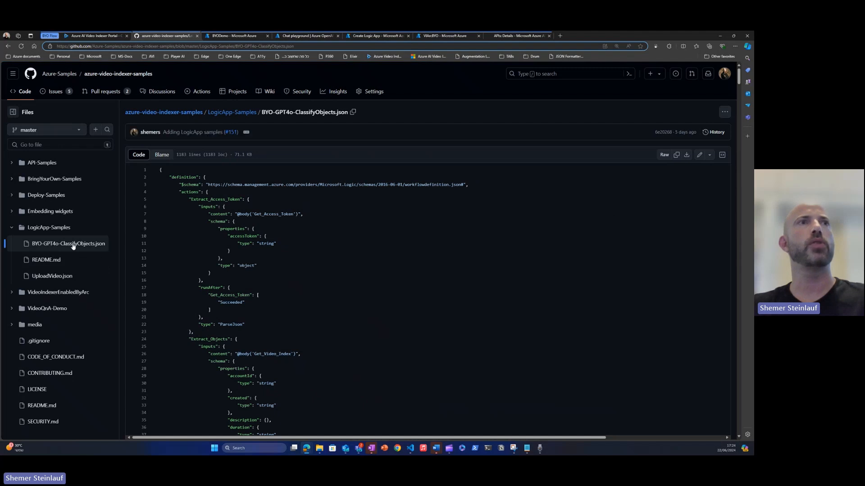
pyautogui.press('ctrl+a')
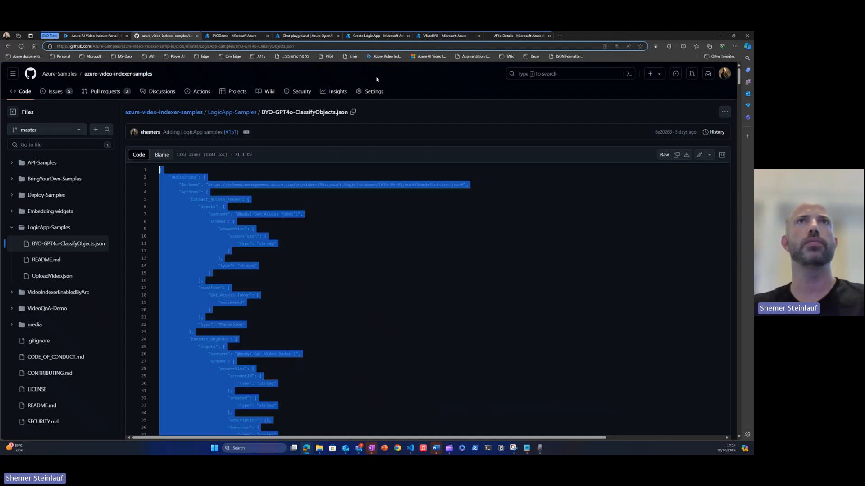
pyautogui.click(447, 35)
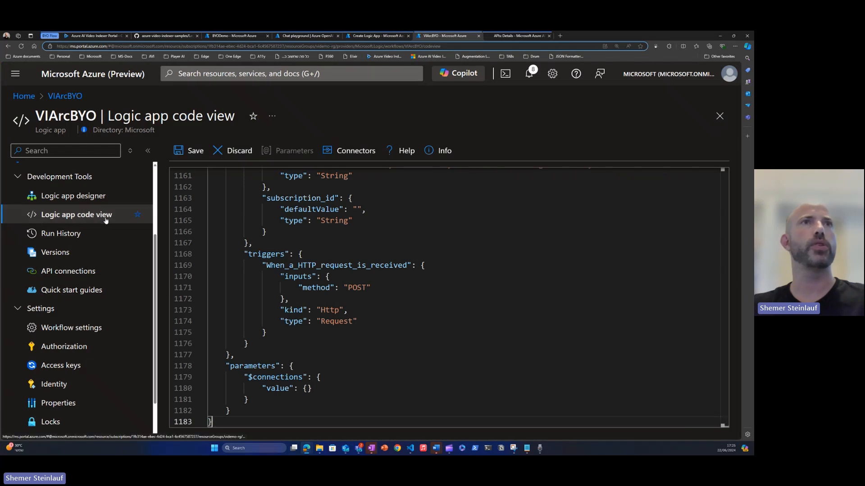
# - Save the pasted BYO-GPT4o workflow definition in VIArcBYO's code view
pyautogui.click(194, 151)
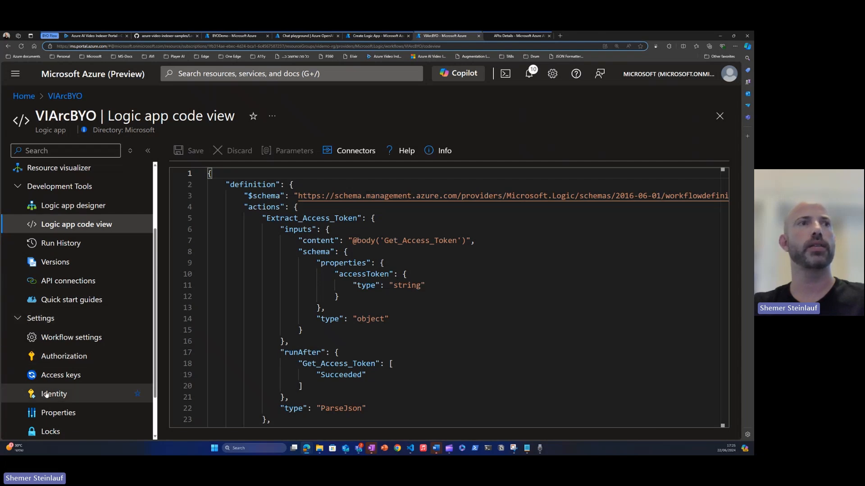
# - Turn on VIArcBYO's system-assigned managed identity and save the change
pyautogui.click(54, 394)
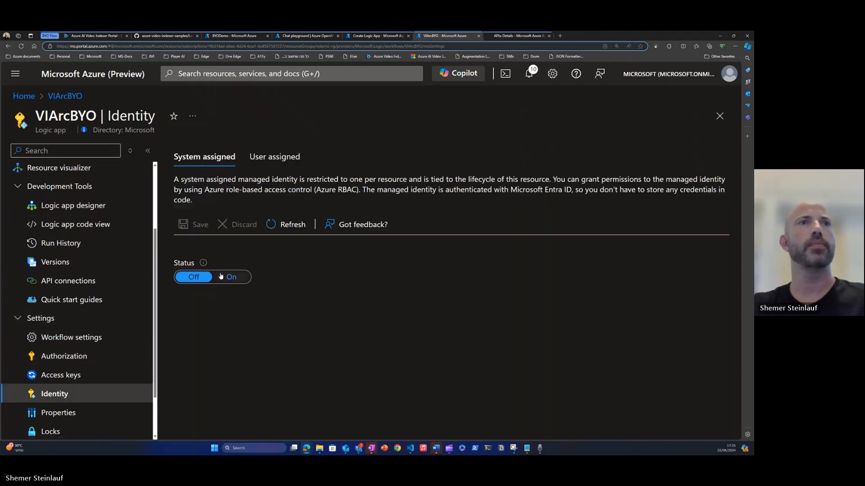
pyautogui.click(232, 276)
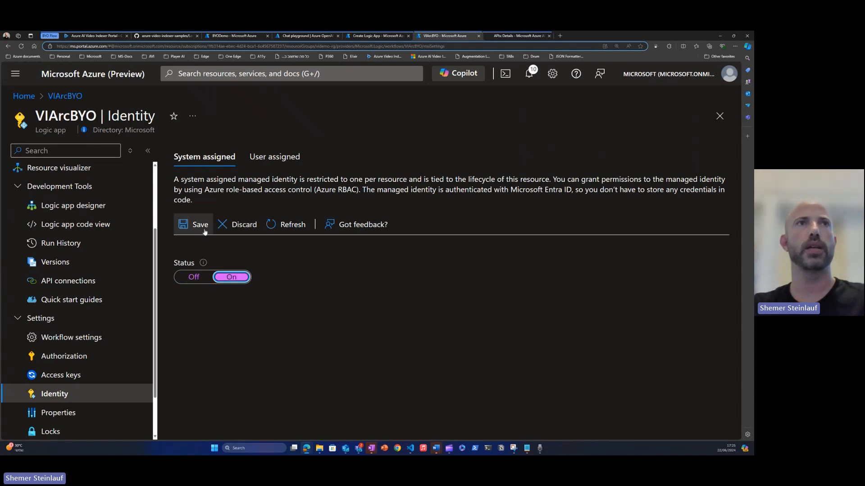
pyautogui.click(200, 224)
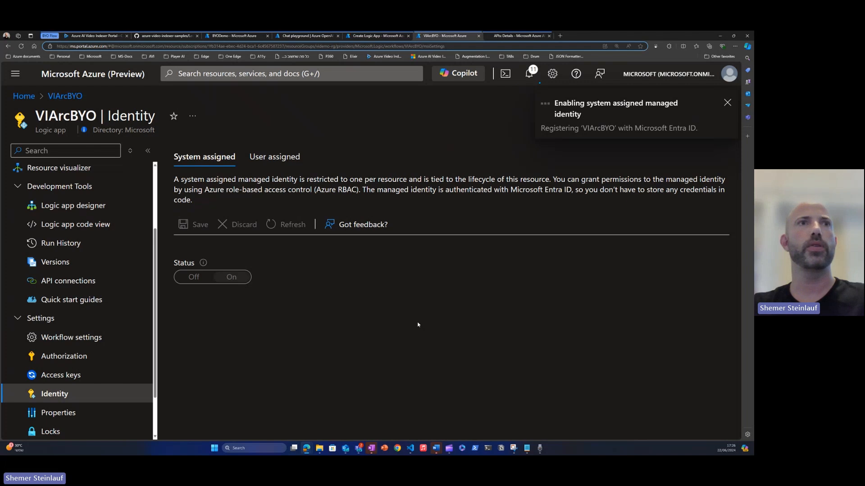
pyautogui.click(231, 277)
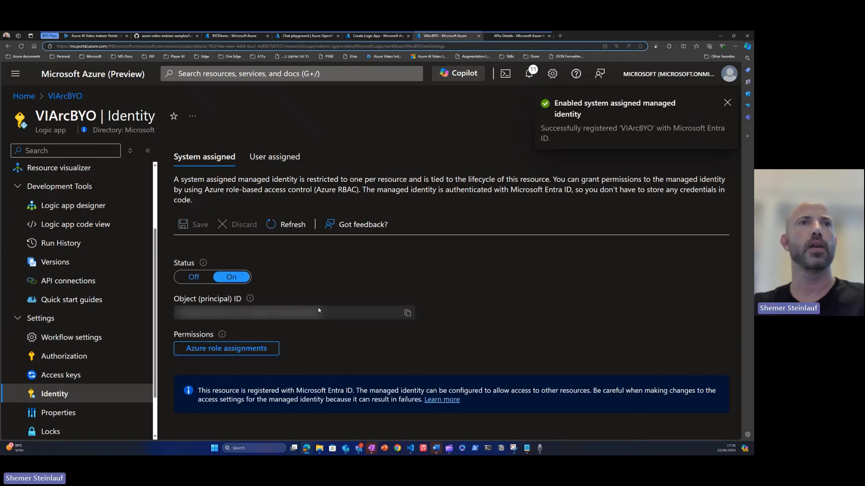
pyautogui.moveTo(360, 352)
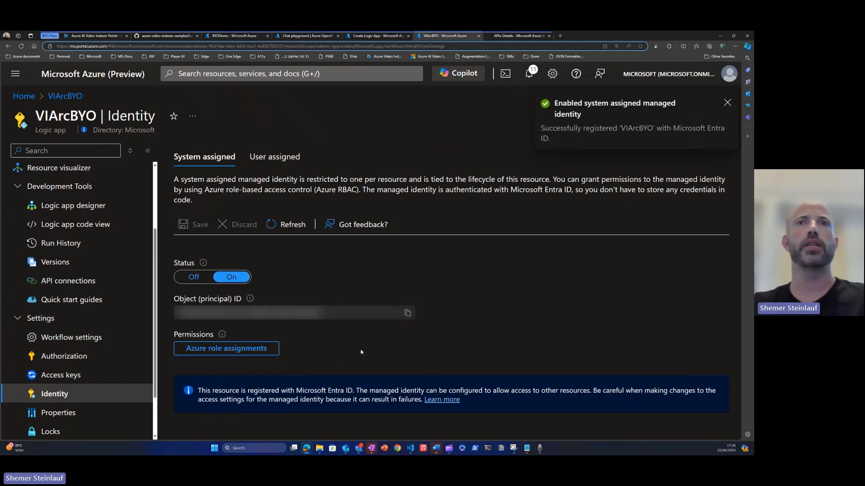
pyautogui.click(727, 102)
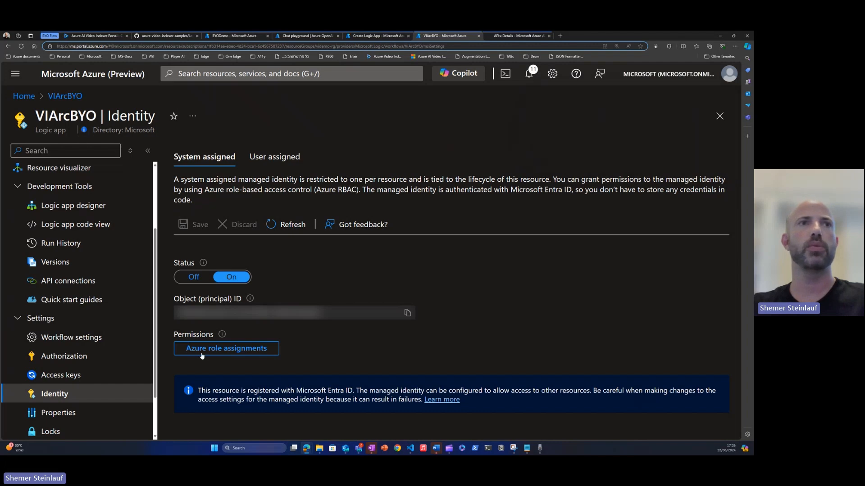
# - Add a Contributor role assignment for the identity scoped to the byo_demo resource group
pyautogui.click(226, 348)
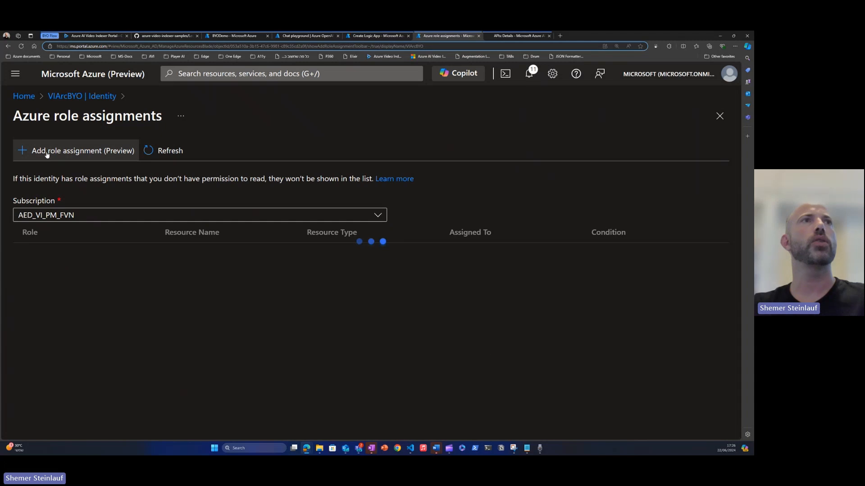
pyautogui.click(76, 151)
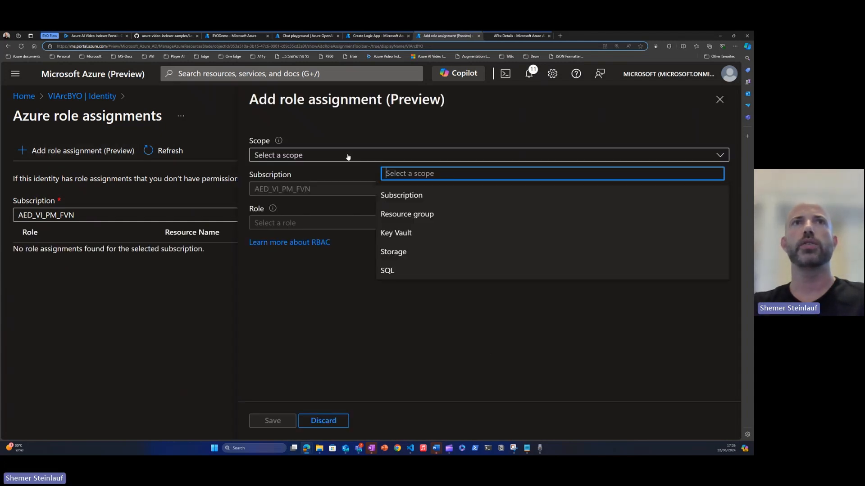
pyautogui.click(408, 215)
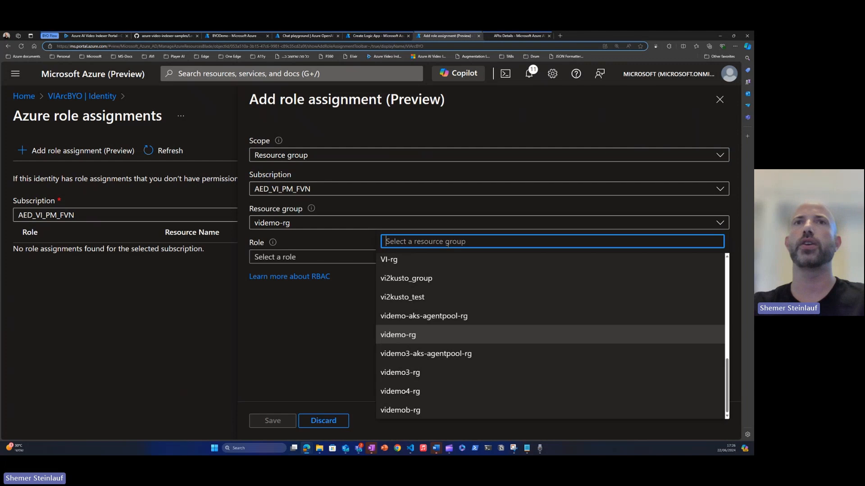
pyautogui.write('byo')
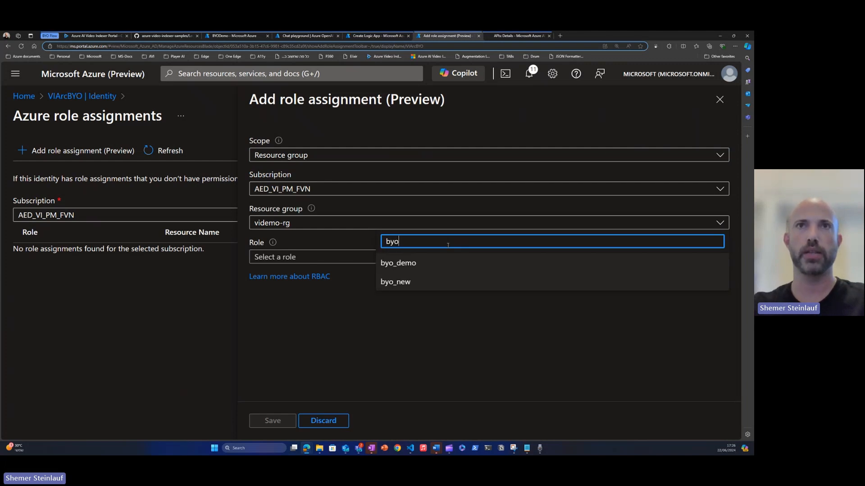
pyautogui.click(397, 263)
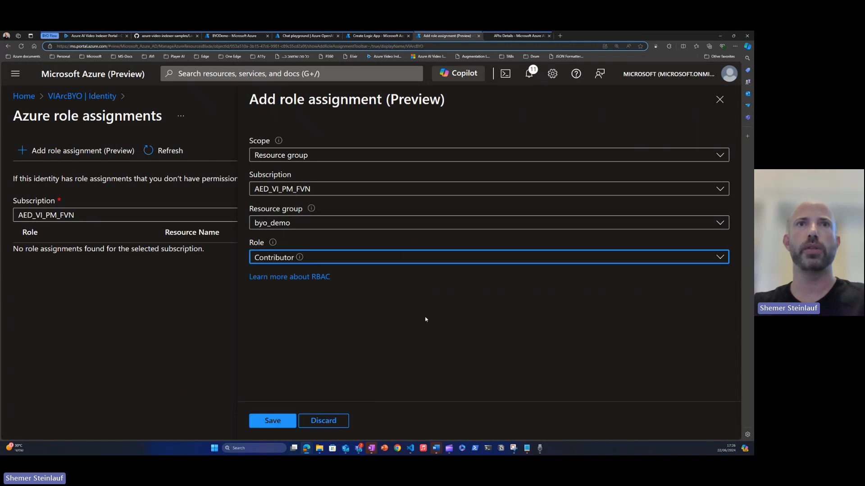
pyautogui.click(272, 421)
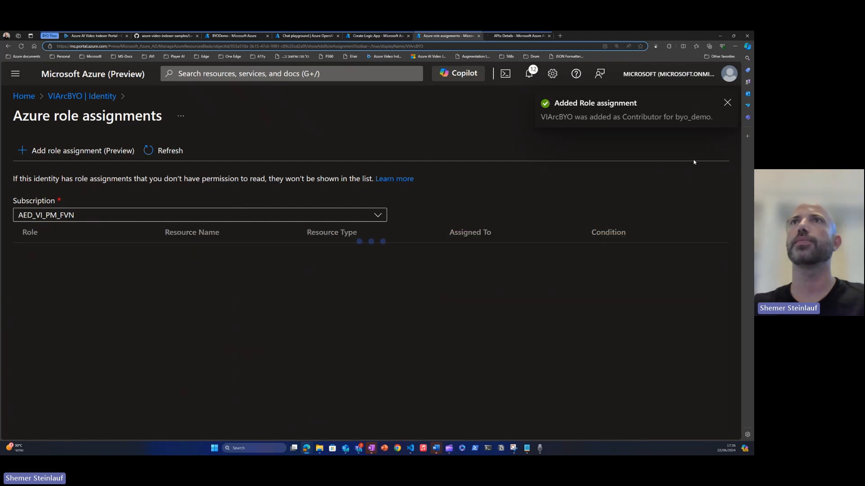
pyautogui.click(727, 103)
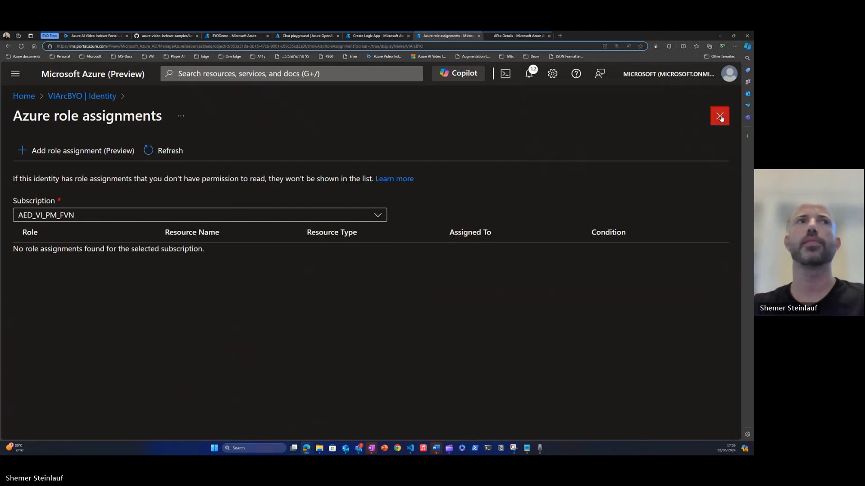
# - Leave the role assignments blade and show VIArcBYO's workflow in the Logic app designer
pyautogui.click(719, 116)
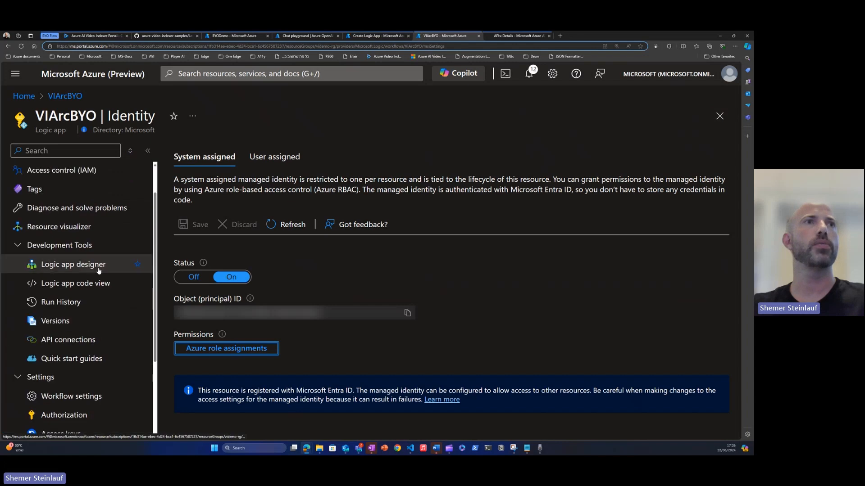
pyautogui.click(74, 264)
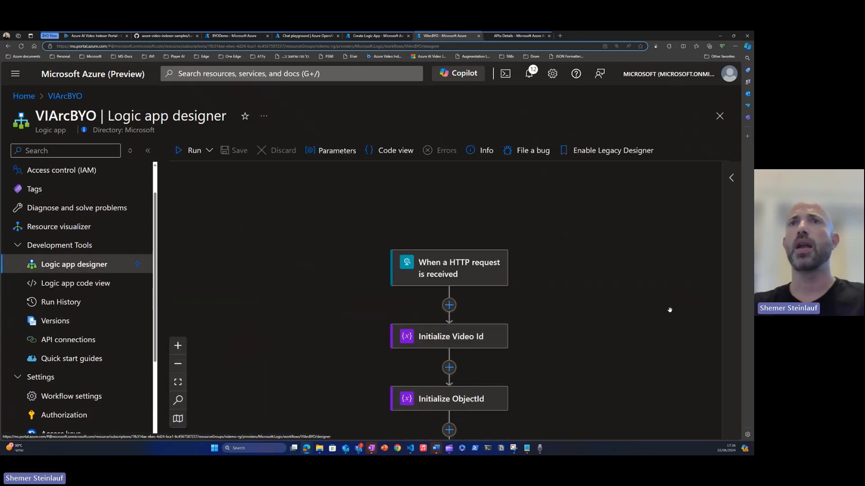
pyautogui.moveTo(606, 237)
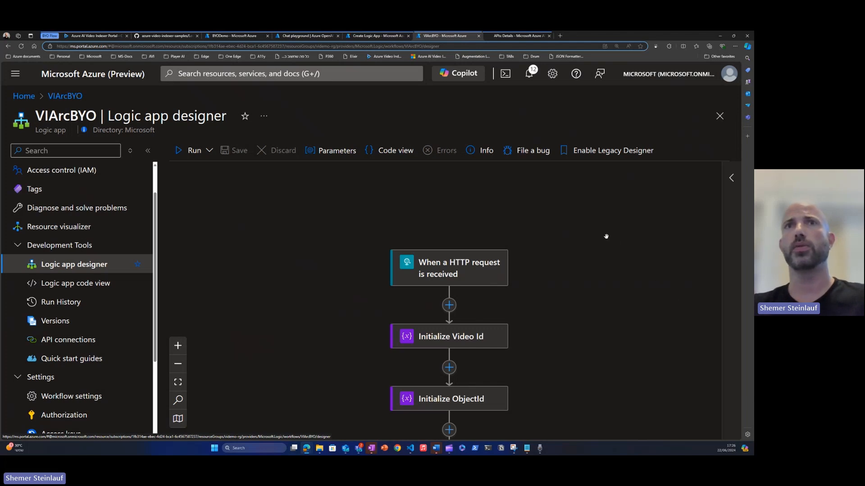
pyautogui.moveTo(610, 226)
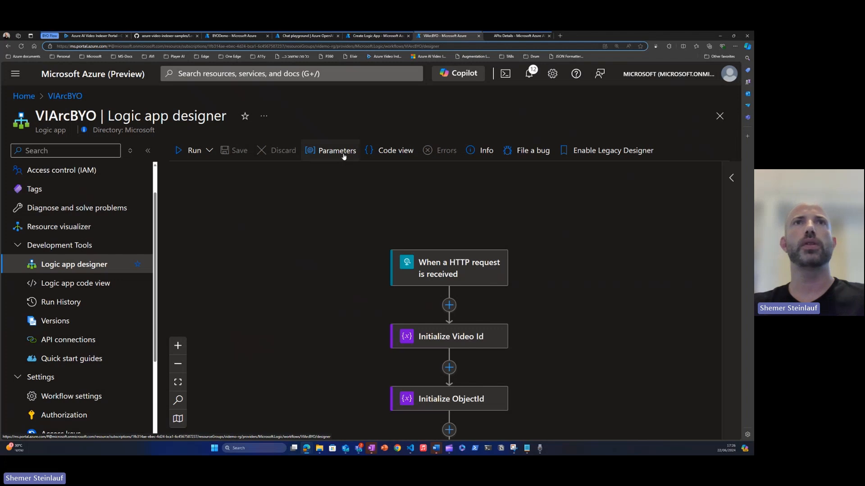
pyautogui.click(336, 151)
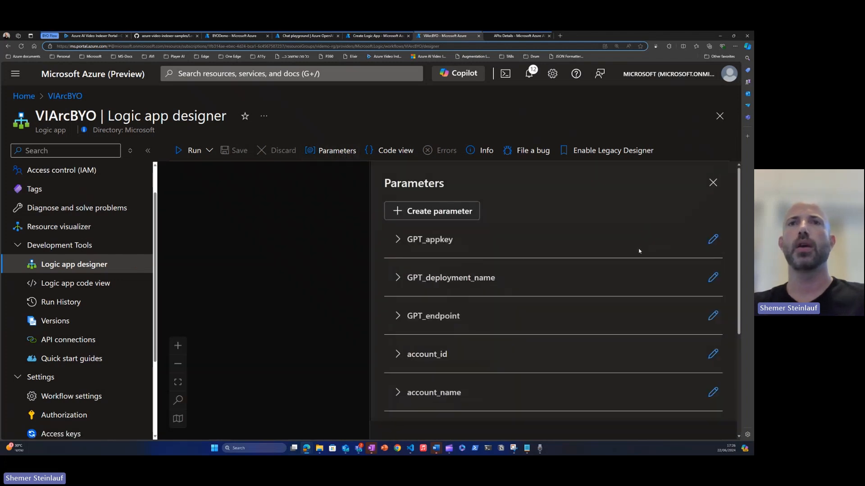
pyautogui.scroll(-3)
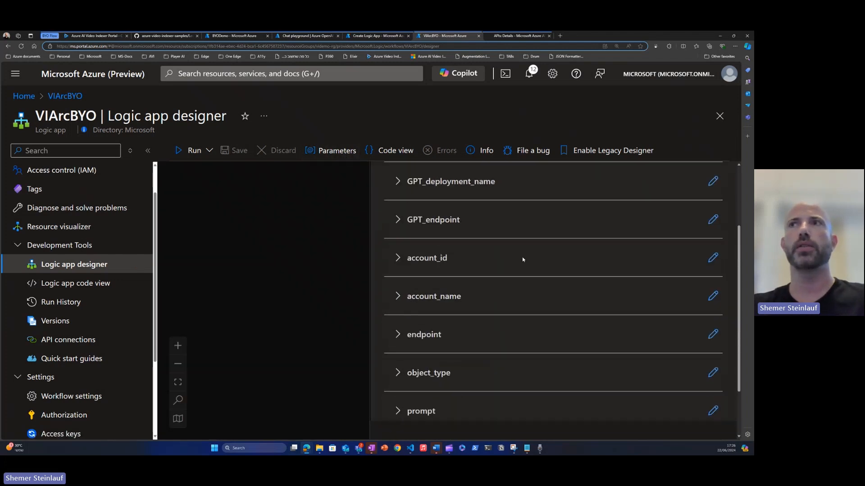
pyautogui.scroll(3)
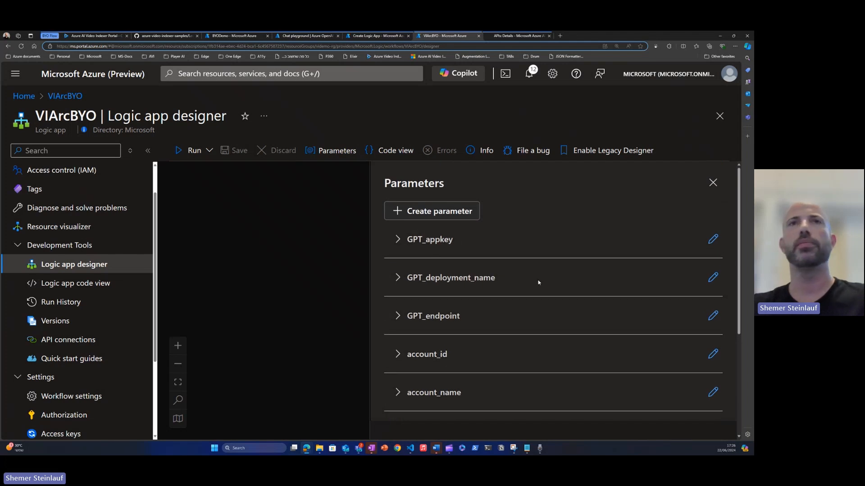
pyautogui.moveTo(455, 248)
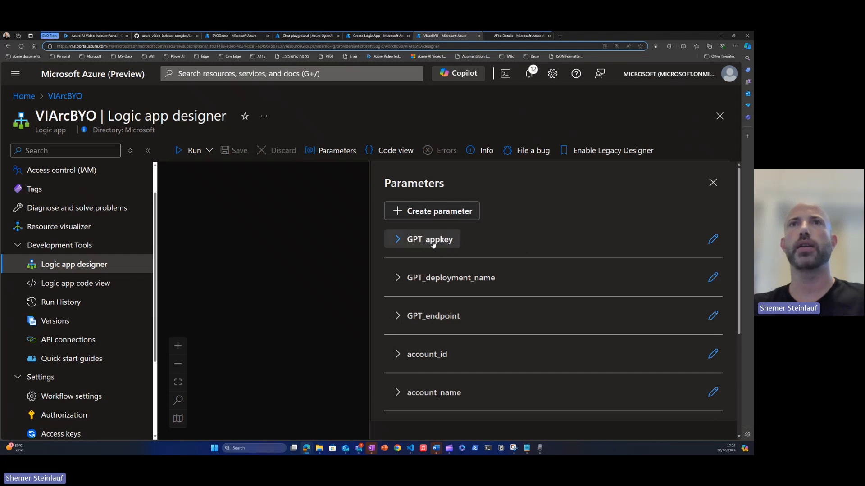
pyautogui.moveTo(441, 277)
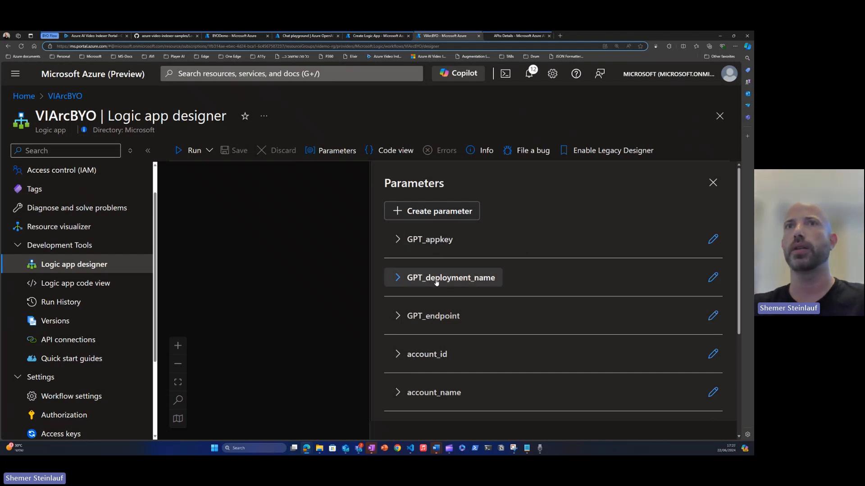
pyautogui.scroll(-3)
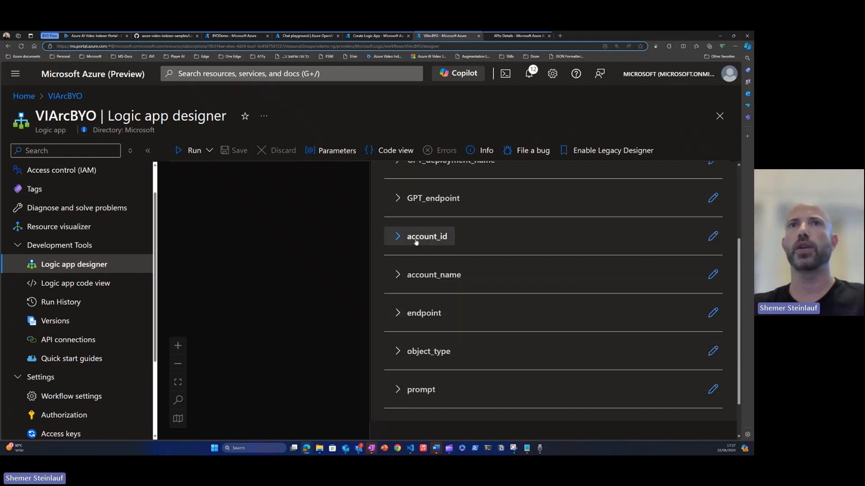
pyautogui.scroll(-3)
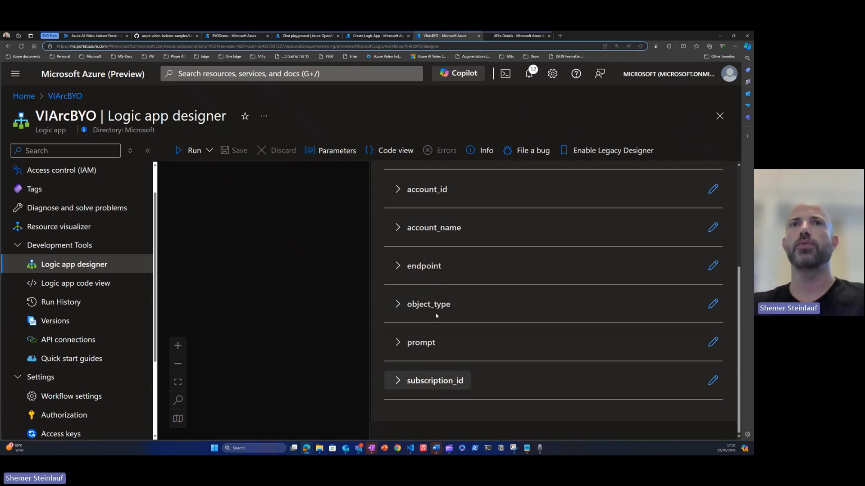
pyautogui.click(423, 266)
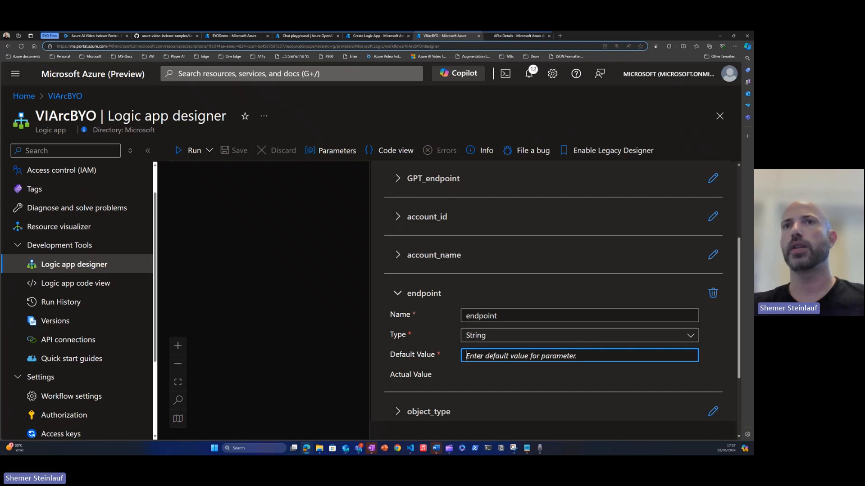
pyautogui.write('https://api.videoindexer.ai')
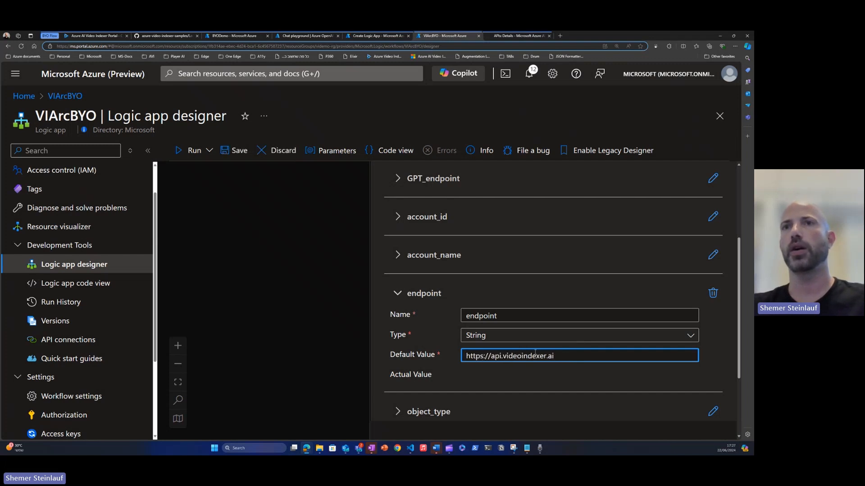
pyautogui.write('/')
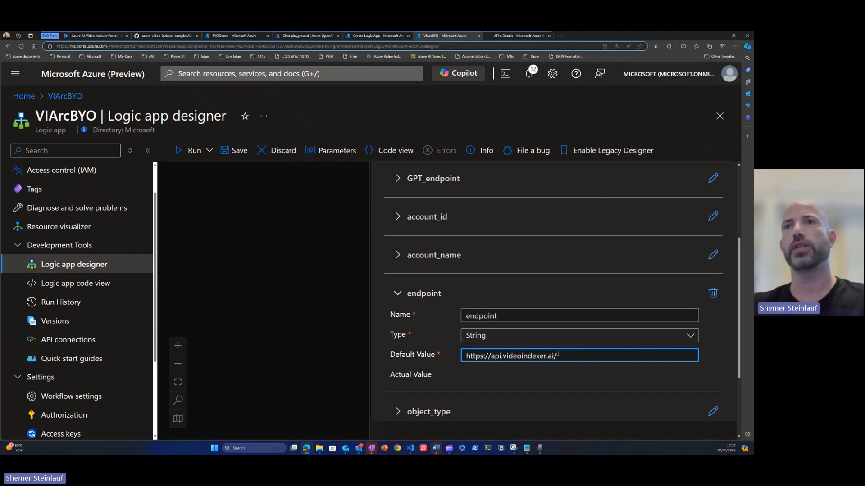
pyautogui.write('eas')
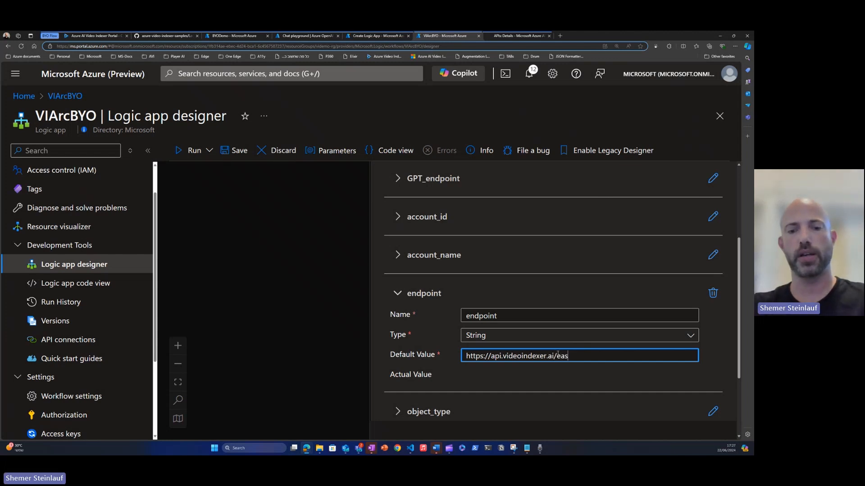
pyautogui.write('tus')
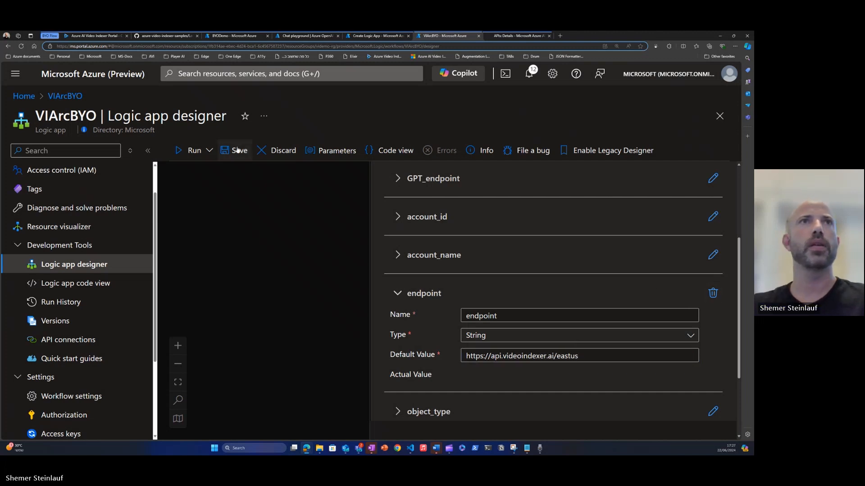
pyautogui.click(238, 151)
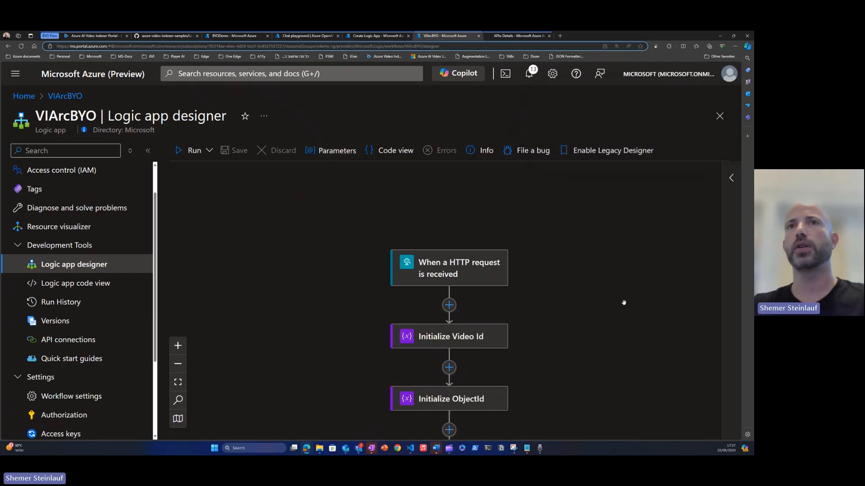
pyautogui.moveTo(346, 249)
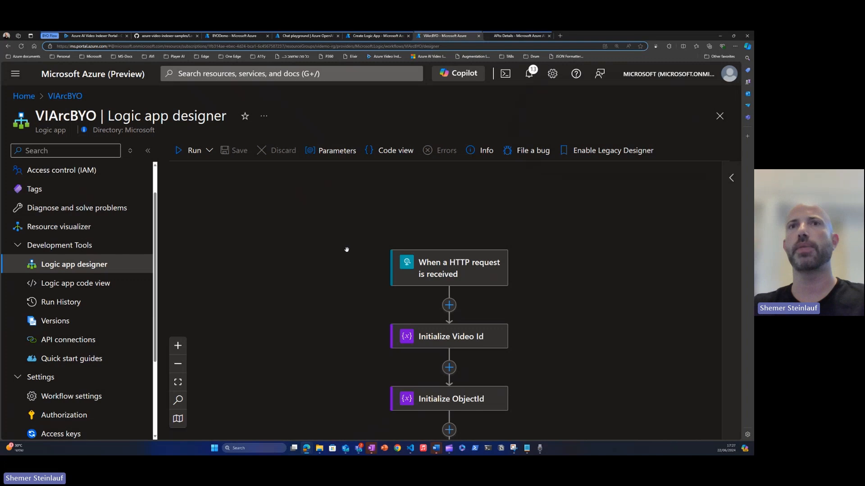
pyautogui.moveTo(694, 346)
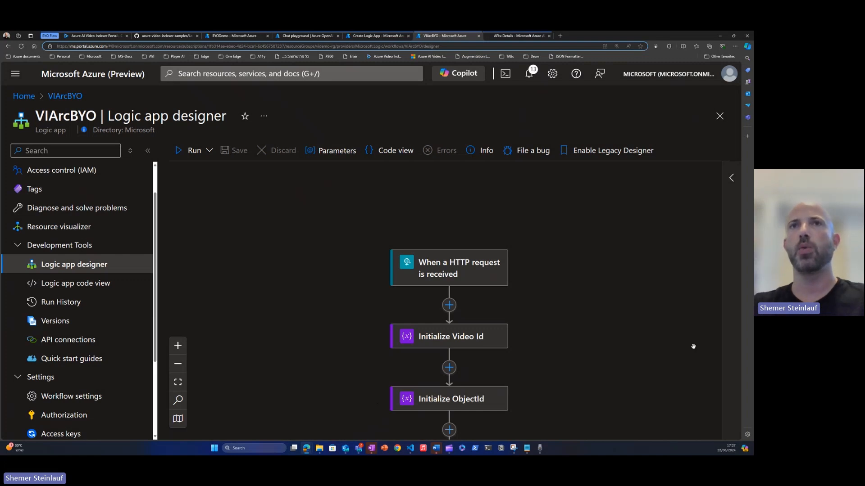
pyautogui.moveTo(513, 303)
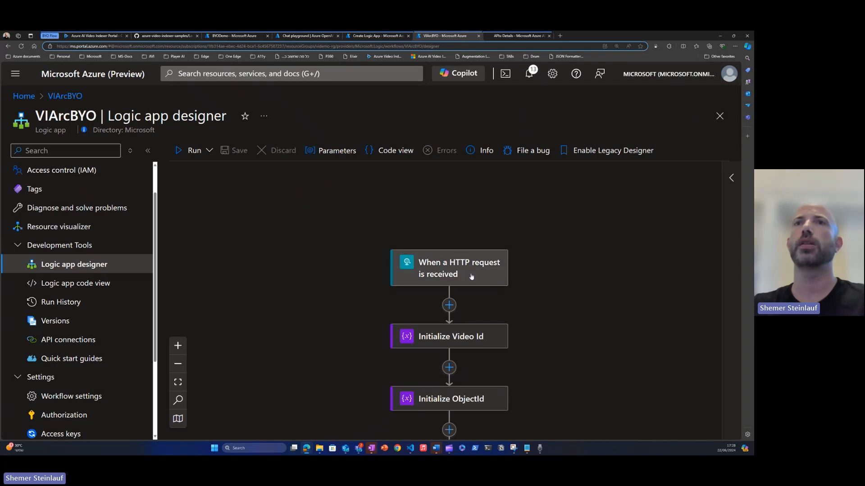
pyautogui.click(448, 268)
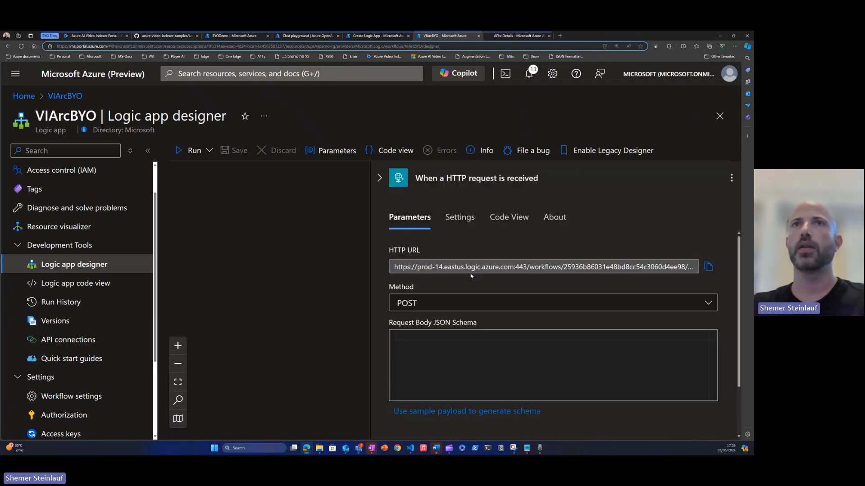
pyautogui.tripleClick(544, 267)
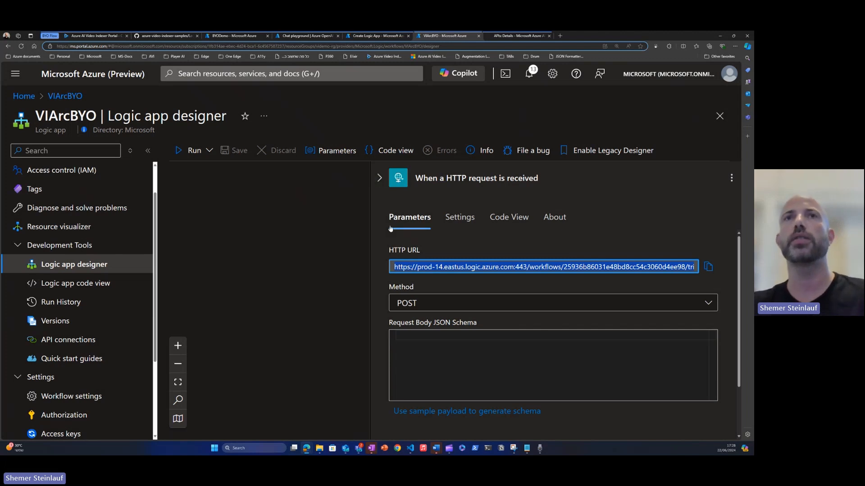
pyautogui.moveTo(379, 178)
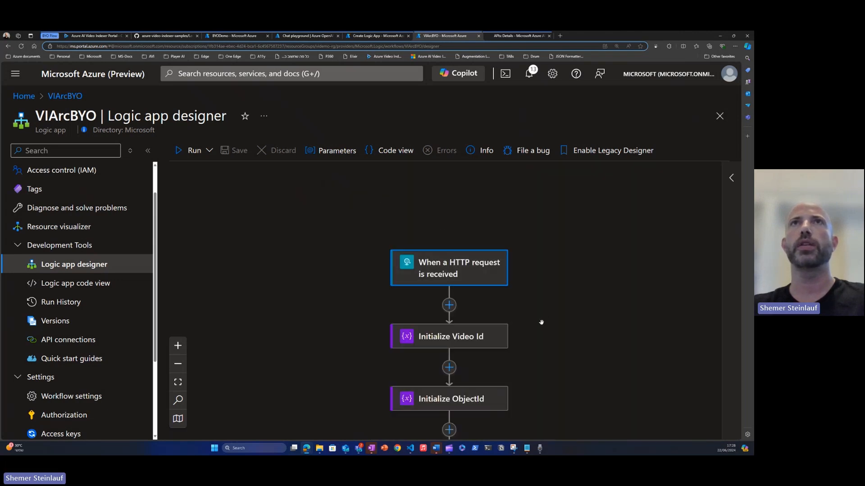
# - Review the Upload Video API reference and its callbackUrl parameter, then return to the workflow designer
pyautogui.click(516, 35)
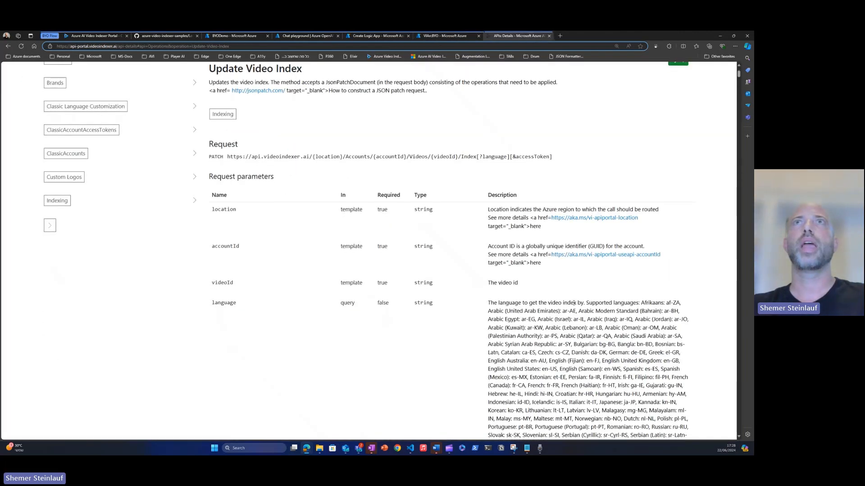
pyautogui.scroll(3)
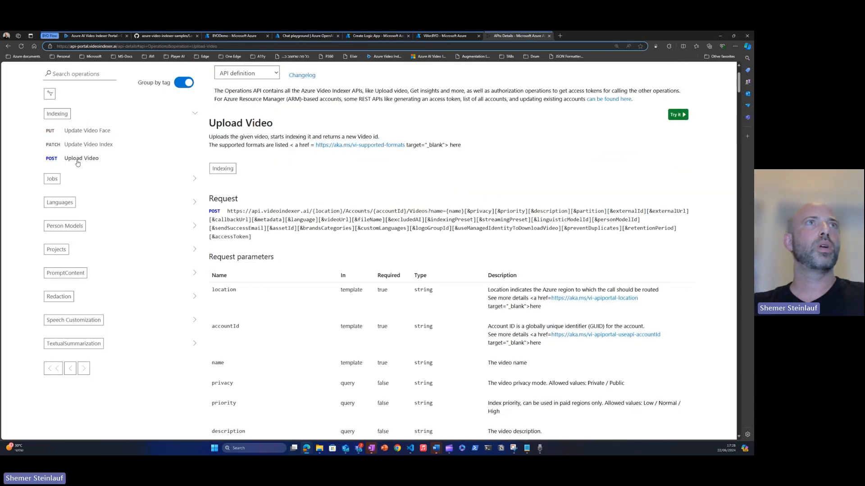
pyautogui.moveTo(301, 188)
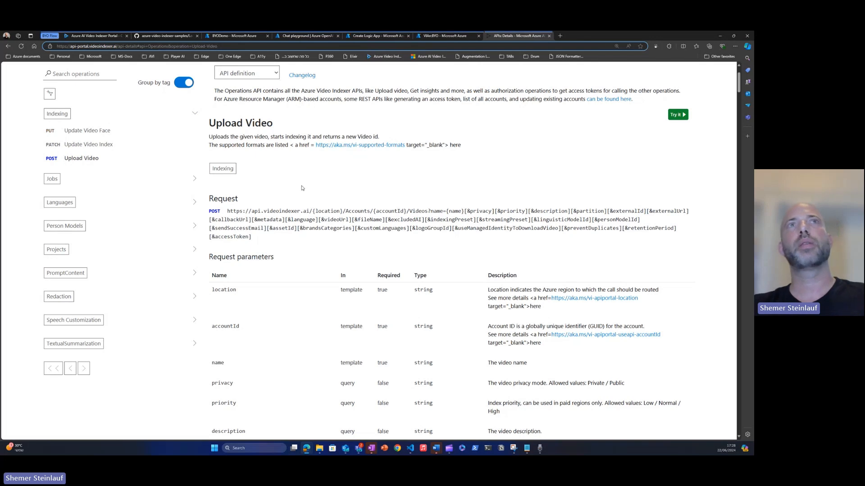
pyautogui.moveTo(291, 192)
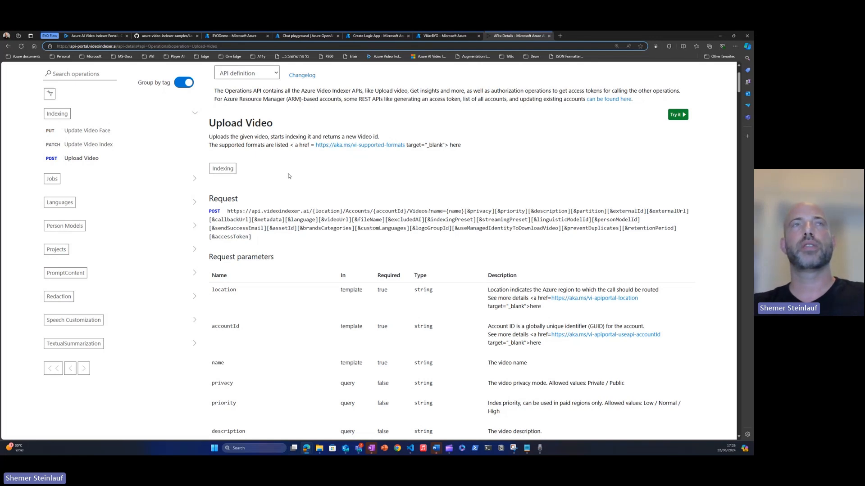
pyautogui.moveTo(319, 198)
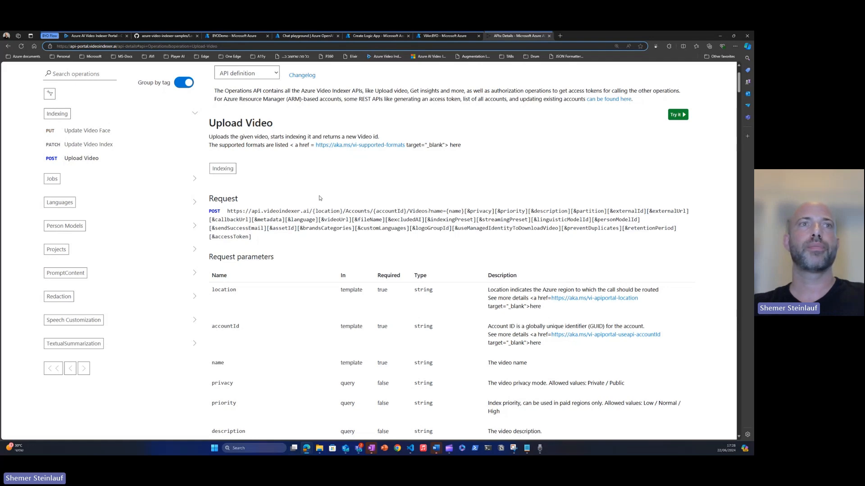
pyautogui.scroll(-3)
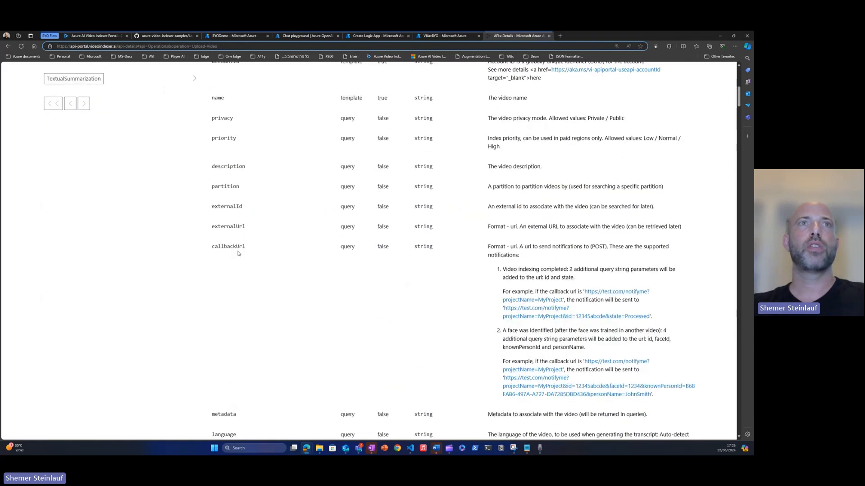
pyautogui.doubleClick(228, 246)
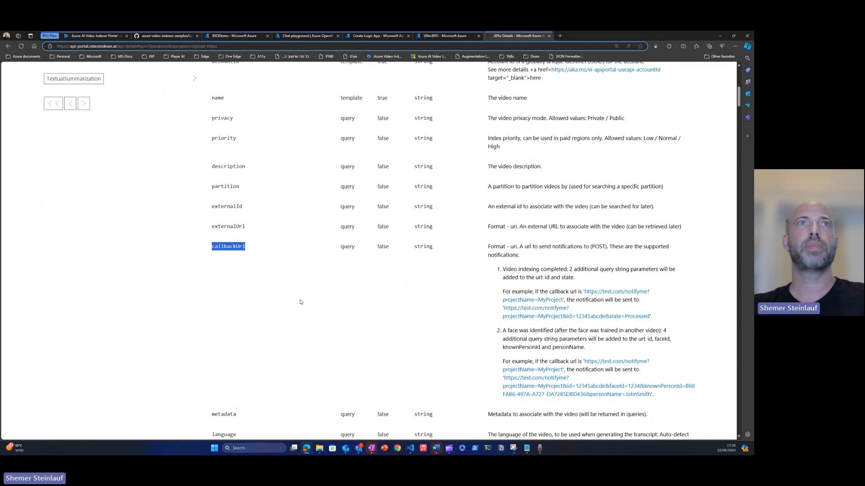
pyautogui.moveTo(356, 293)
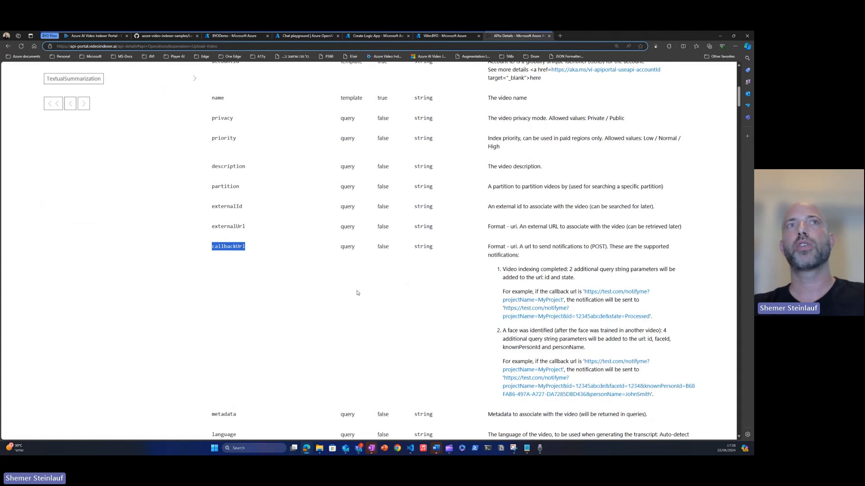
pyautogui.moveTo(292, 290)
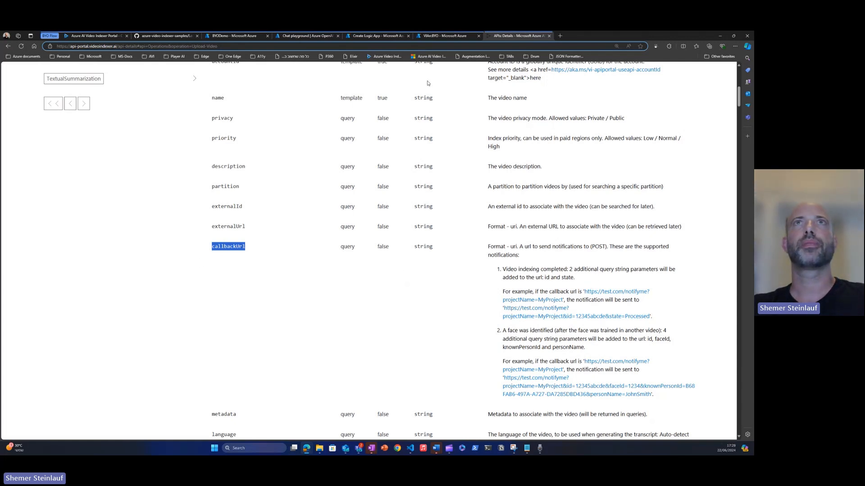
pyautogui.click(444, 35)
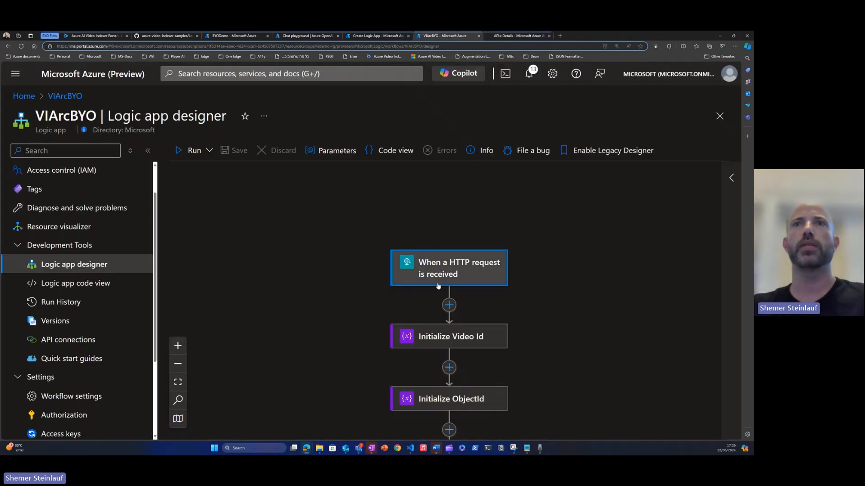
# - Walk through the workflow from Initialize Video Id past Get Access Token and Extract Access Token to Get Video Index
pyautogui.scroll(3)
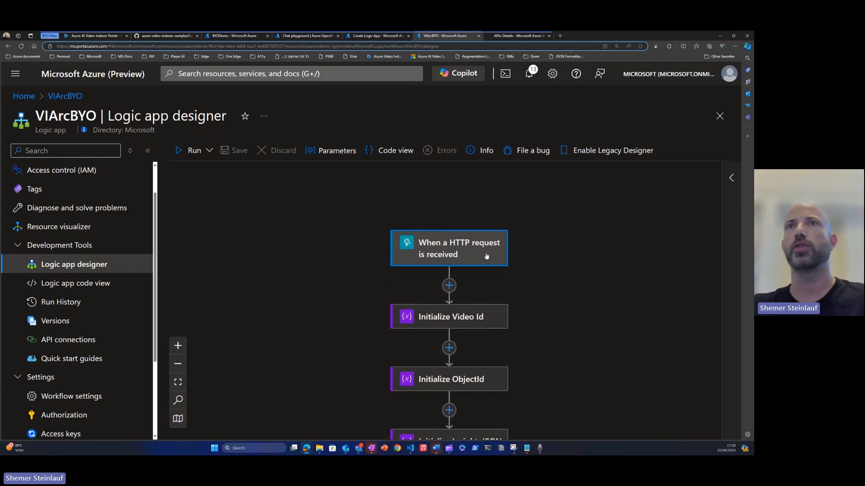
pyautogui.moveTo(463, 322)
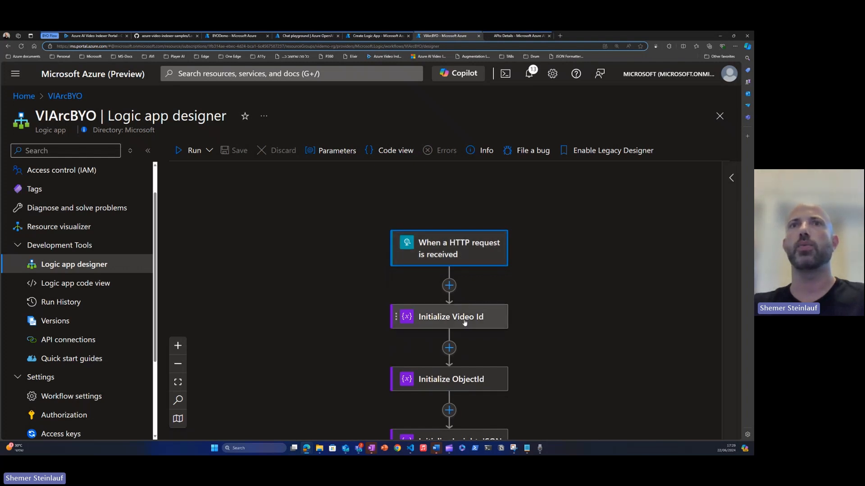
pyautogui.click(451, 316)
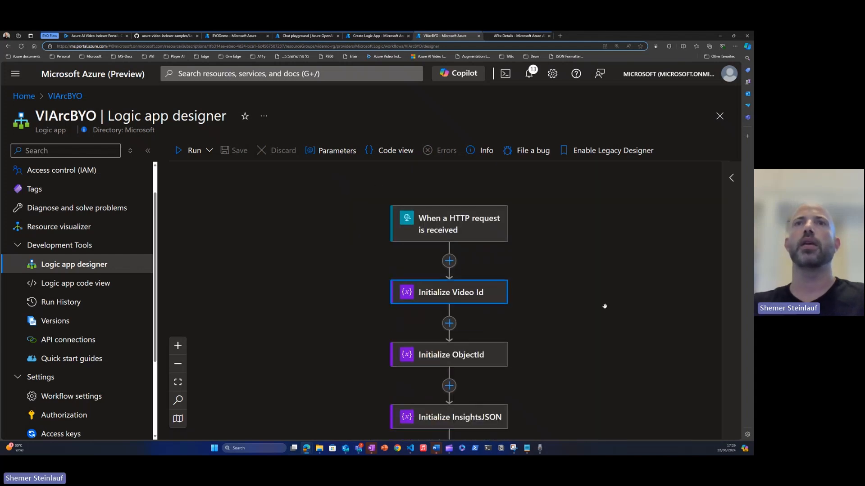
pyautogui.moveTo(597, 304)
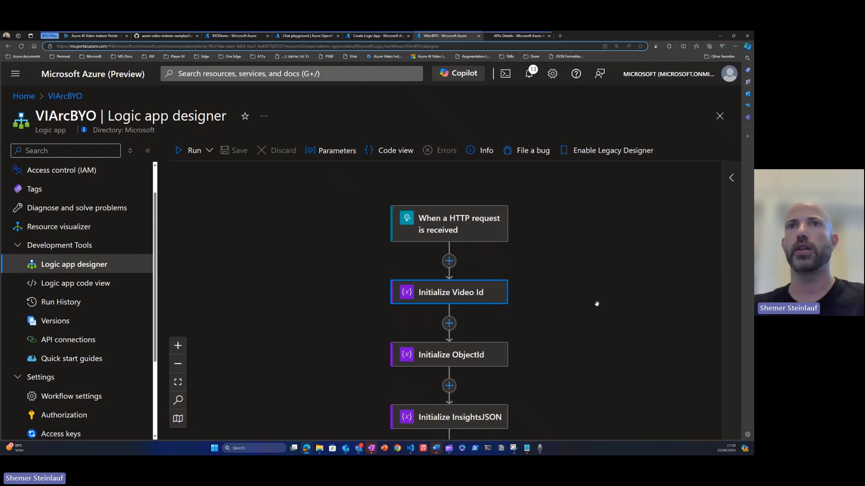
pyautogui.moveTo(481, 307)
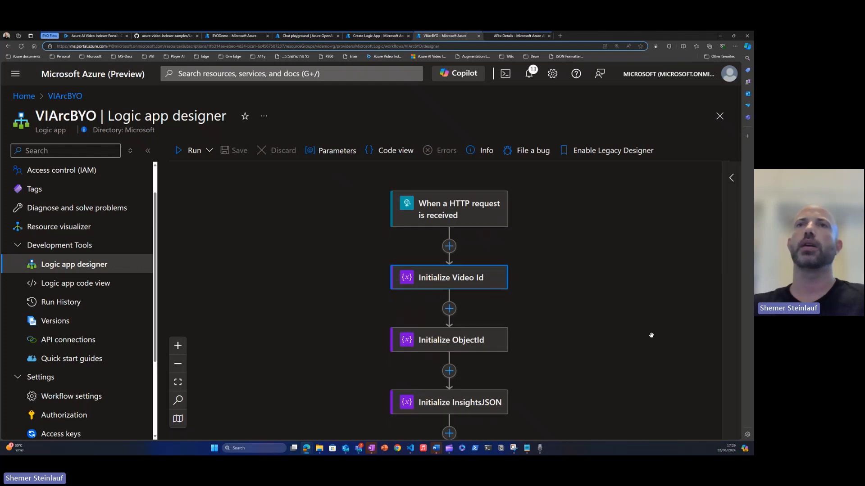
pyautogui.scroll(-3)
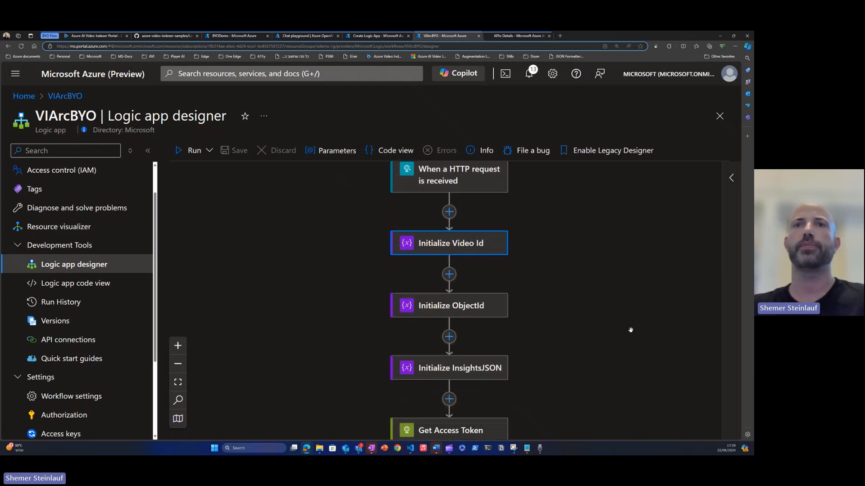
pyautogui.scroll(-3)
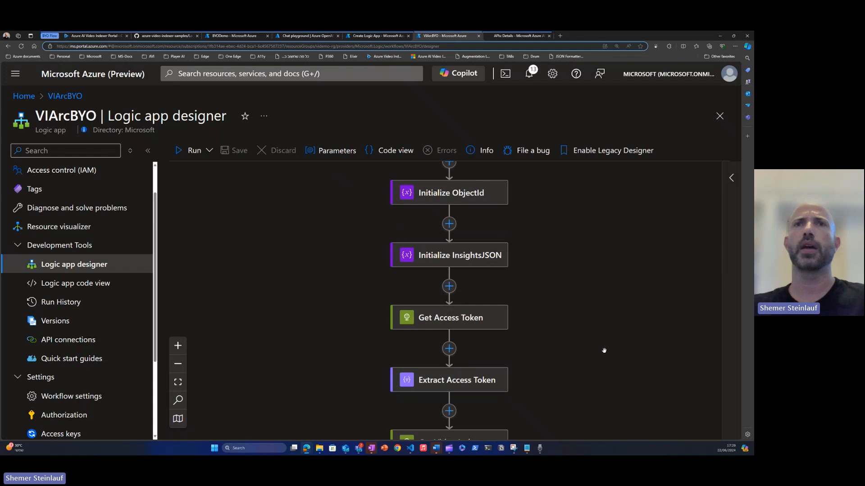
pyautogui.moveTo(427, 342)
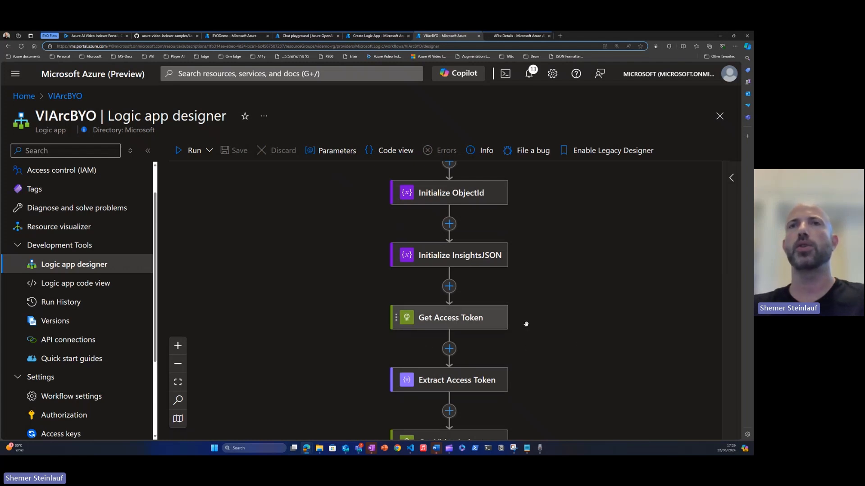
pyautogui.moveTo(579, 323)
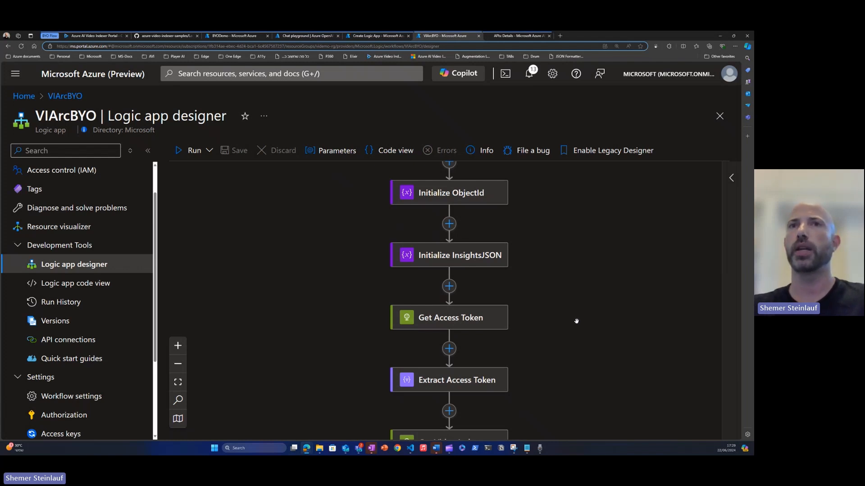
pyautogui.moveTo(584, 326)
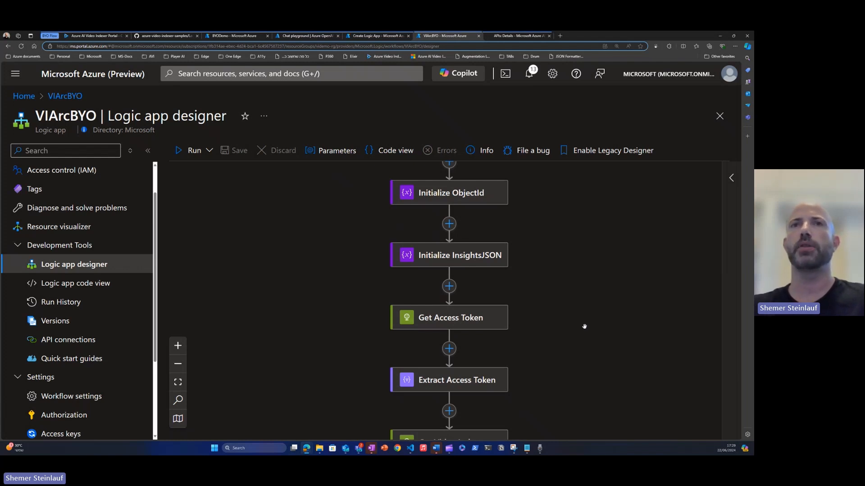
pyautogui.moveTo(549, 347)
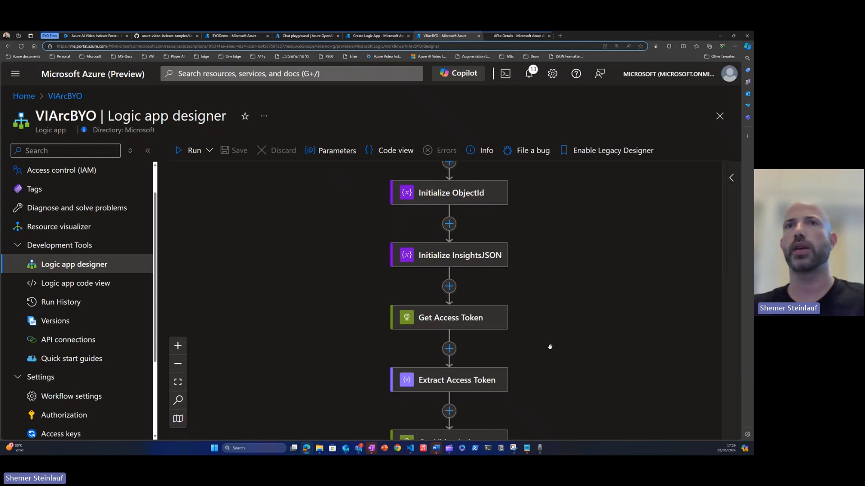
pyautogui.scroll(-3)
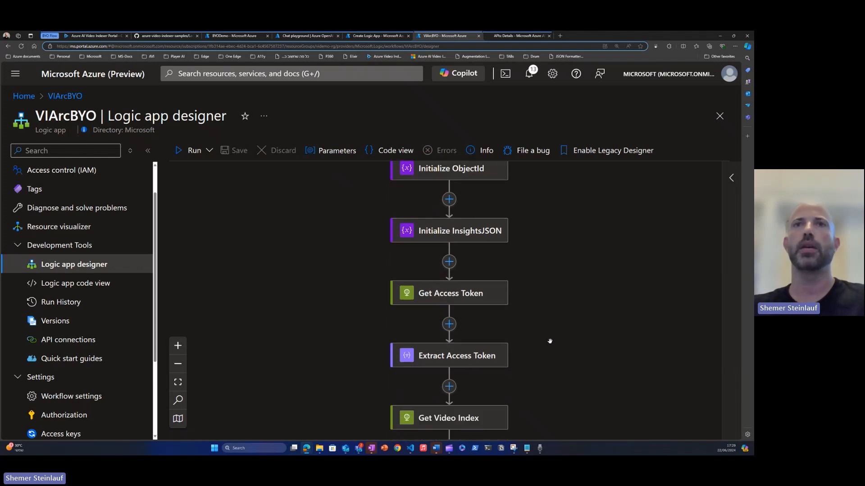
pyautogui.click(449, 293)
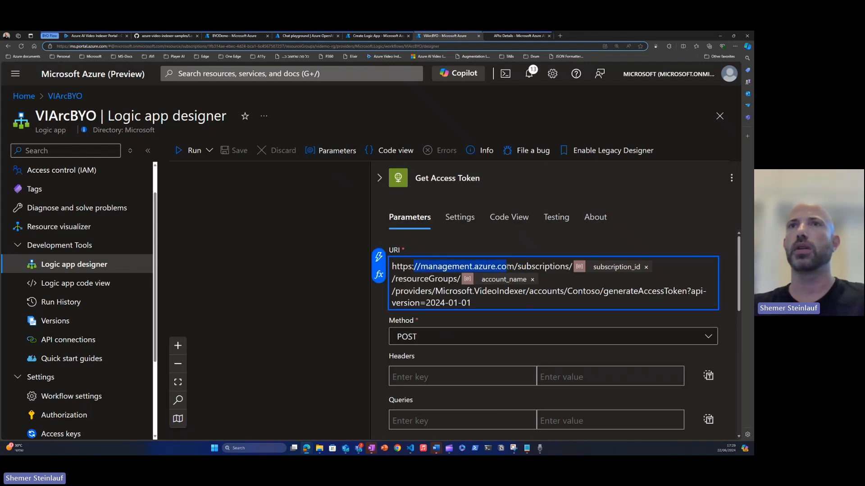
pyautogui.scroll(-3)
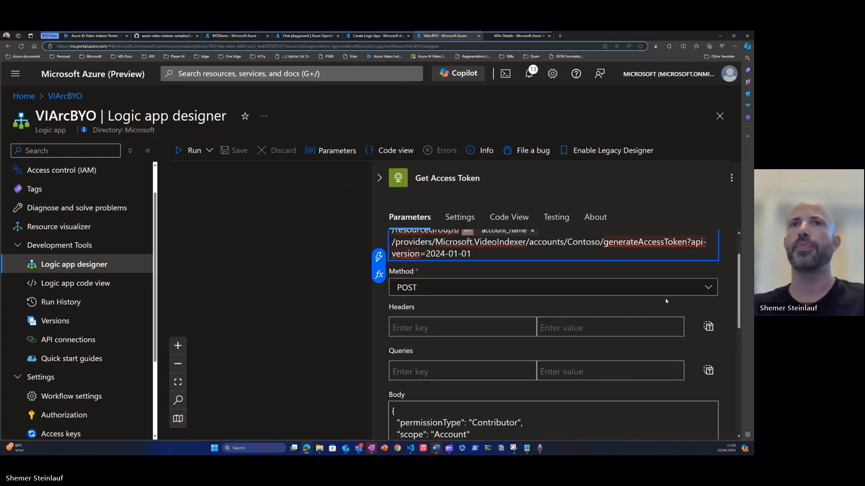
pyautogui.scroll(-3)
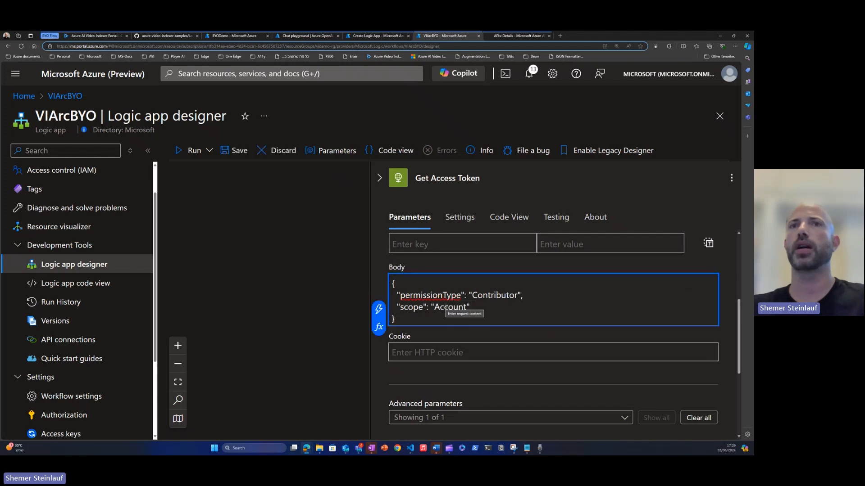
pyautogui.scroll(-3)
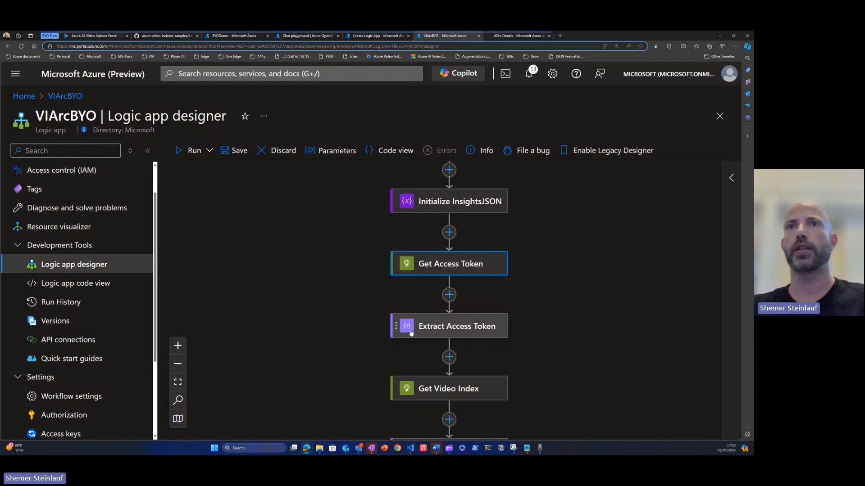
pyautogui.scroll(-3)
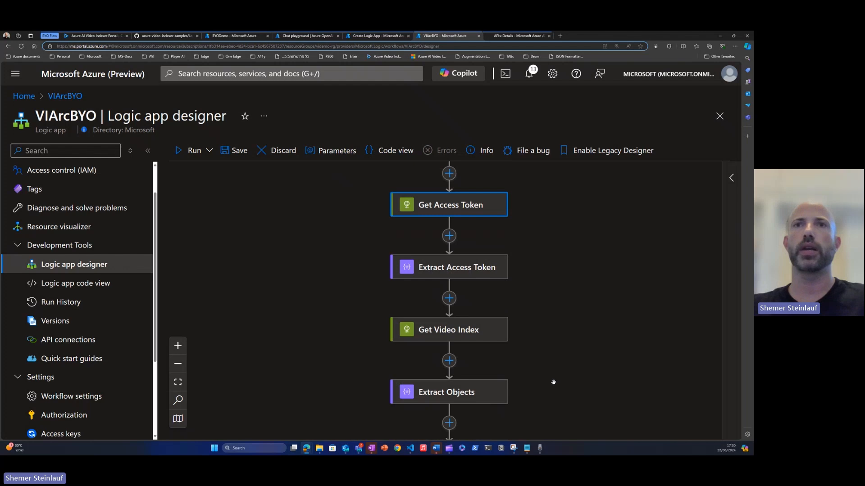
pyautogui.moveTo(512, 369)
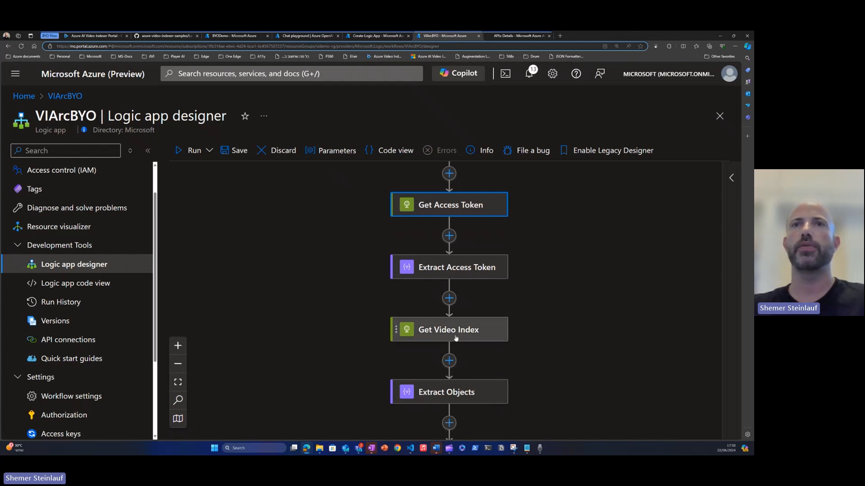
pyautogui.moveTo(473, 337)
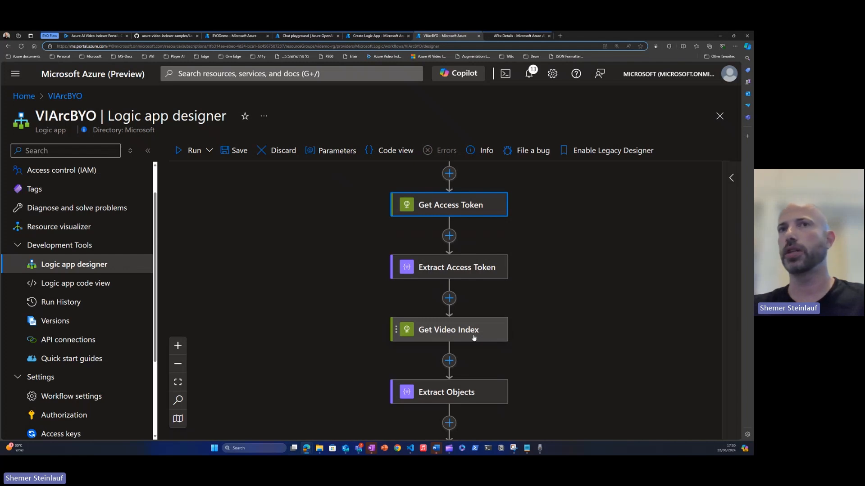
pyautogui.click(447, 329)
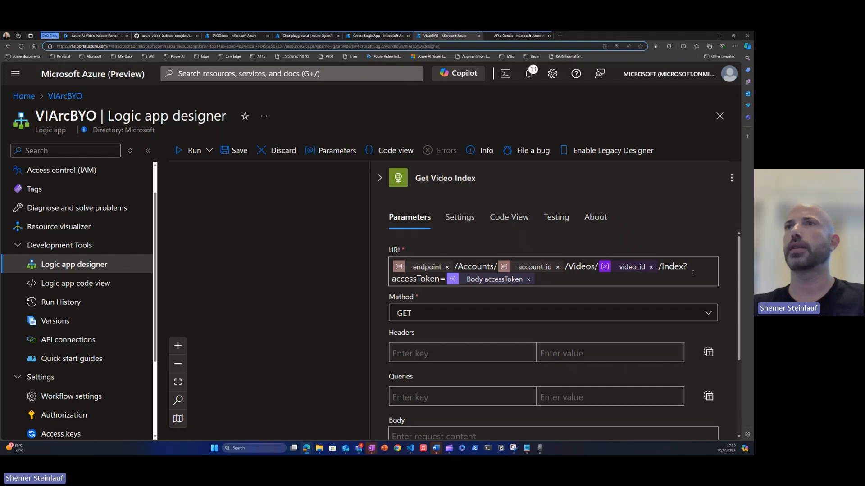
pyautogui.moveTo(379, 177)
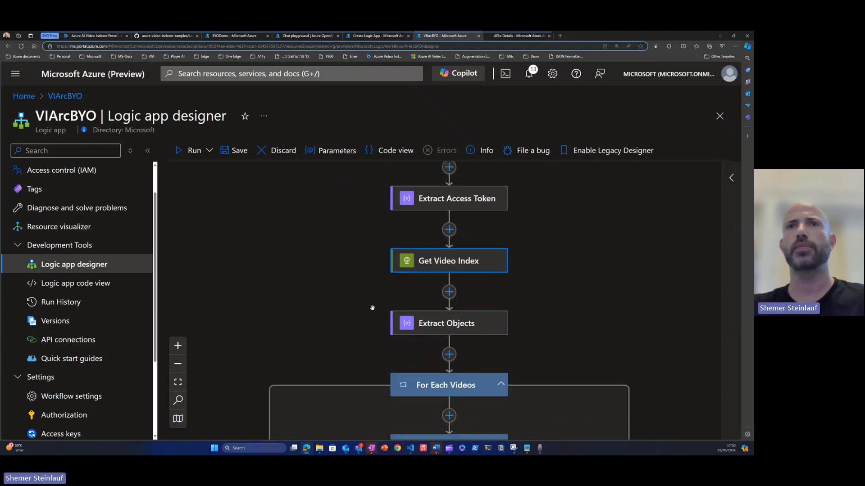
pyautogui.scroll(-3)
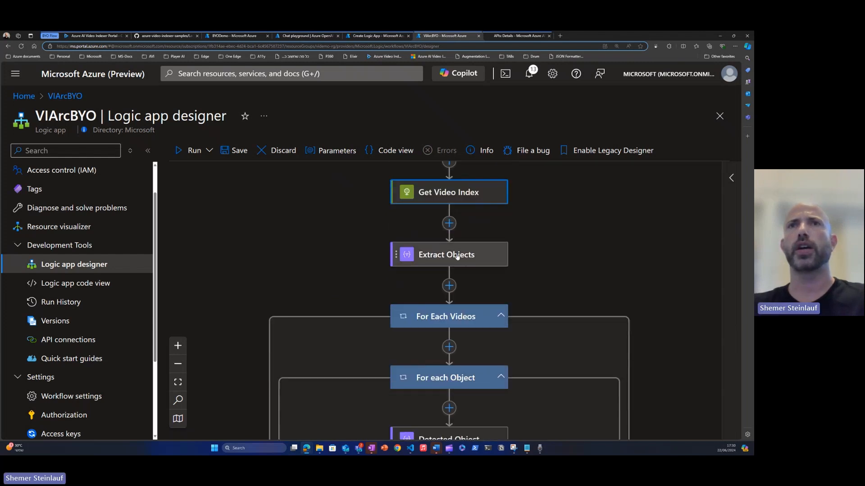
pyautogui.moveTo(598, 285)
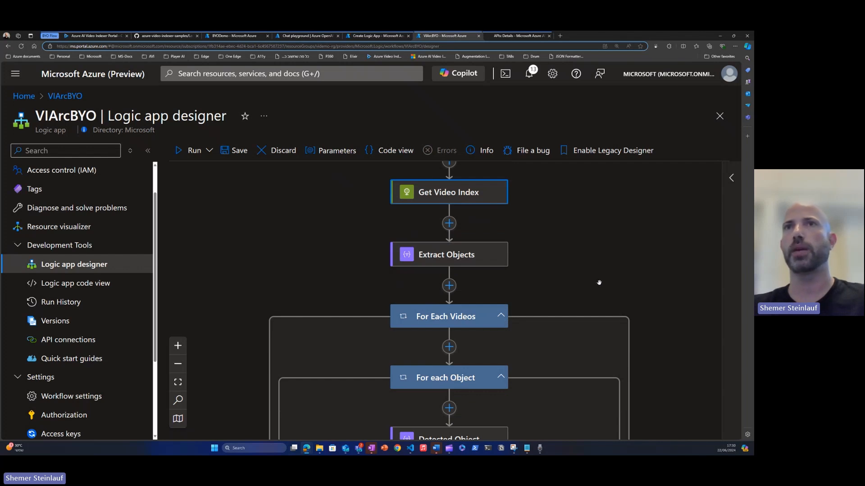
pyautogui.scroll(-3)
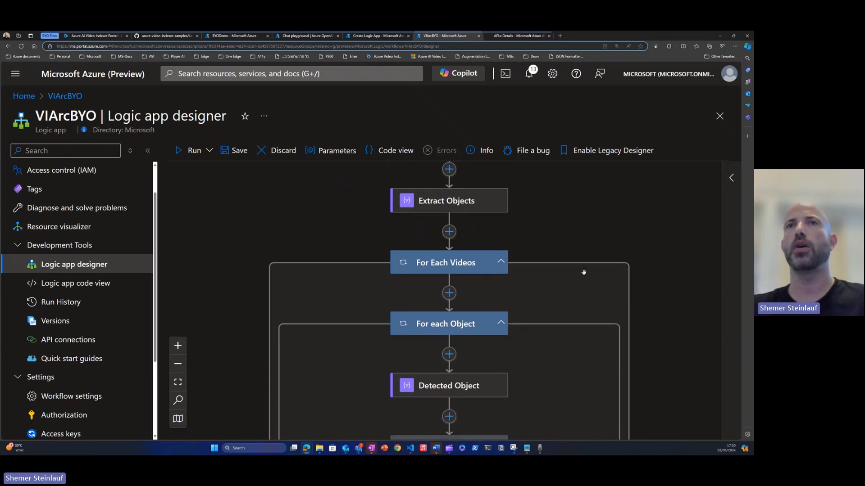
pyautogui.scroll(-3)
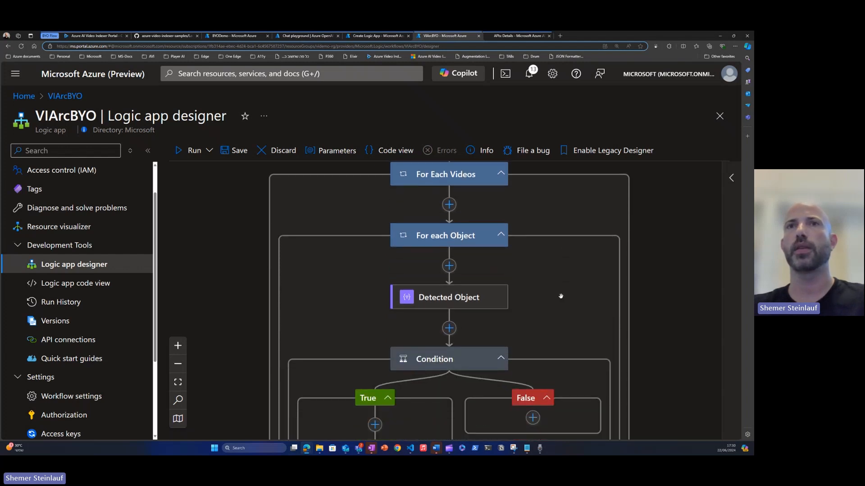
pyautogui.scroll(-3)
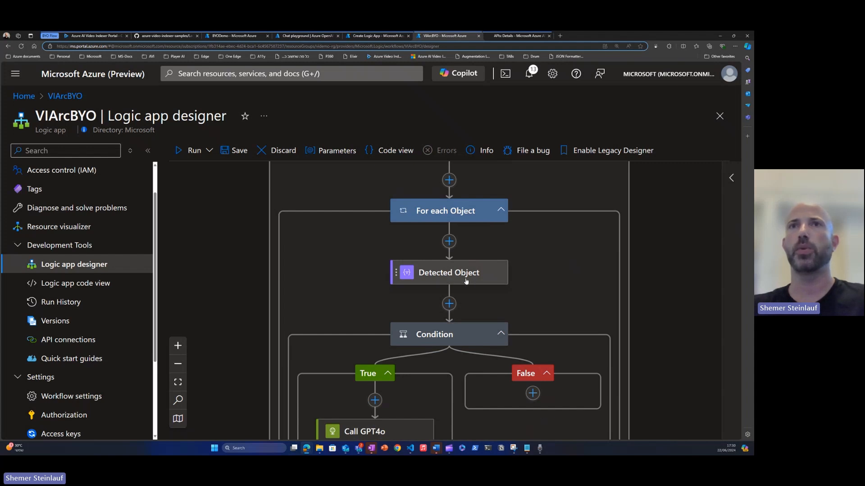
pyautogui.scroll(-3)
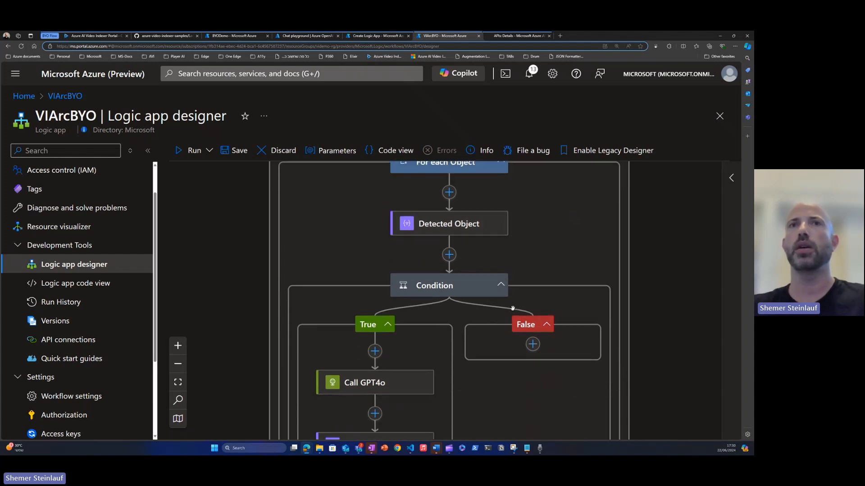
pyautogui.click(434, 286)
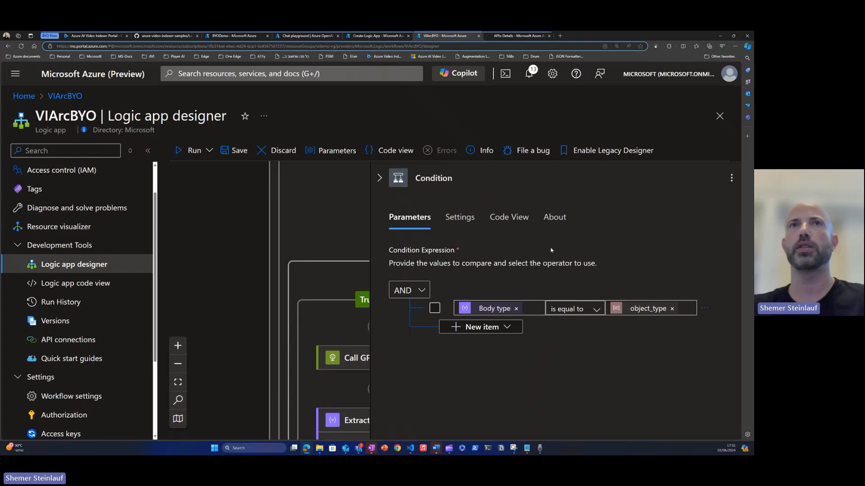
pyautogui.moveTo(379, 178)
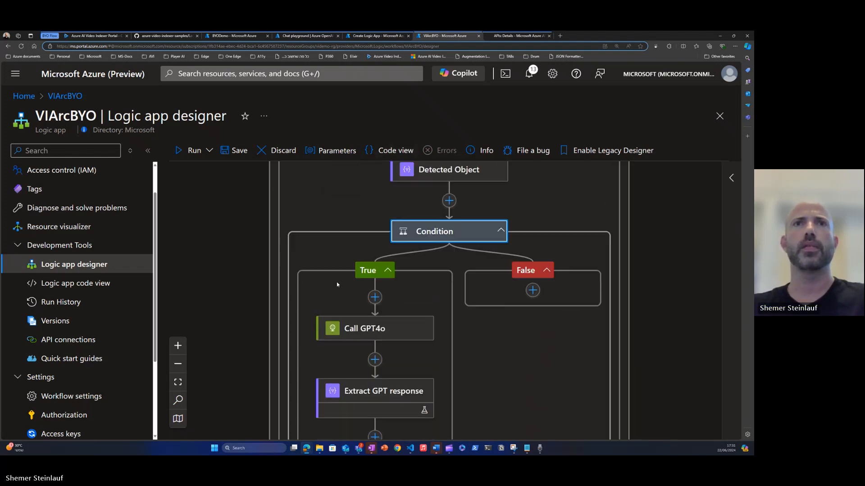
pyautogui.scroll(-3)
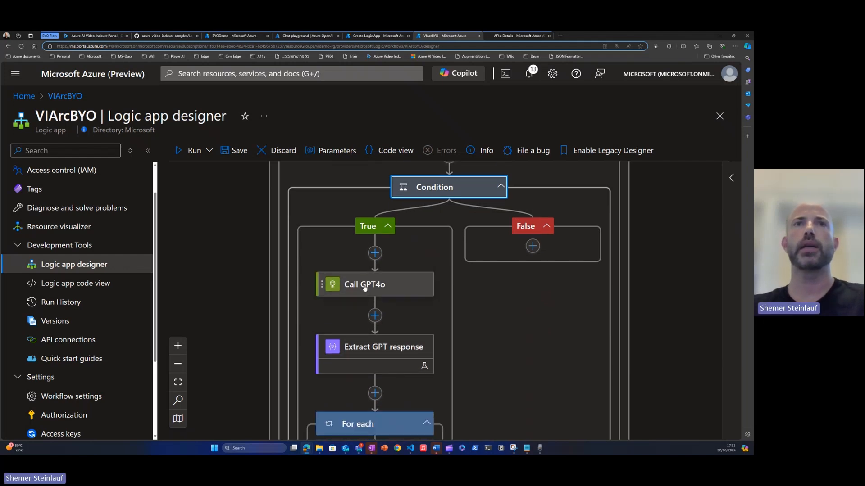
# - Inspect Call GPT4o's POST request: chat completions URI, headers, api-version query and the prompt-plus-thumbnail JSON body
pyautogui.click(364, 284)
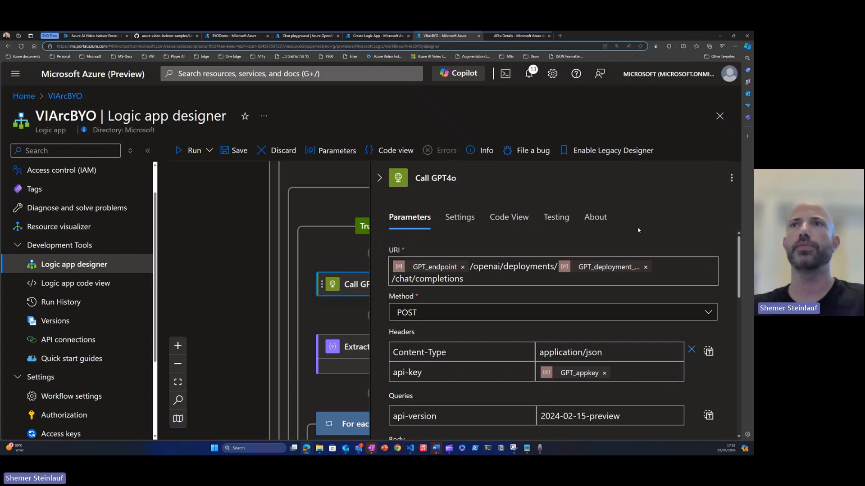
pyautogui.moveTo(434, 266)
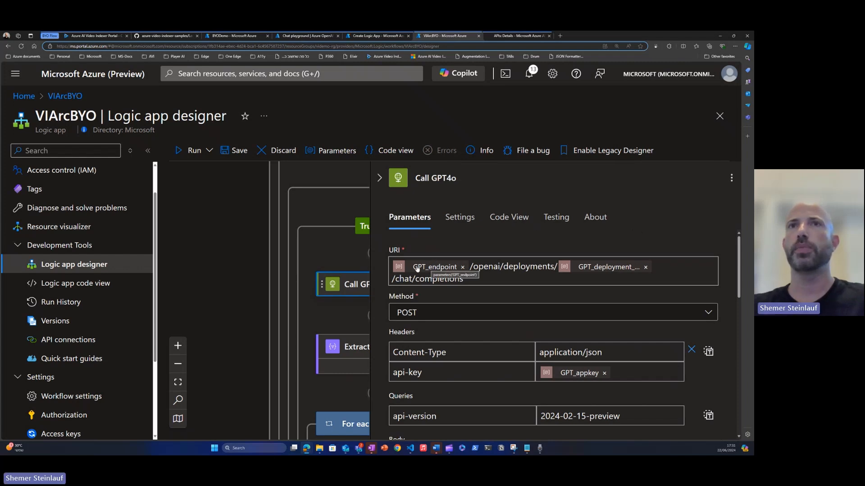
pyautogui.scroll(-3)
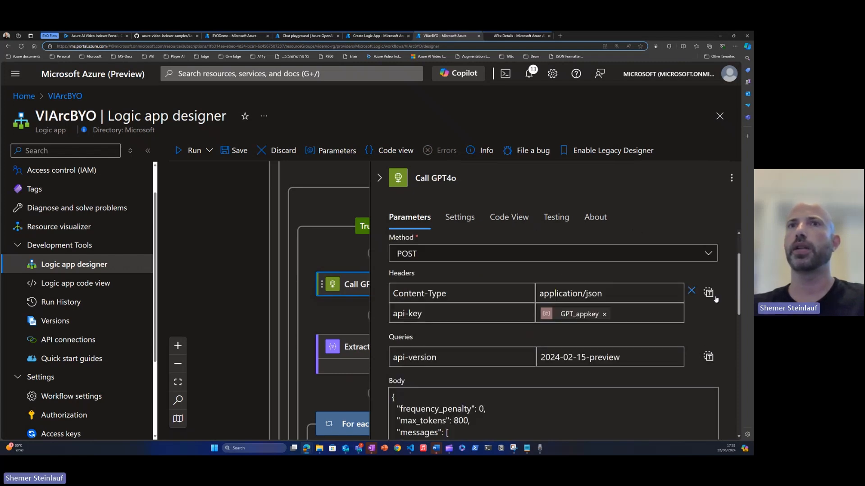
pyautogui.scroll(-3)
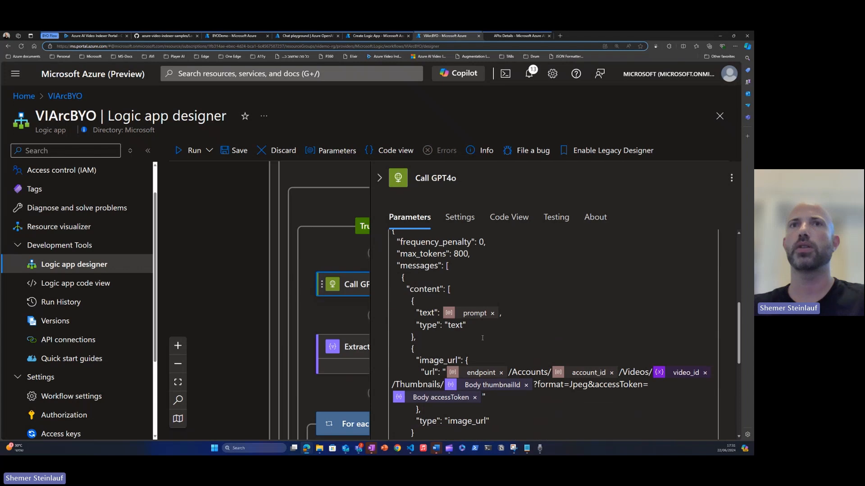
pyautogui.moveTo(552, 339)
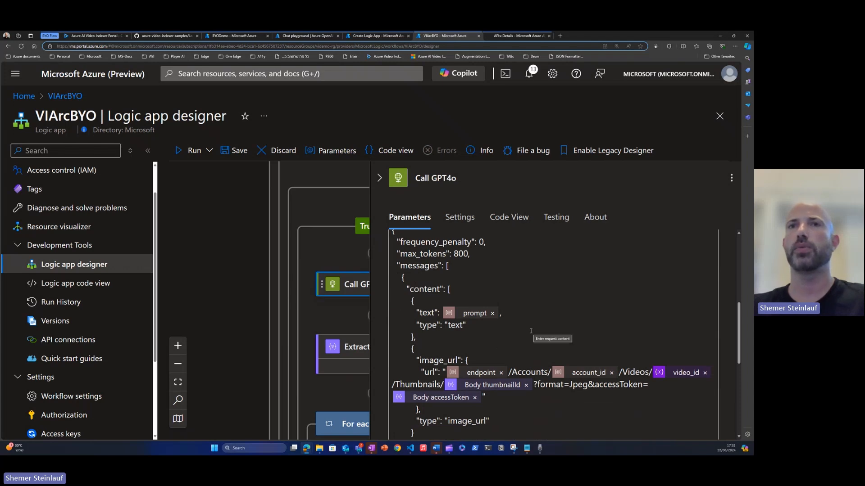
pyautogui.scroll(-3)
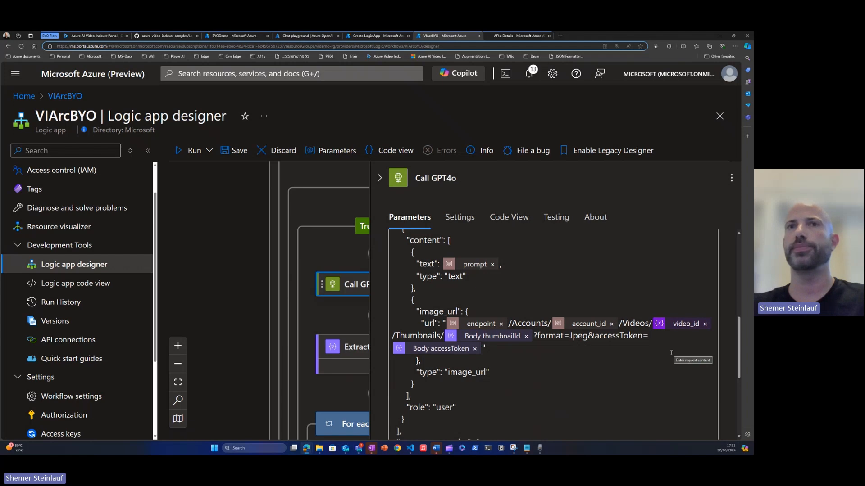
pyautogui.scroll(-3)
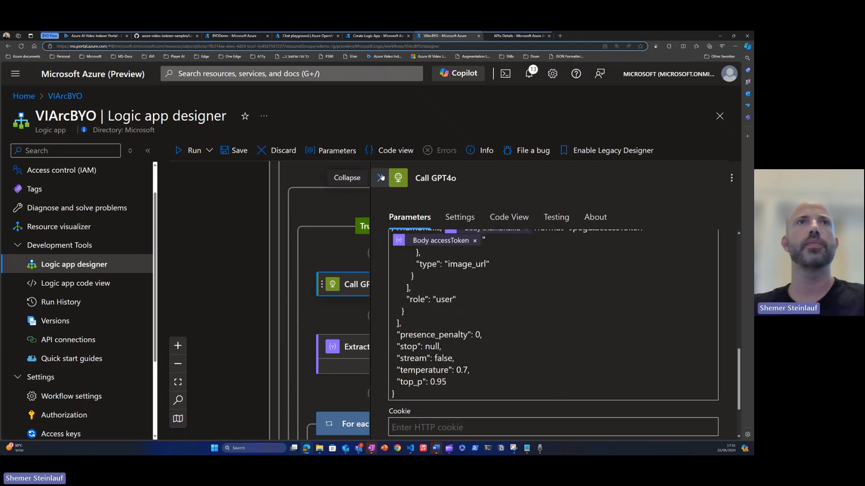
pyautogui.click(336, 151)
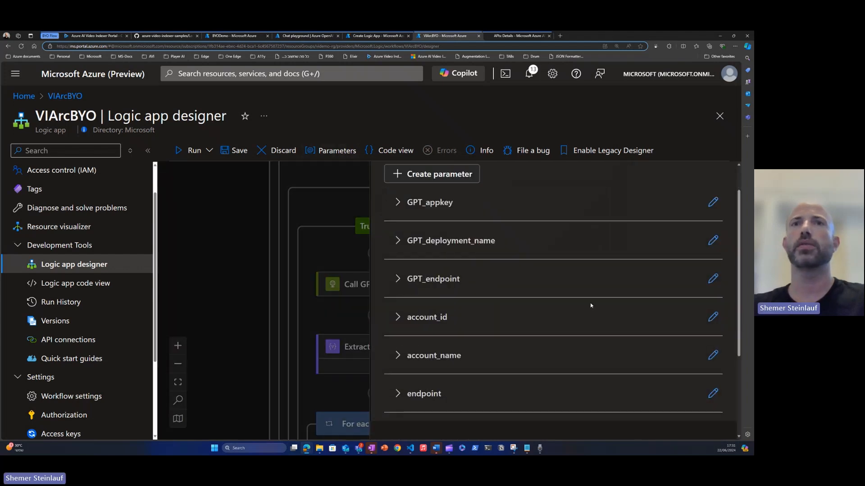
pyautogui.scroll(-3)
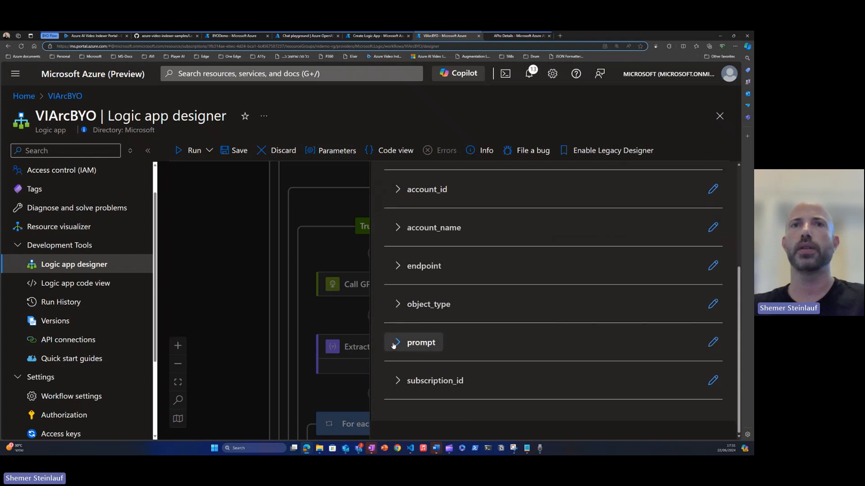
pyautogui.click(421, 342)
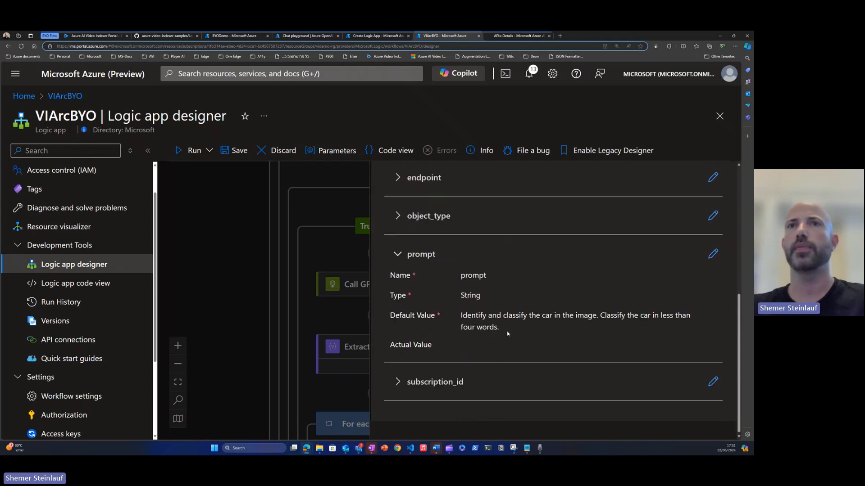
pyautogui.tripleClick(574, 320)
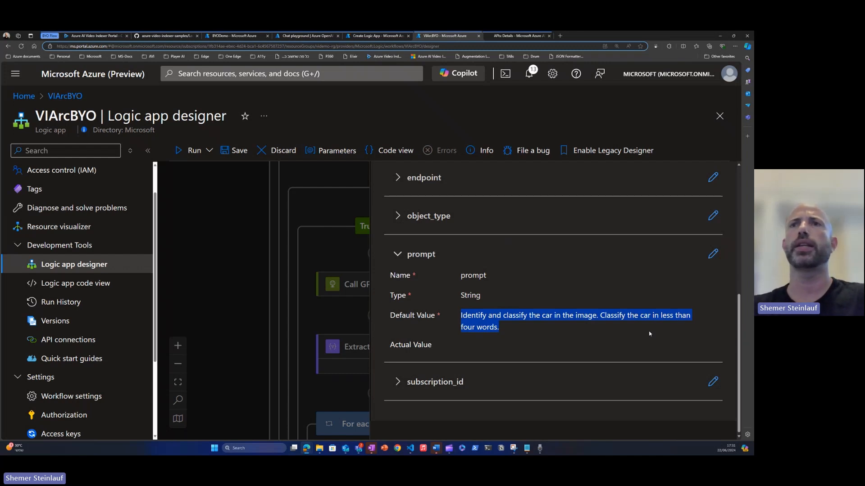
pyautogui.moveTo(596, 324)
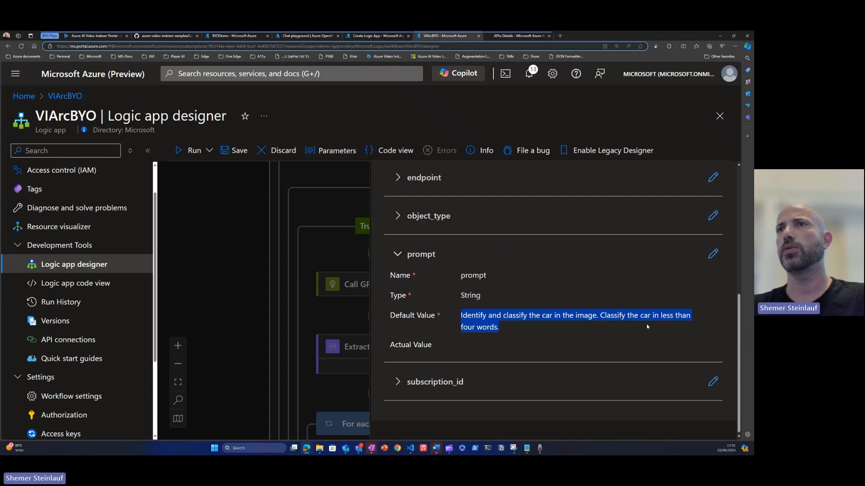
pyautogui.moveTo(608, 332)
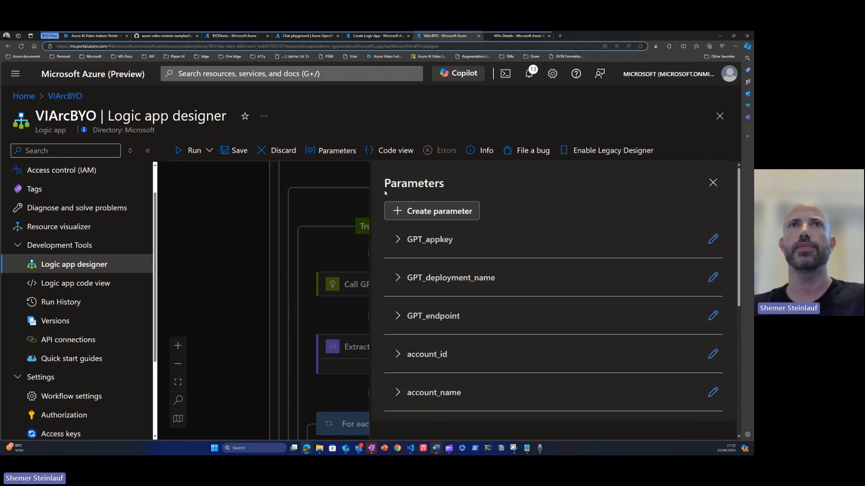
# - Dismiss the workflow parameters pane and scroll to the For each loop's Append and Increment variable steps
pyautogui.click(711, 183)
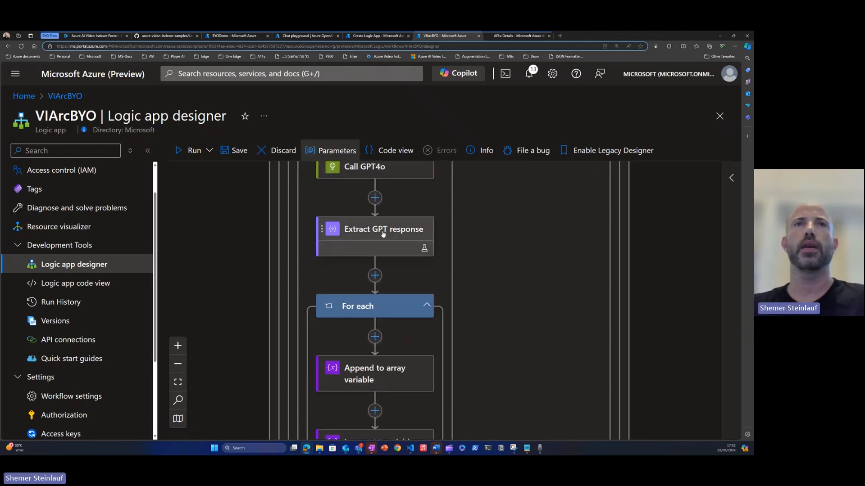
pyautogui.scroll(-3)
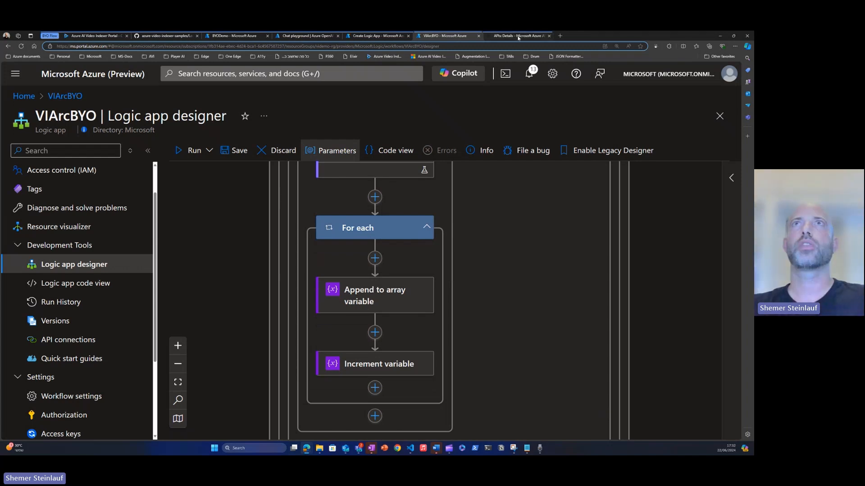
pyautogui.click(517, 35)
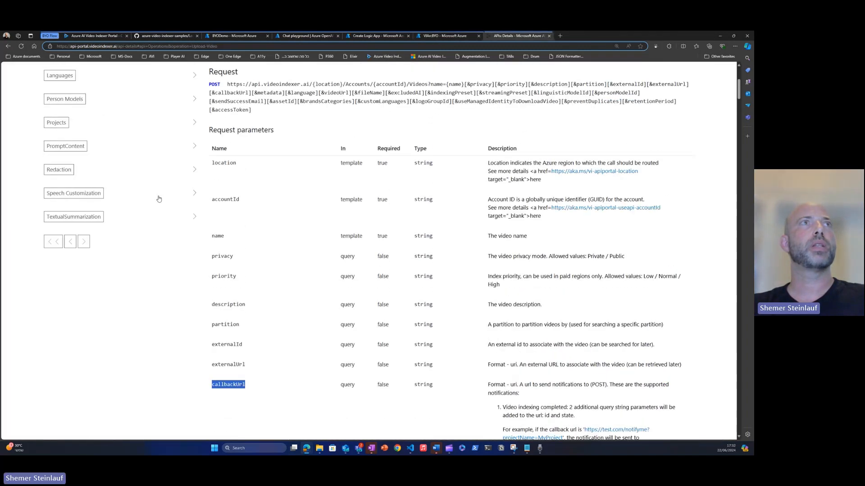
pyautogui.scroll(3)
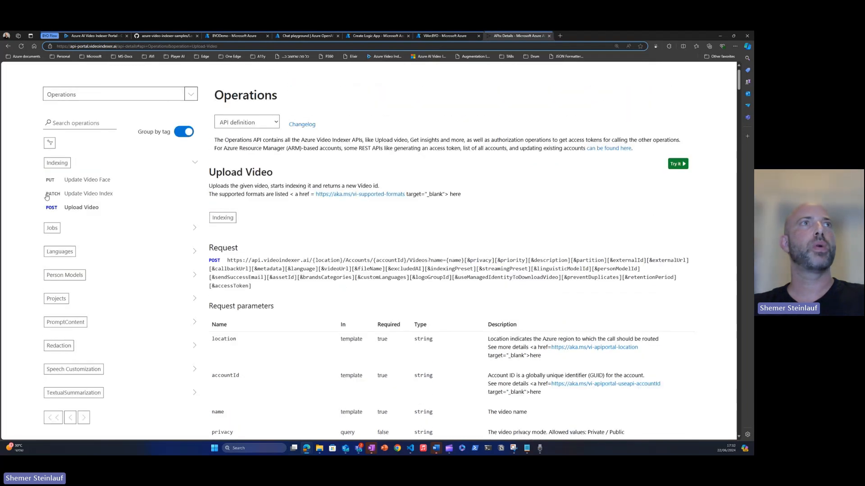
pyautogui.moveTo(89, 194)
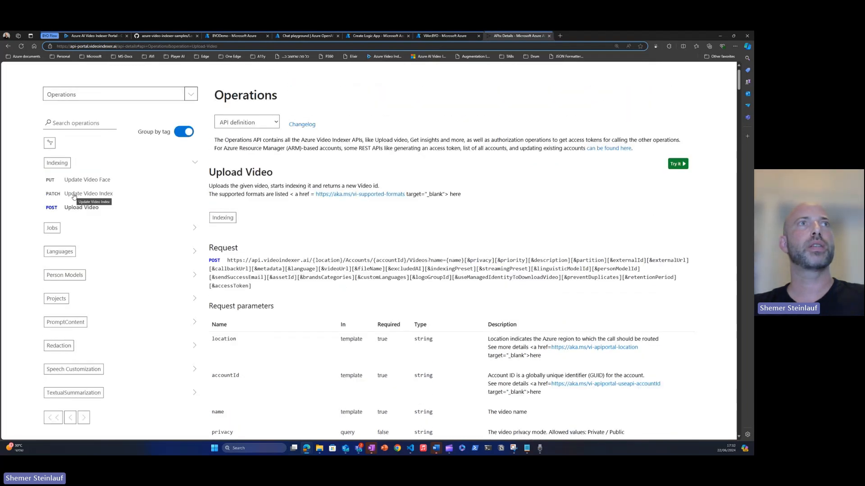
pyautogui.click(89, 193)
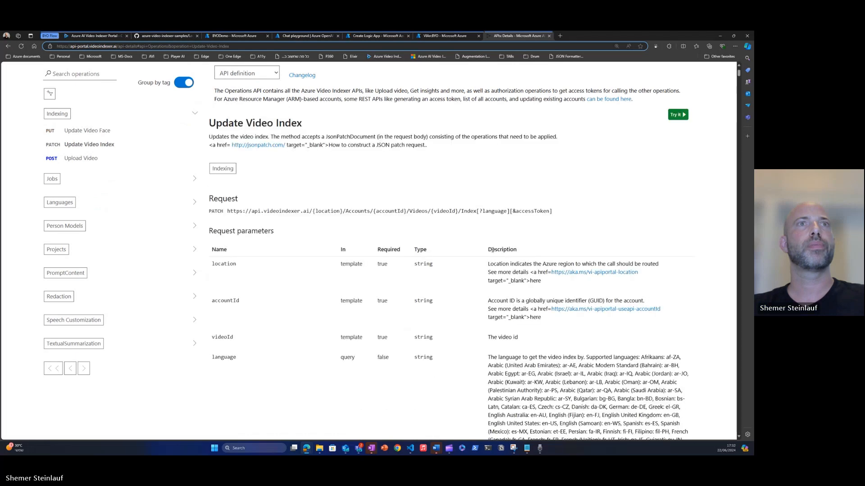
pyautogui.scroll(-3)
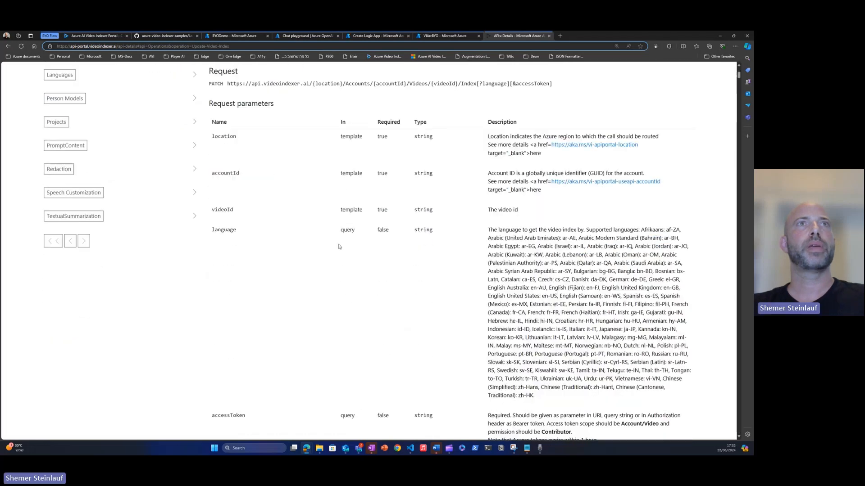
pyautogui.scroll(-3)
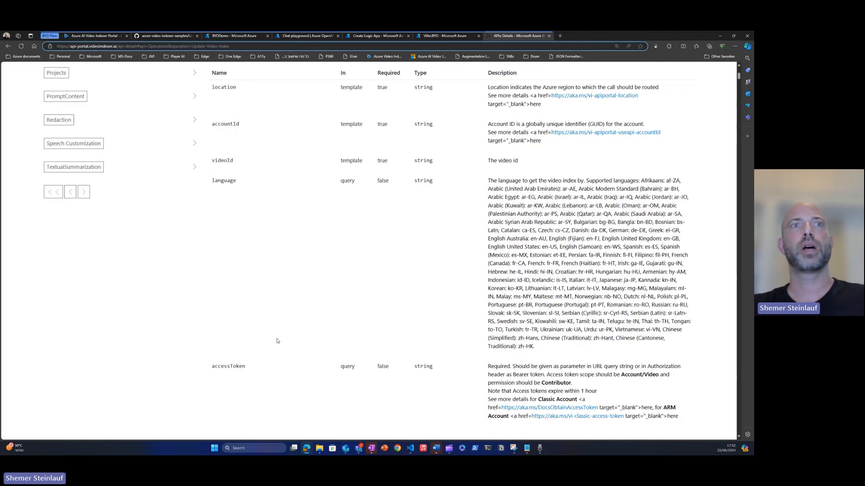
pyautogui.scroll(-3)
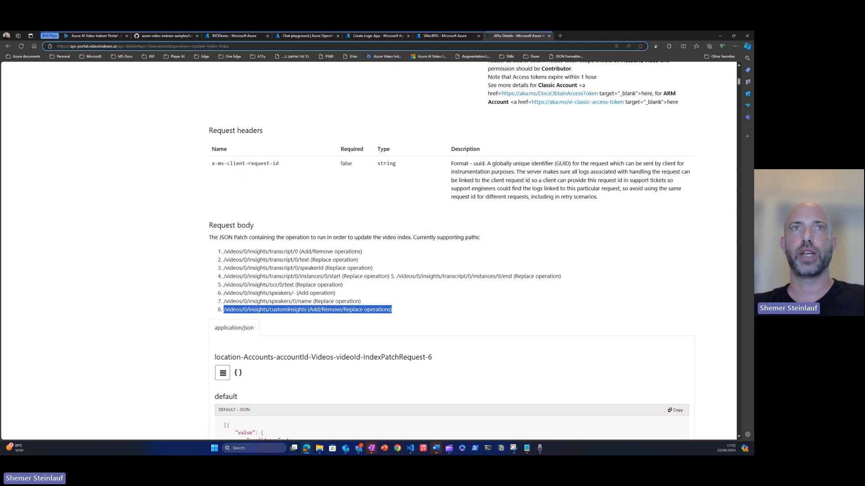
pyautogui.scroll(-3)
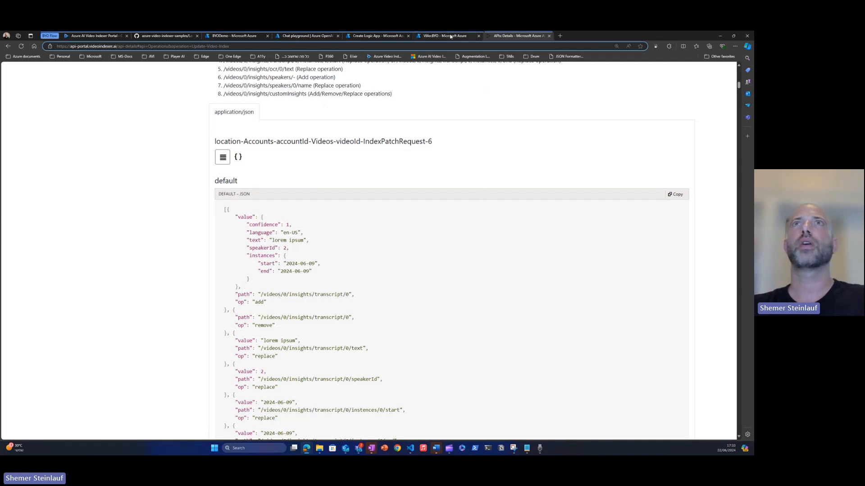
pyautogui.click(446, 36)
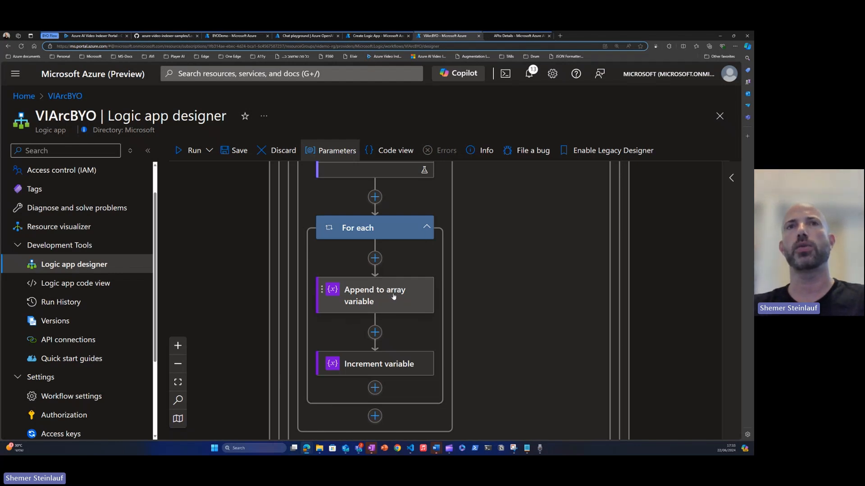
pyautogui.click(374, 296)
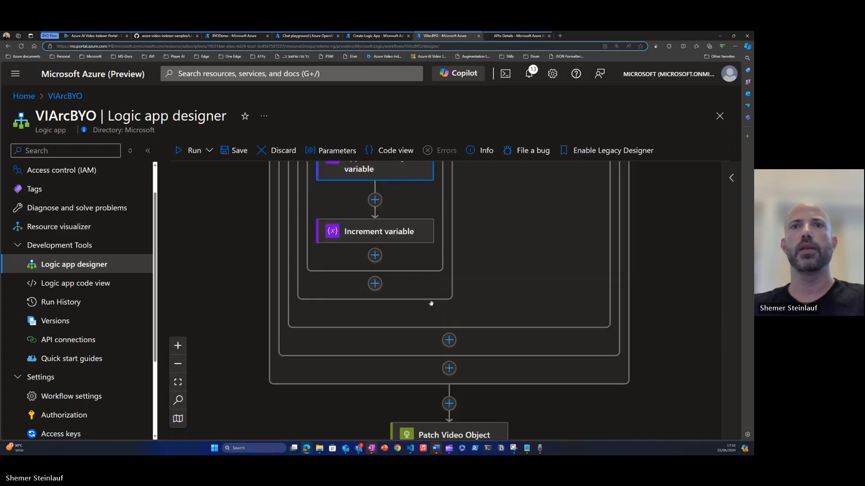
pyautogui.click(454, 435)
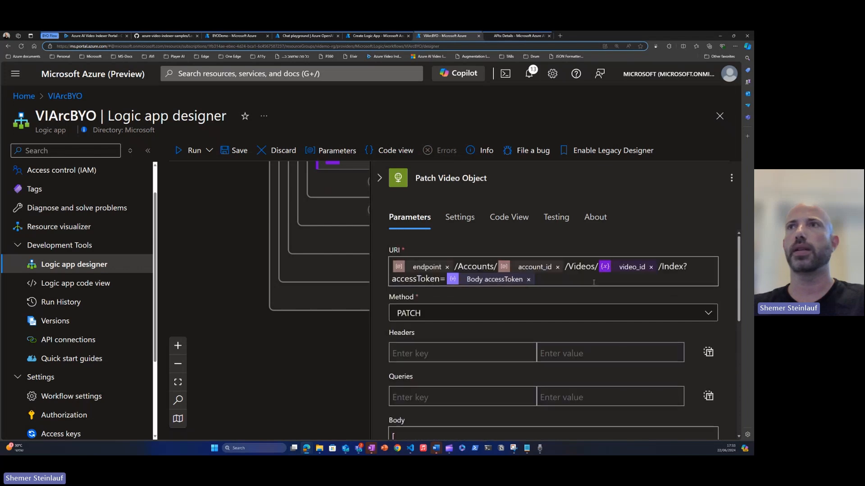
pyautogui.scroll(-3)
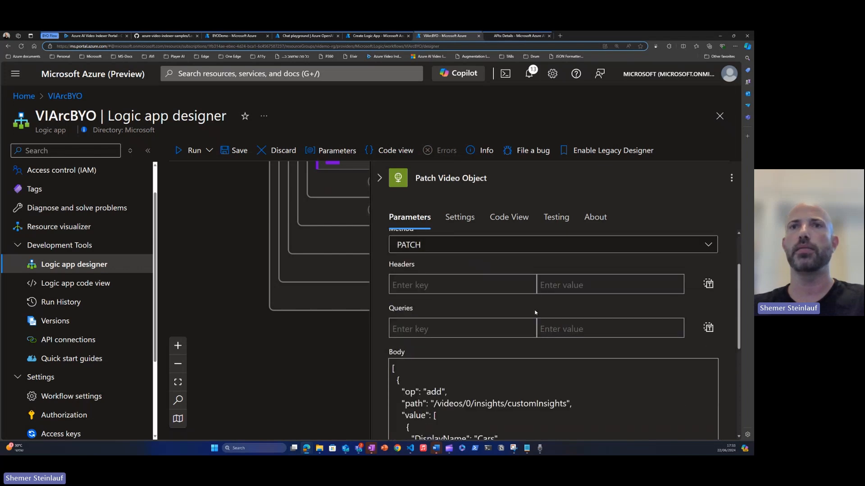
pyautogui.scroll(-3)
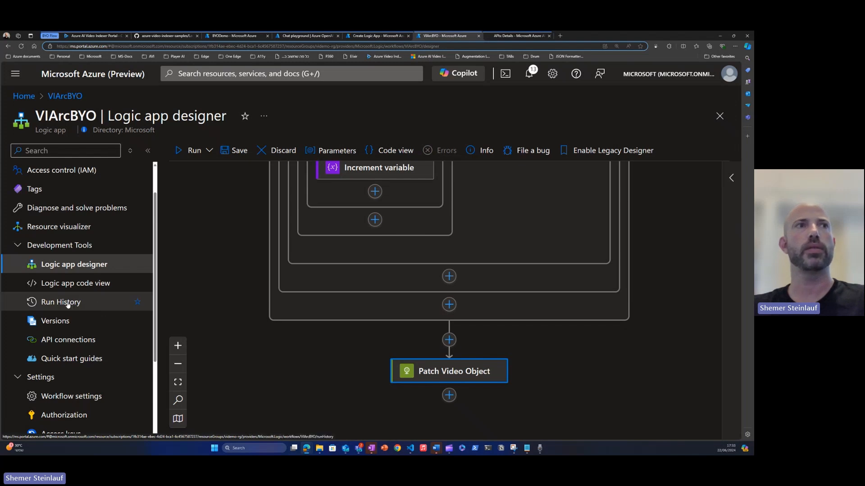
# - Discard unsaved designer edits and open the latest completed run from Run History
pyautogui.click(61, 302)
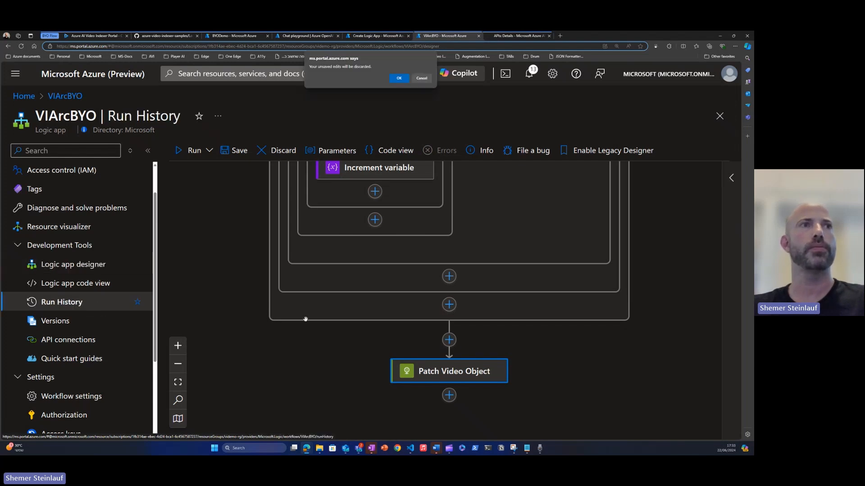
pyautogui.click(399, 78)
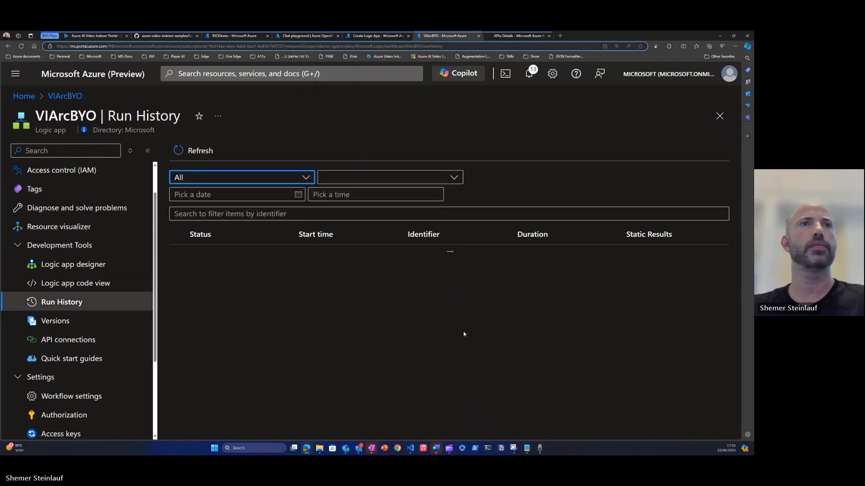
pyautogui.click(194, 150)
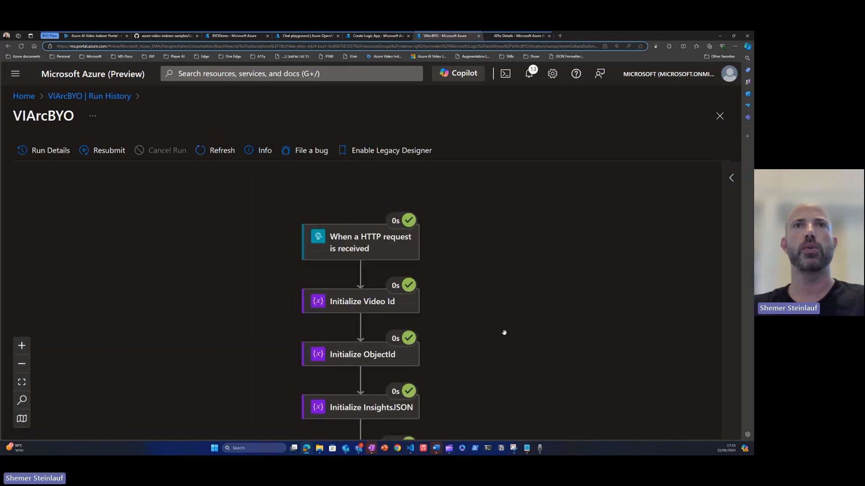
# - Review the Initialize Video Id step's inputs in the run details
pyautogui.click(362, 301)
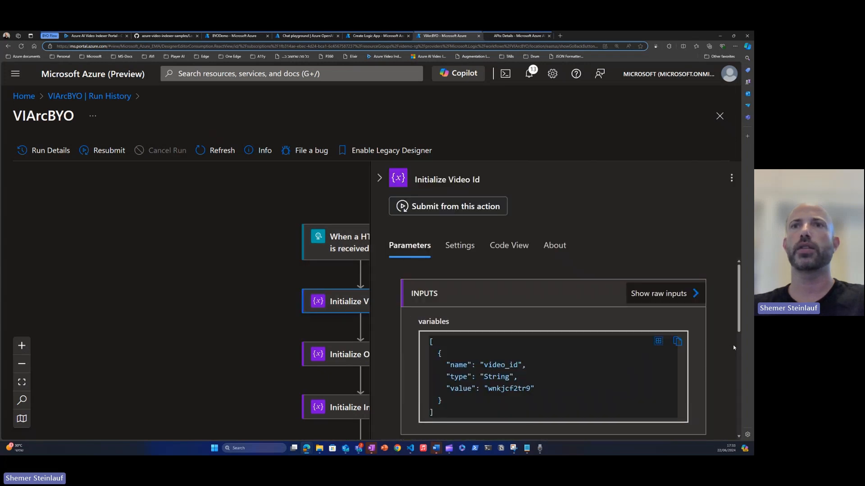
pyautogui.scroll(-3)
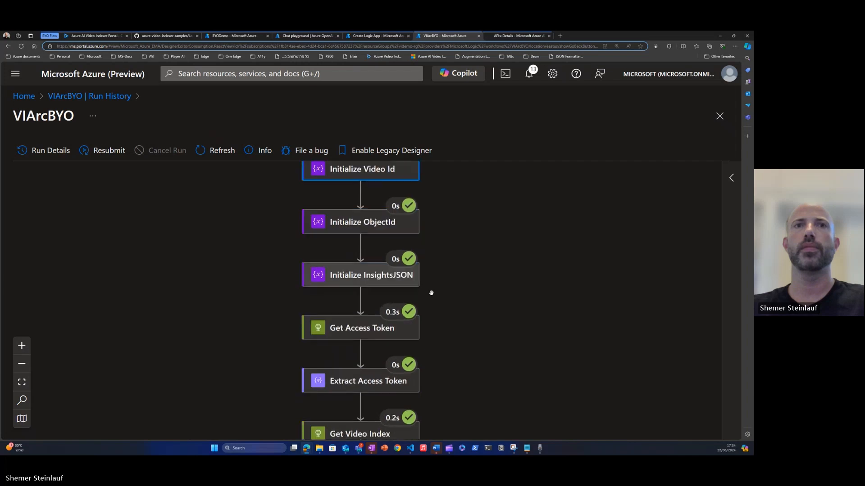
pyautogui.scroll(-3)
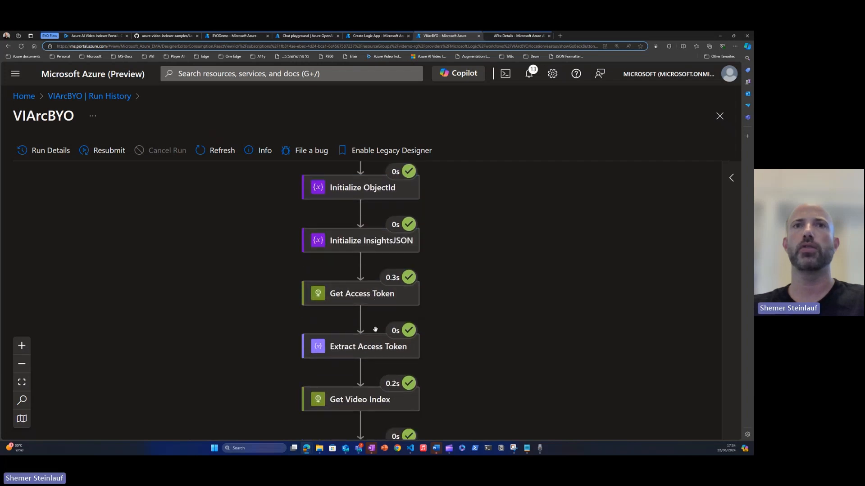
pyautogui.scroll(-3)
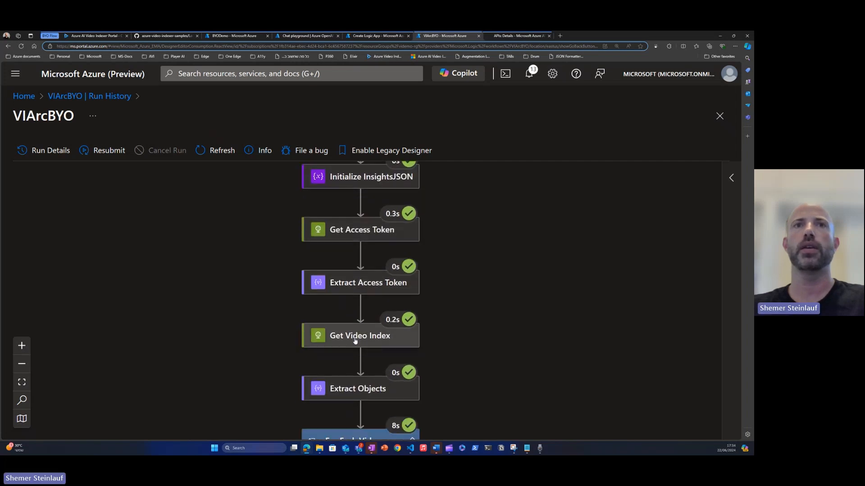
# - Inspect Get Video Index output down to the detected car object with confidence 0.645, then close the details
pyautogui.click(360, 335)
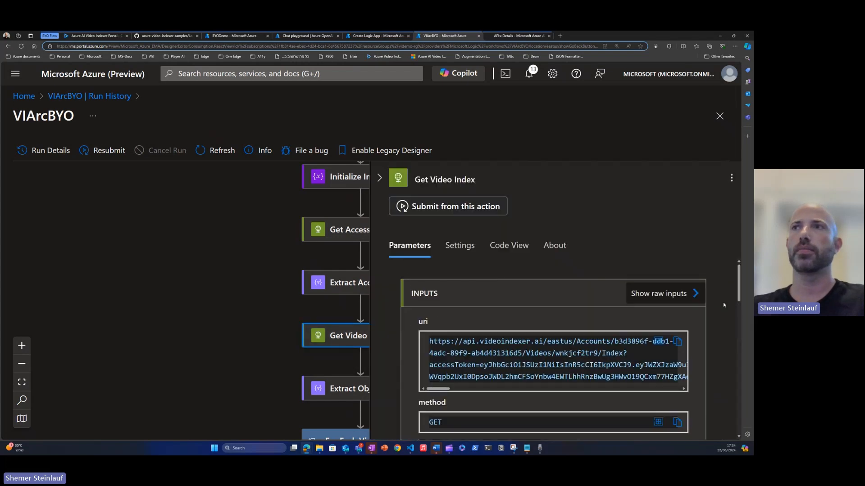
pyautogui.scroll(-3)
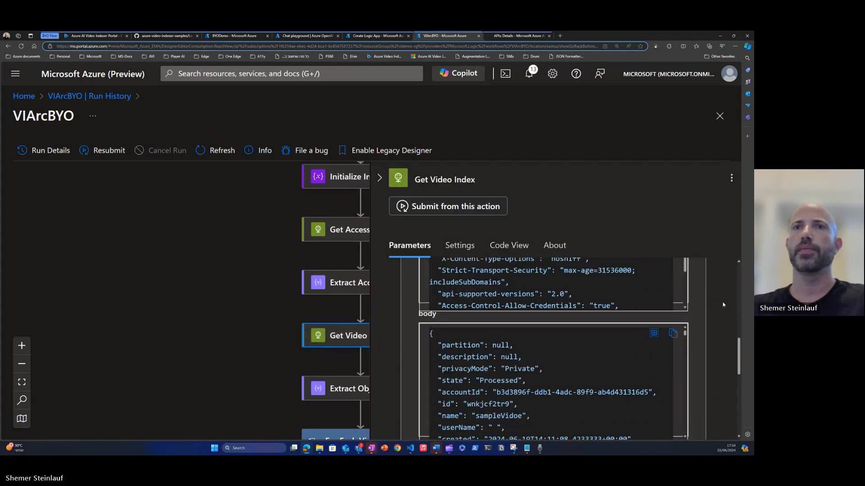
pyautogui.scroll(-3)
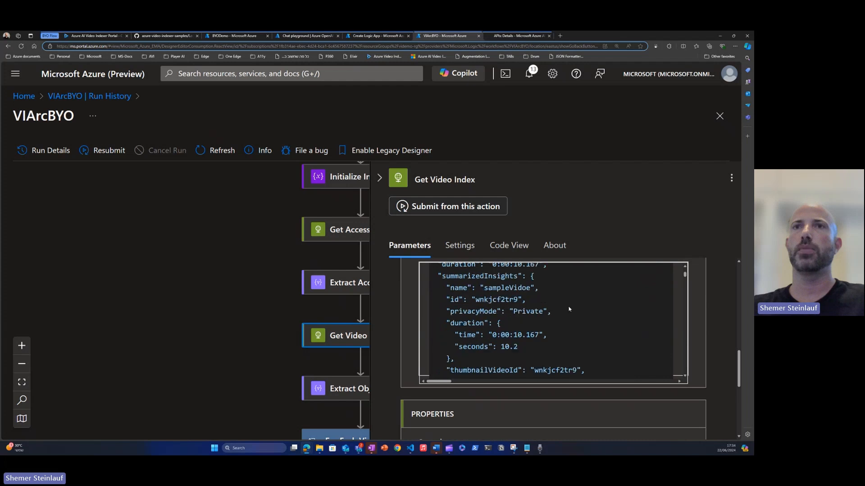
pyautogui.scroll(-3)
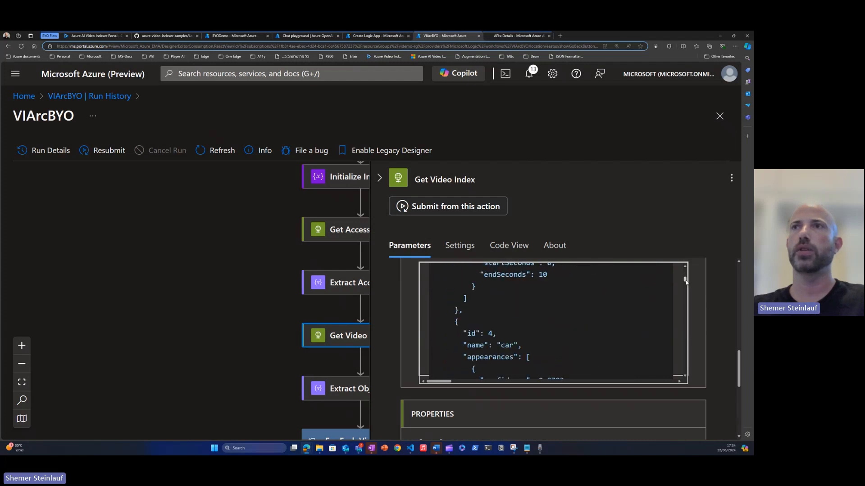
pyautogui.scroll(-3)
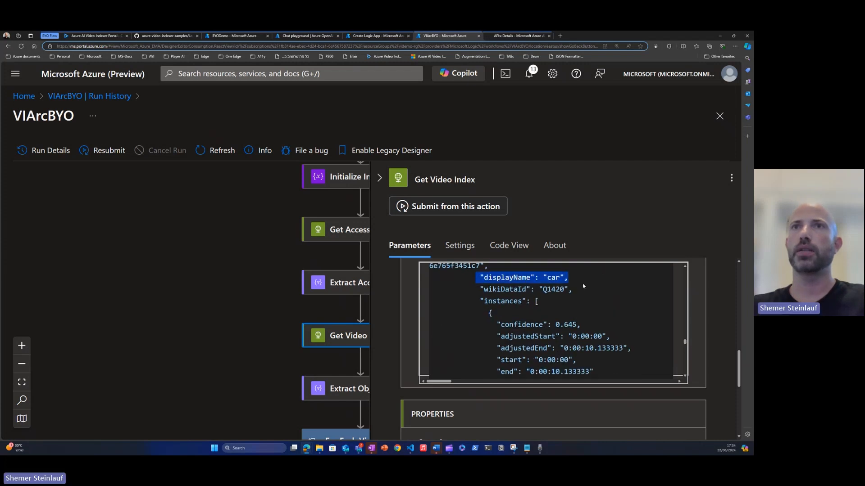
pyautogui.scroll(-3)
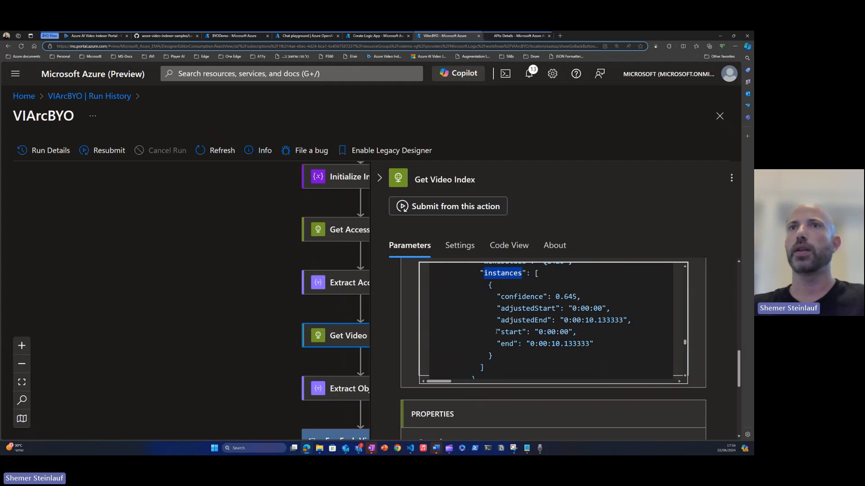
pyautogui.doubleClick(535, 332)
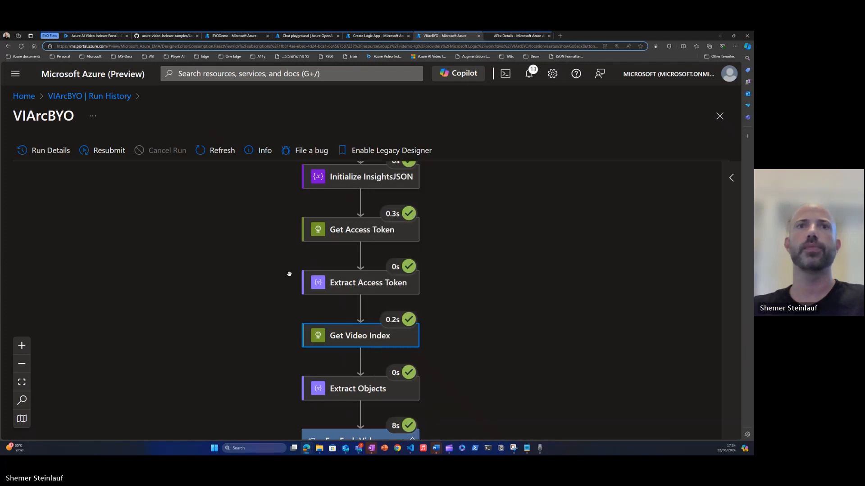
pyautogui.scroll(-3)
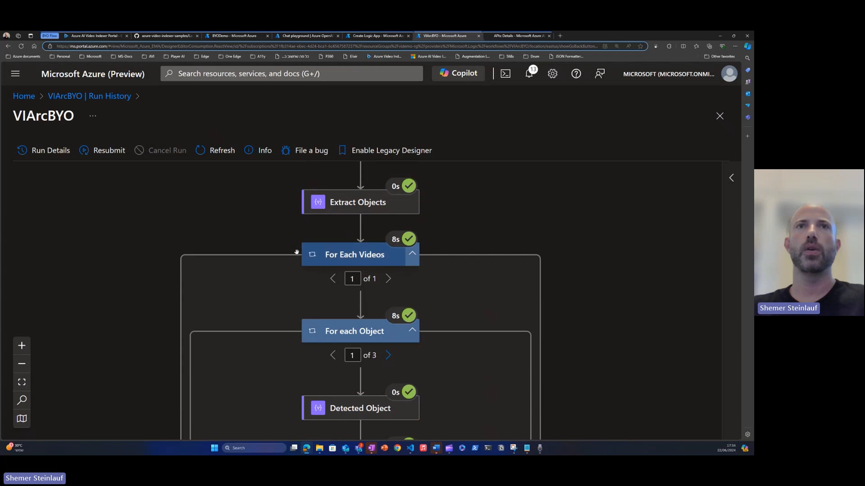
pyautogui.scroll(-3)
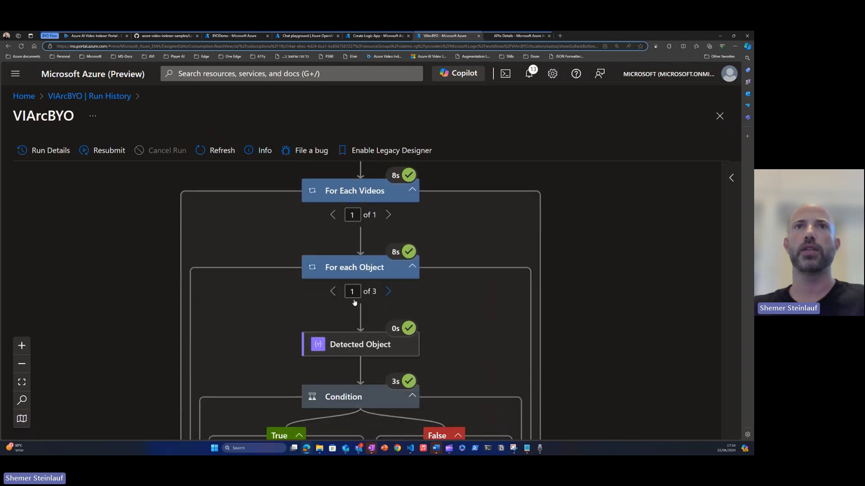
pyautogui.scroll(-3)
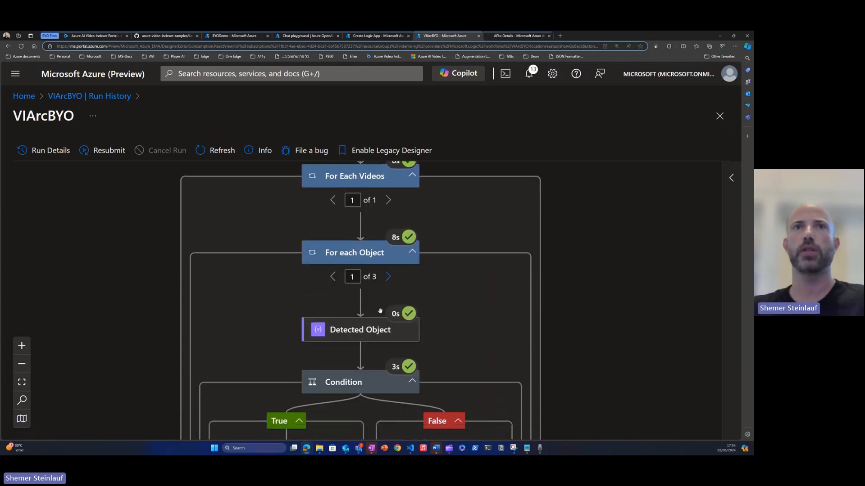
pyautogui.scroll(-3)
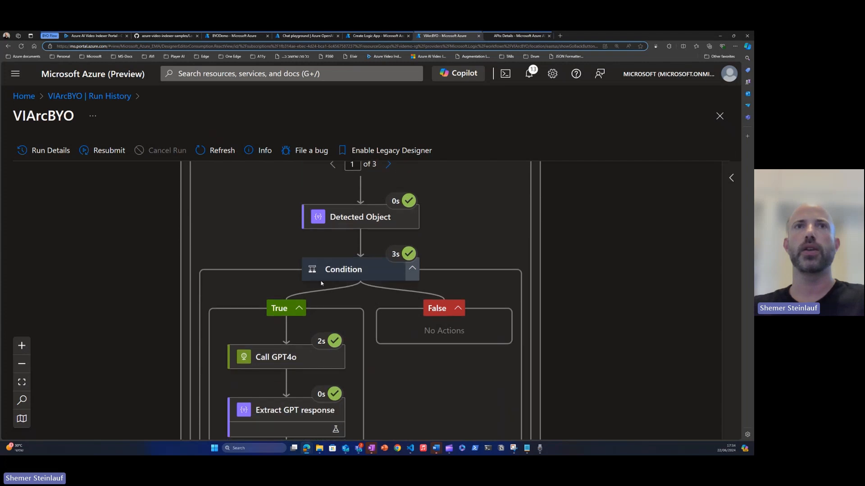
pyautogui.moveTo(355, 209)
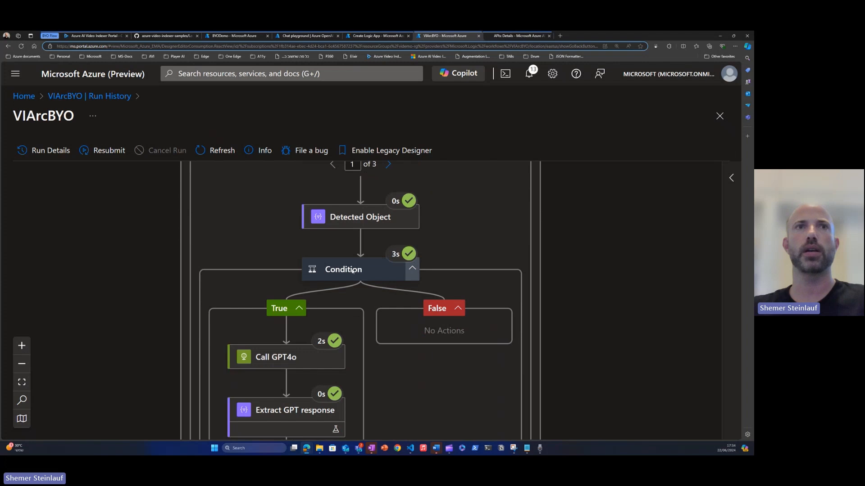
pyautogui.click(276, 357)
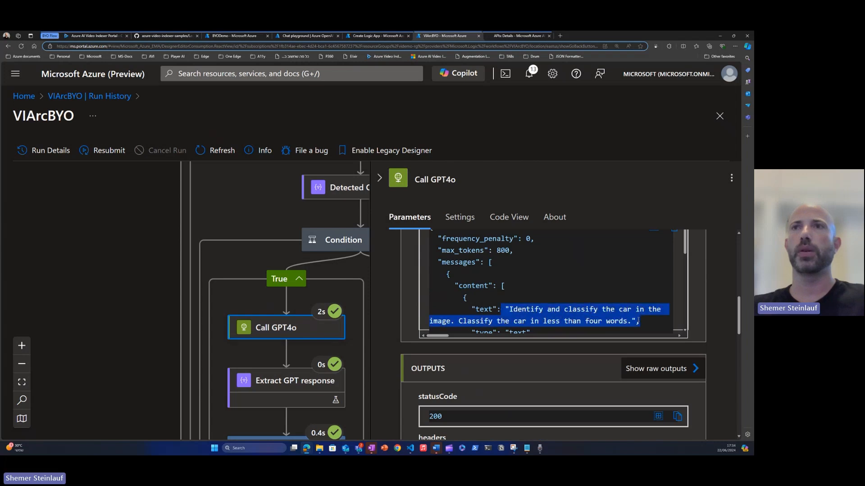
pyautogui.scroll(-3)
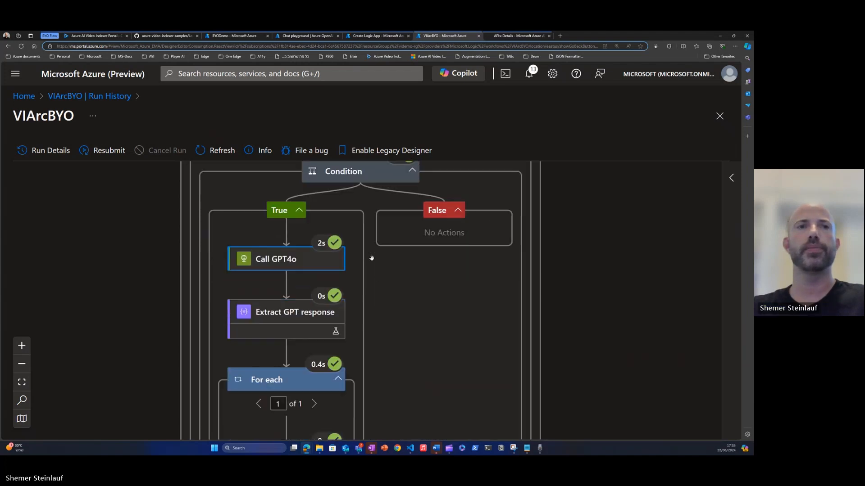
pyautogui.scroll(-3)
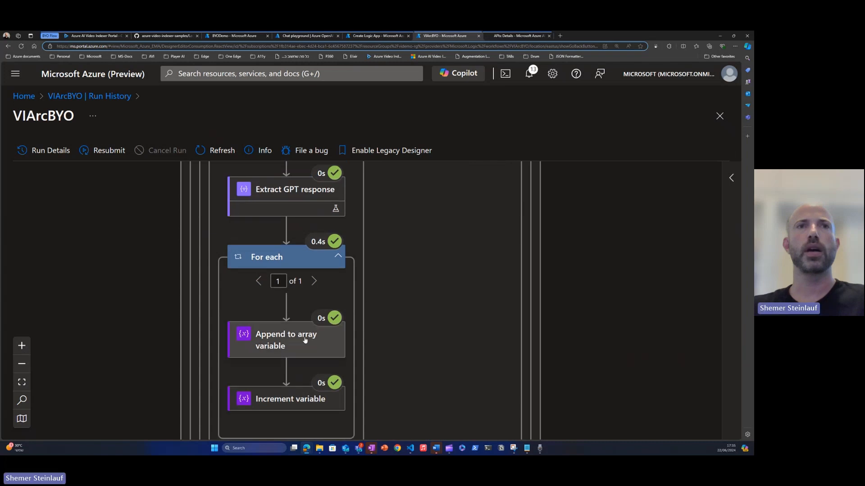
pyautogui.click(286, 339)
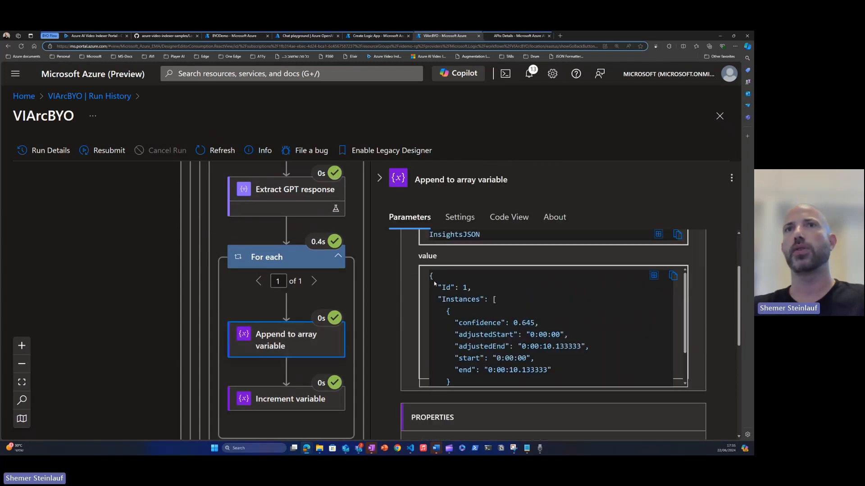
pyautogui.scroll(-3)
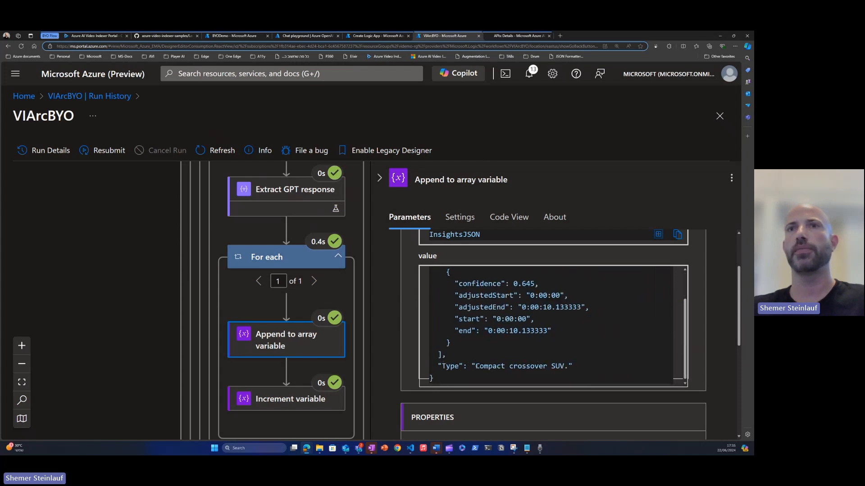
pyautogui.doubleClick(519, 365)
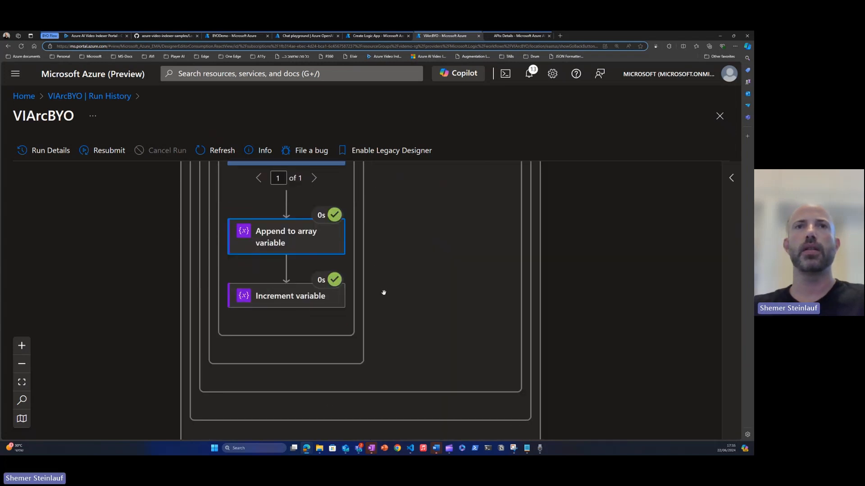
pyautogui.click(336, 382)
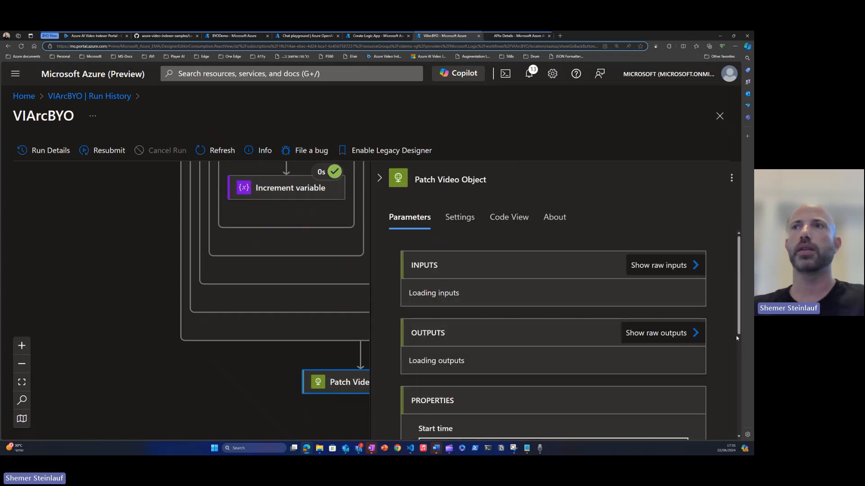
pyautogui.scroll(-3)
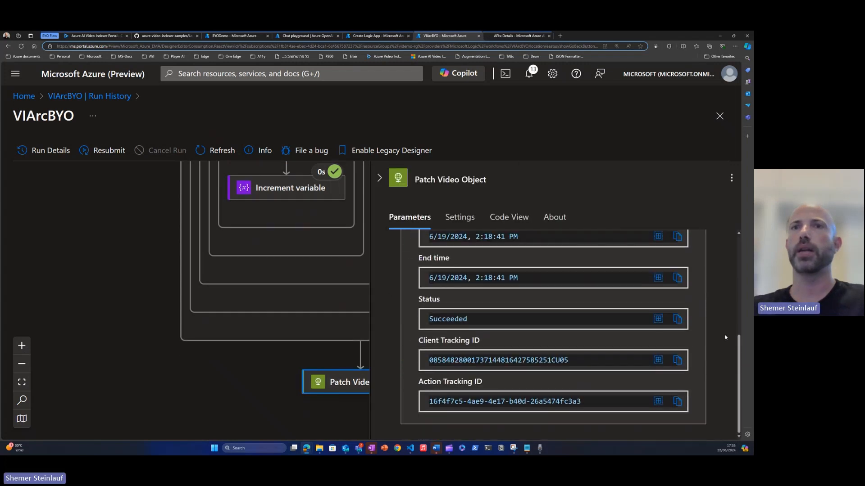
pyautogui.scroll(3)
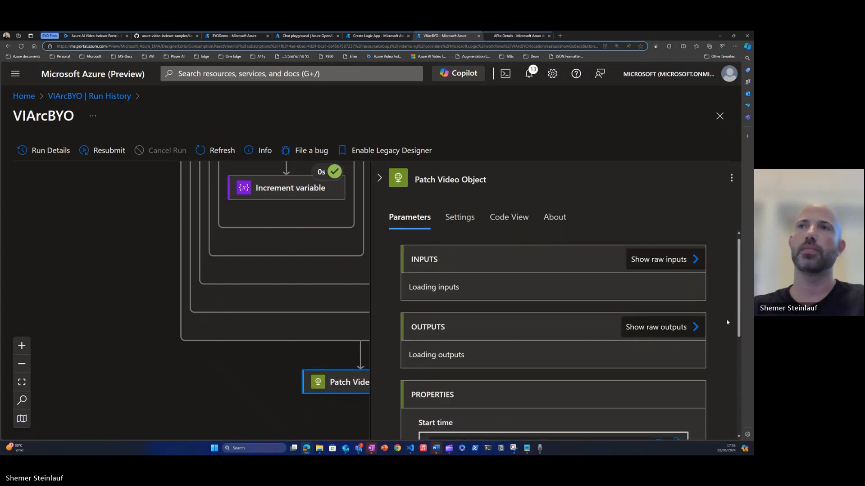
pyautogui.click(657, 259)
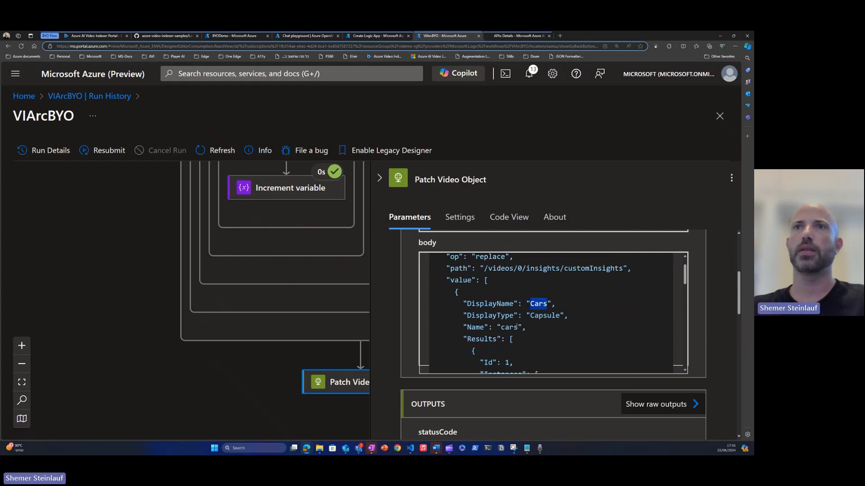
pyautogui.scroll(-3)
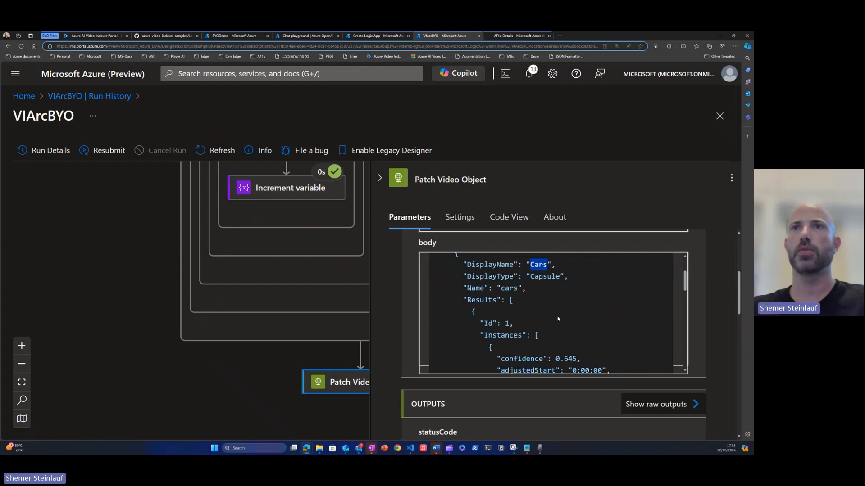
pyautogui.scroll(-3)
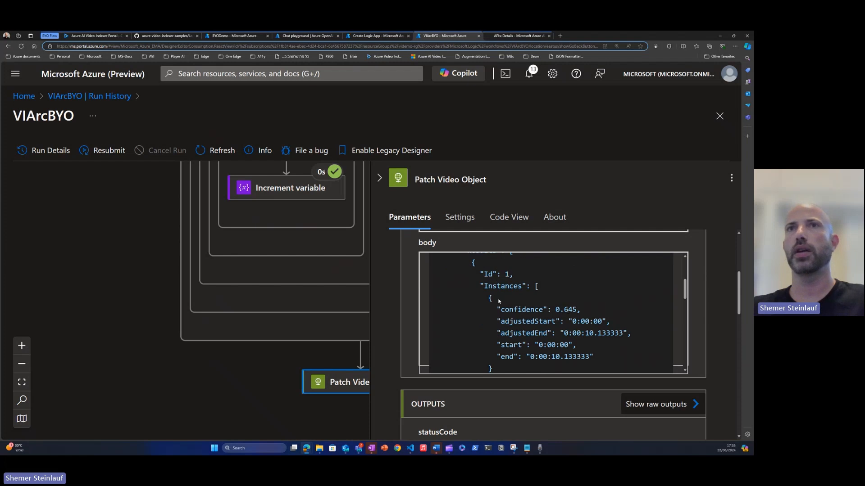
pyautogui.scroll(3)
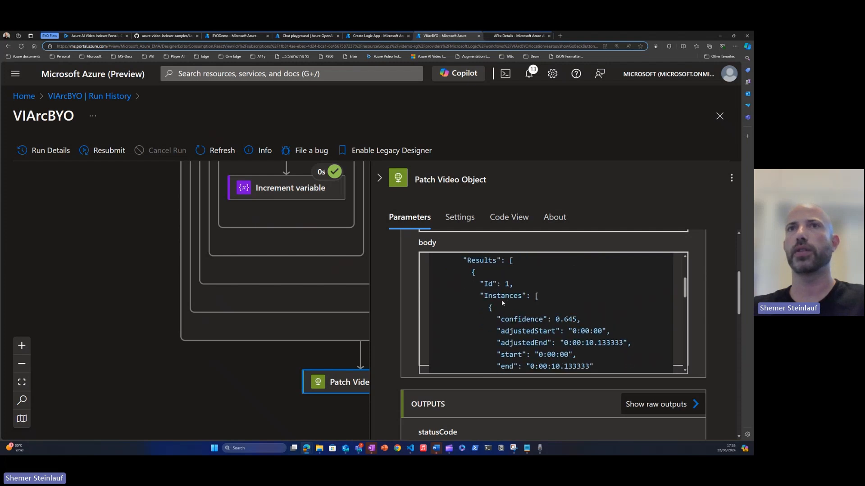
pyautogui.scroll(-3)
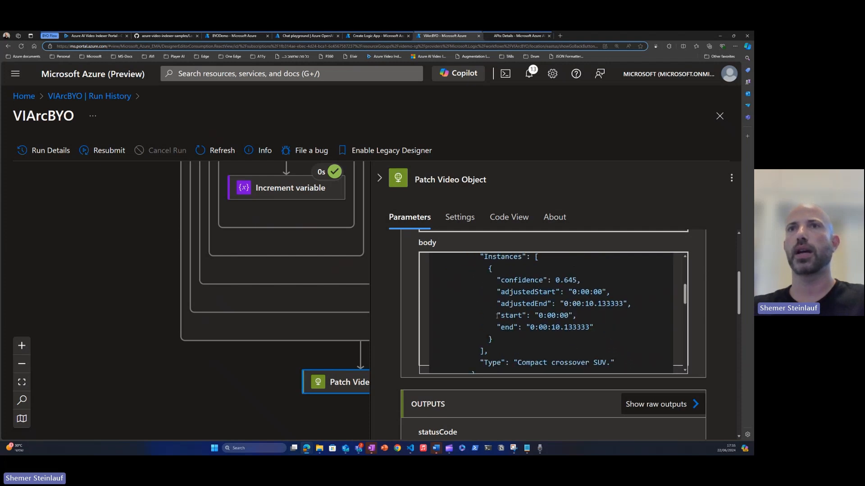
pyautogui.scroll(-3)
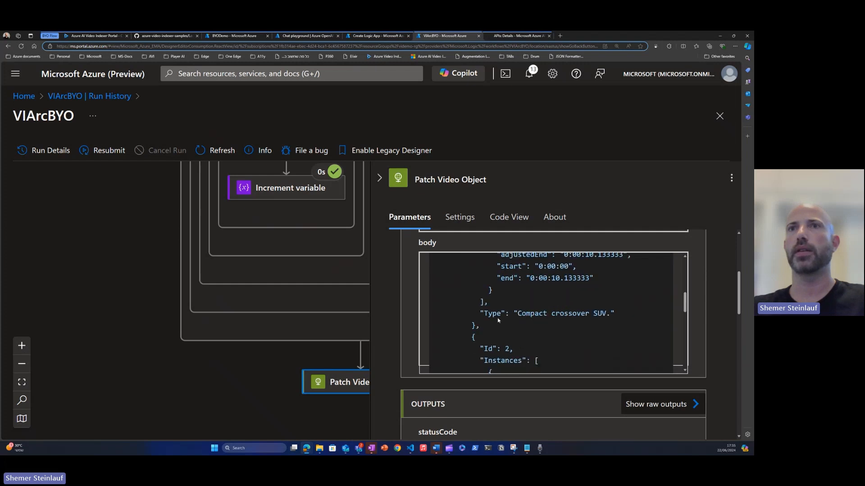
pyautogui.scroll(-3)
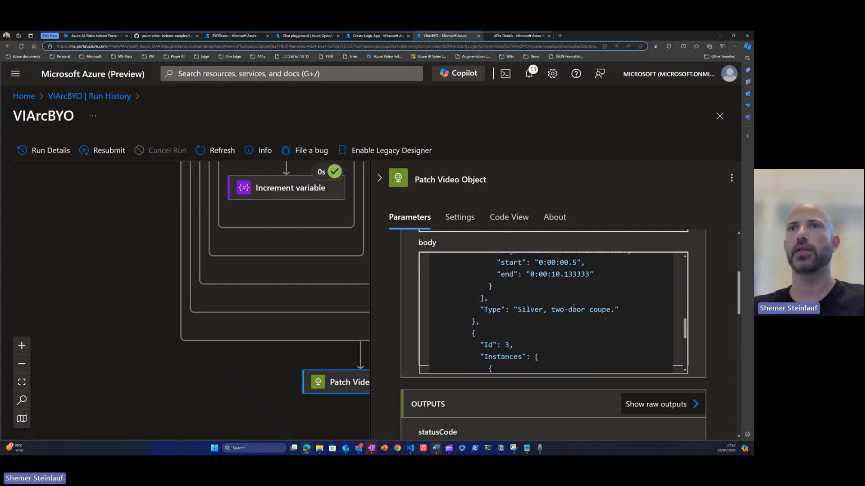
pyautogui.scroll(-3)
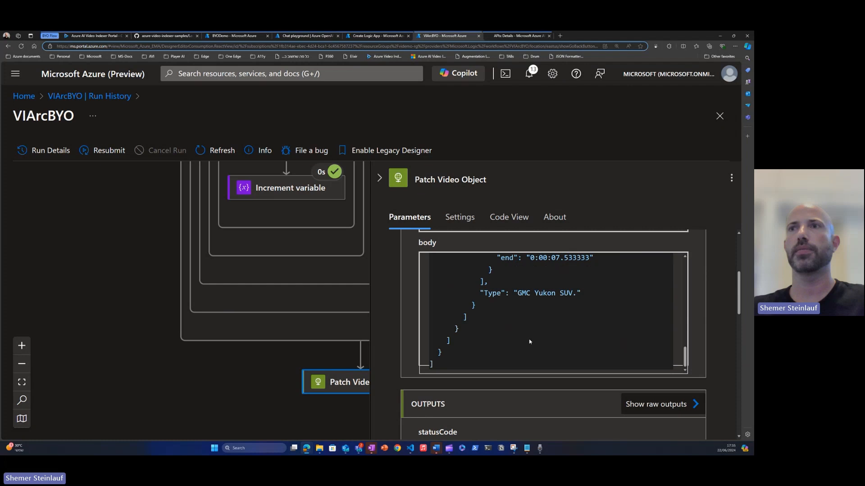
pyautogui.click(731, 178)
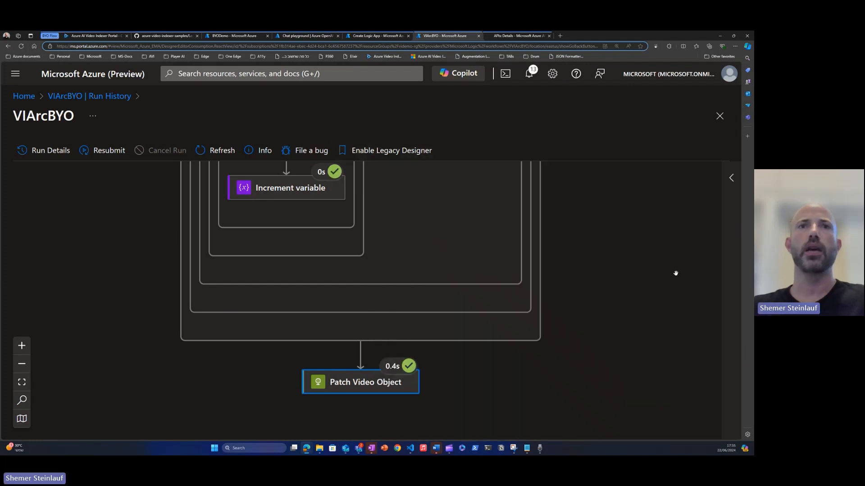